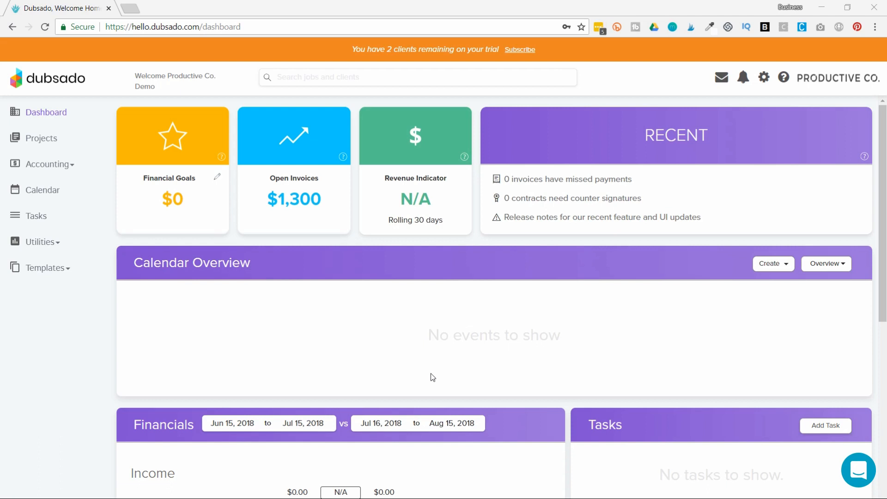
{"action": "mouse_move", "coordinate": [190, 204]}
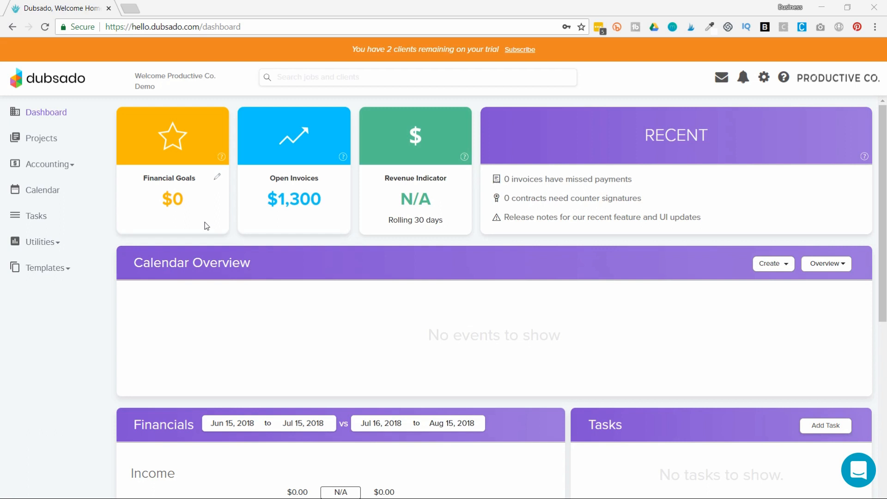
{"action": "mouse_move", "coordinate": [310, 117]}
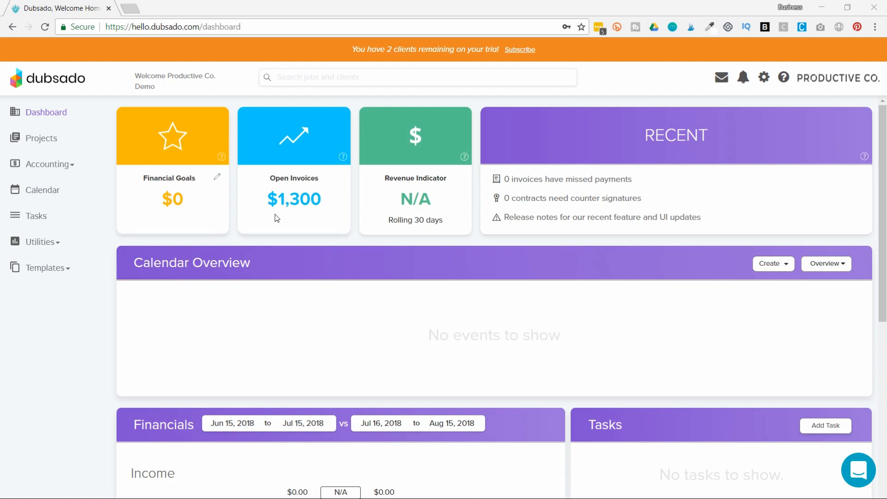
{"action": "mouse_move", "coordinate": [456, 231]}
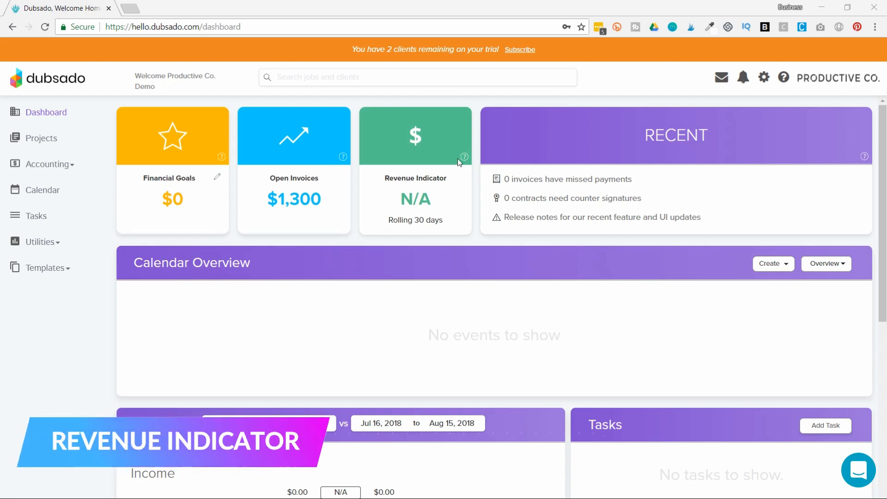
{"action": "mouse_move", "coordinate": [464, 157]}
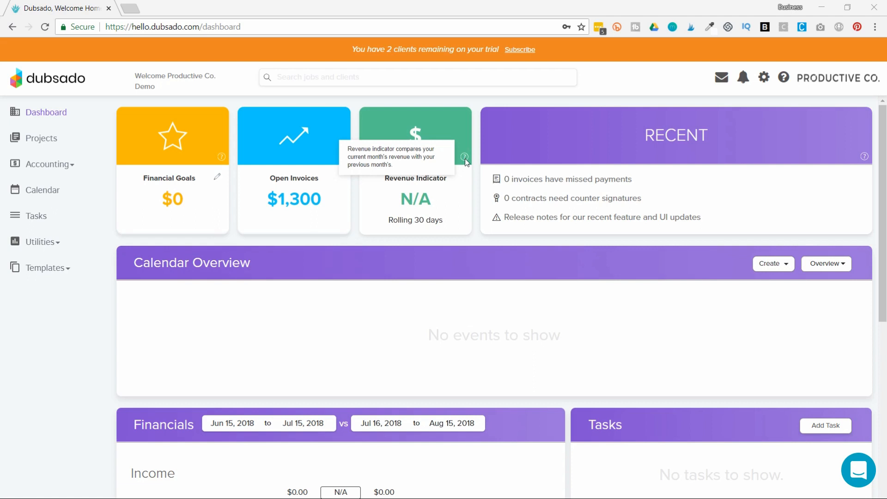
{"action": "mouse_move", "coordinate": [625, 145]}
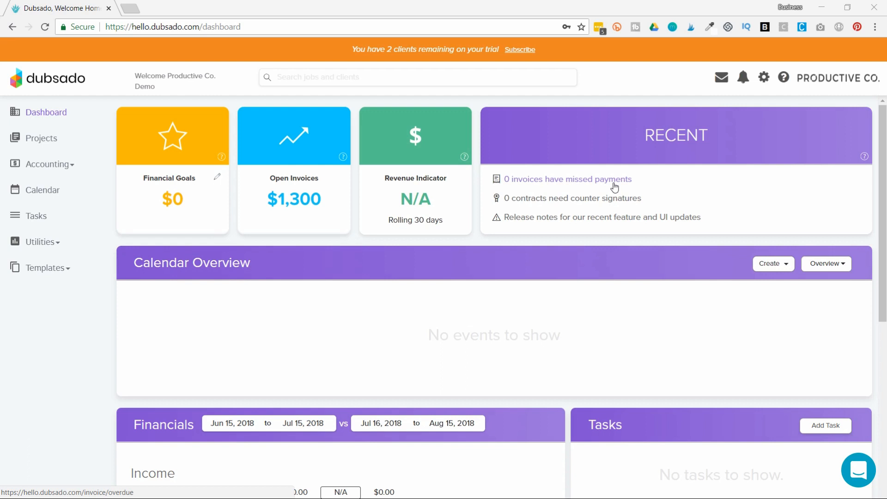
{"action": "mouse_move", "coordinate": [613, 202]}
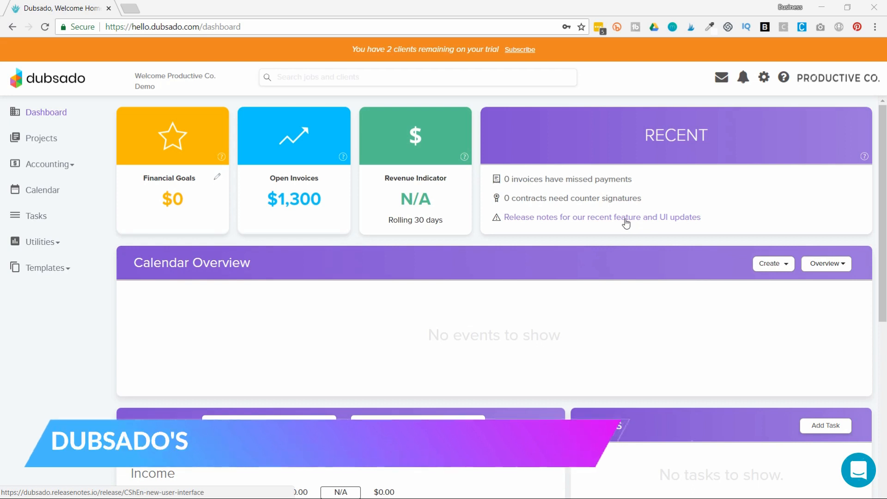
{"action": "mouse_move", "coordinate": [408, 284]}
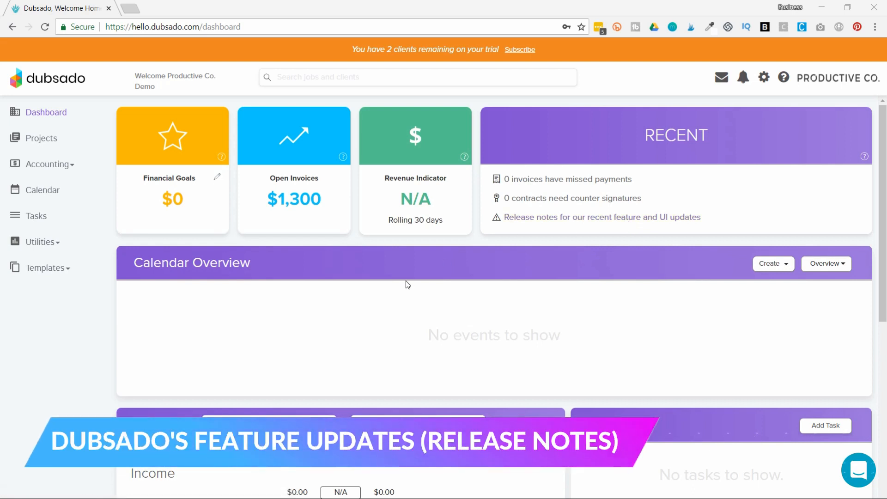
Reveal the calendar's overview/monthly/weekly view choices, then bring the financials income and expense charts into view
{"action": "scroll", "scroll_direction": "down", "scroll_amount": 3}
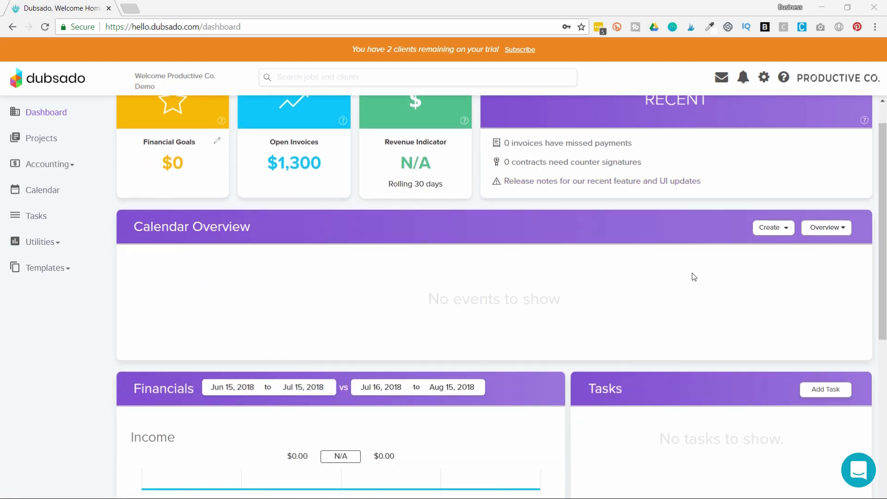
{"action": "mouse_move", "coordinate": [843, 227]}
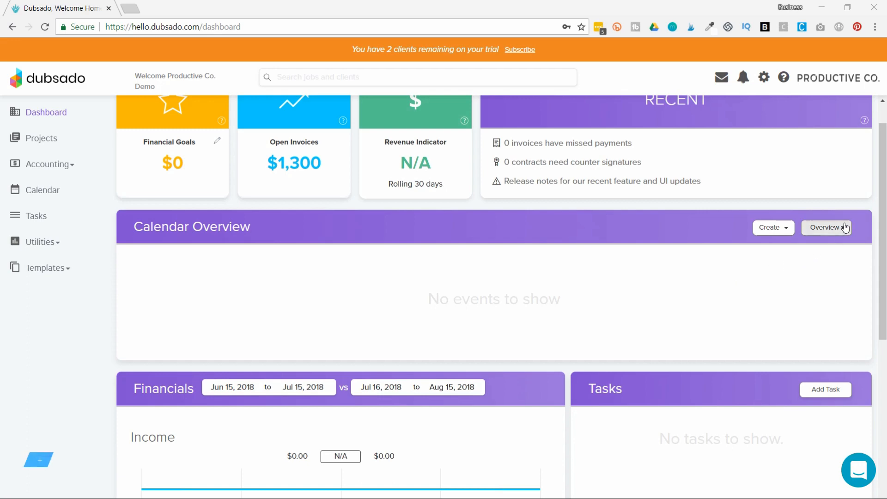
{"action": "left_click", "coordinate": [826, 227]}
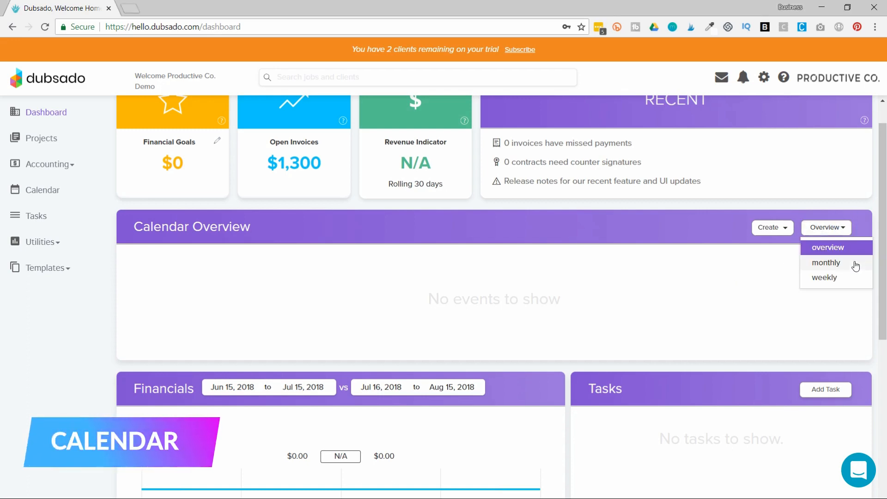
{"action": "scroll", "scroll_direction": "down", "scroll_amount": 3}
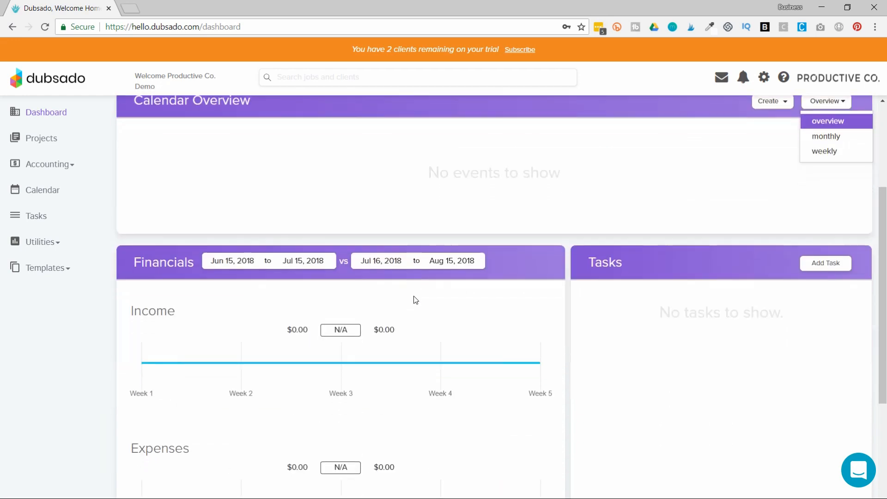
{"action": "scroll", "scroll_direction": "down", "scroll_amount": 3}
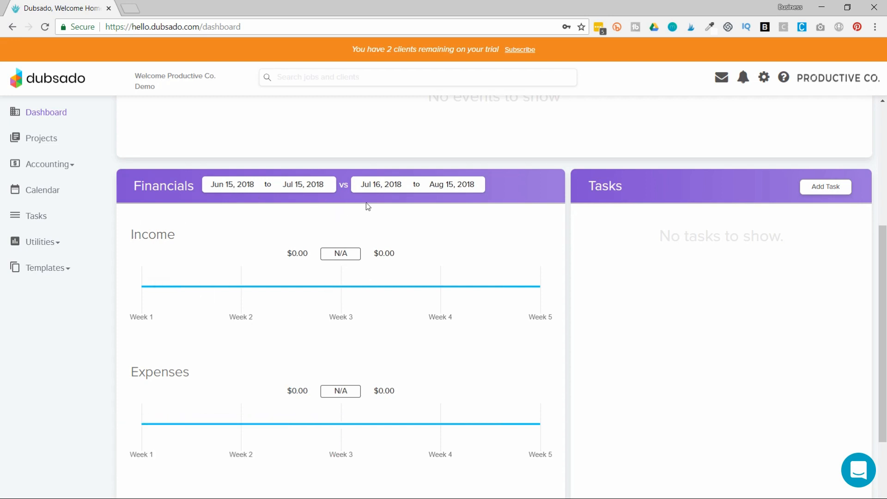
{"action": "mouse_move", "coordinate": [389, 185]}
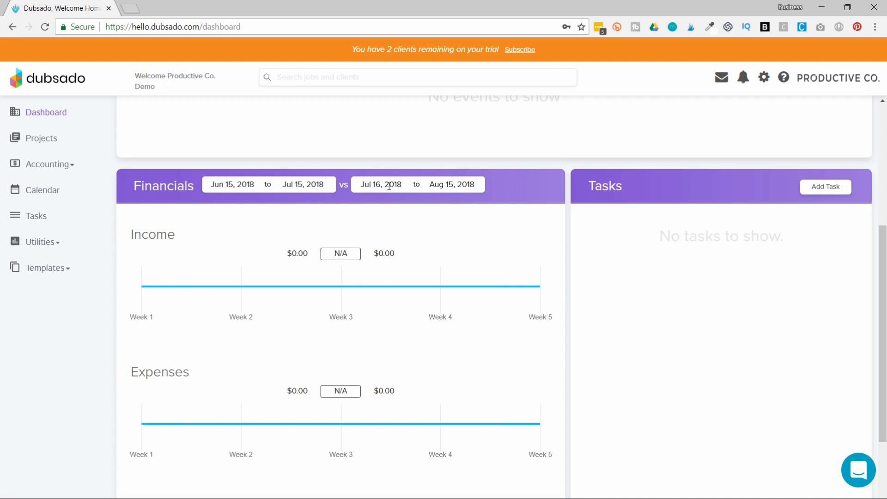
{"action": "mouse_move", "coordinate": [256, 288]}
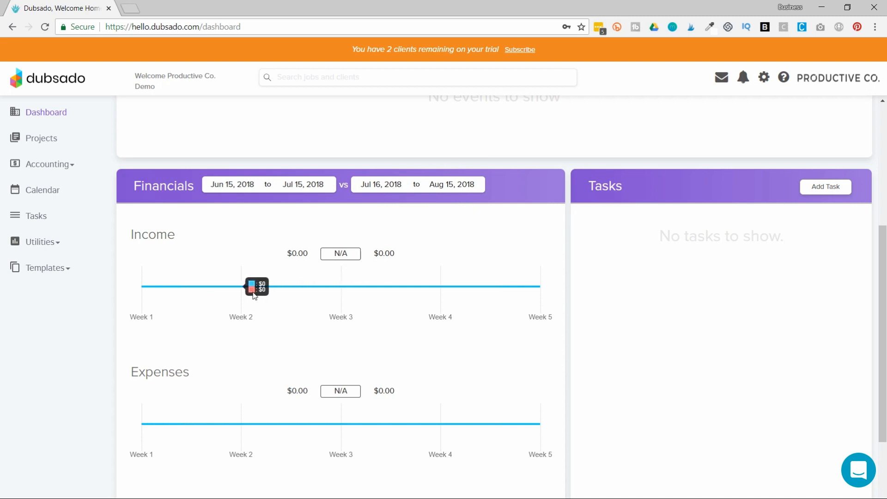
{"action": "mouse_move", "coordinate": [228, 289]}
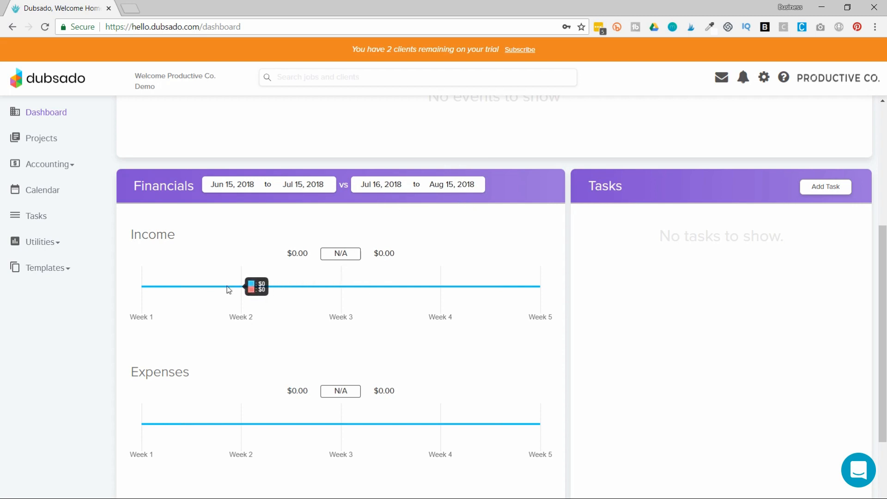
{"action": "mouse_move", "coordinate": [400, 282]}
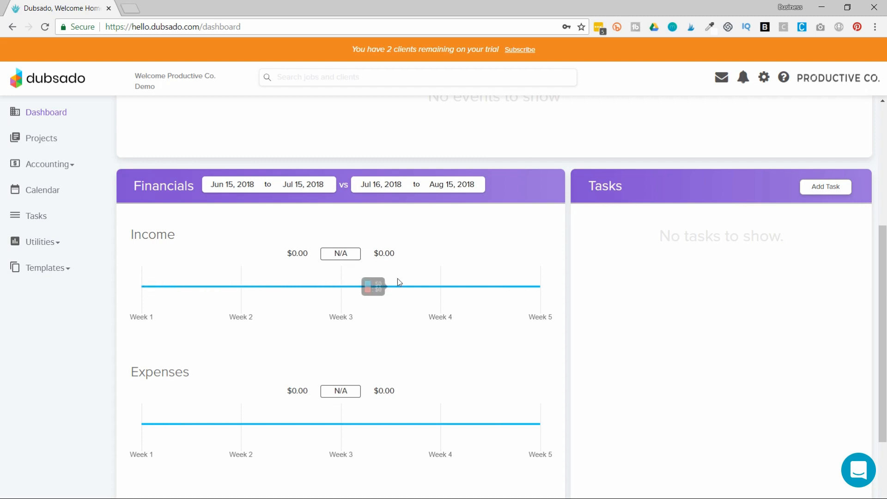
{"action": "mouse_move", "coordinate": [255, 244]}
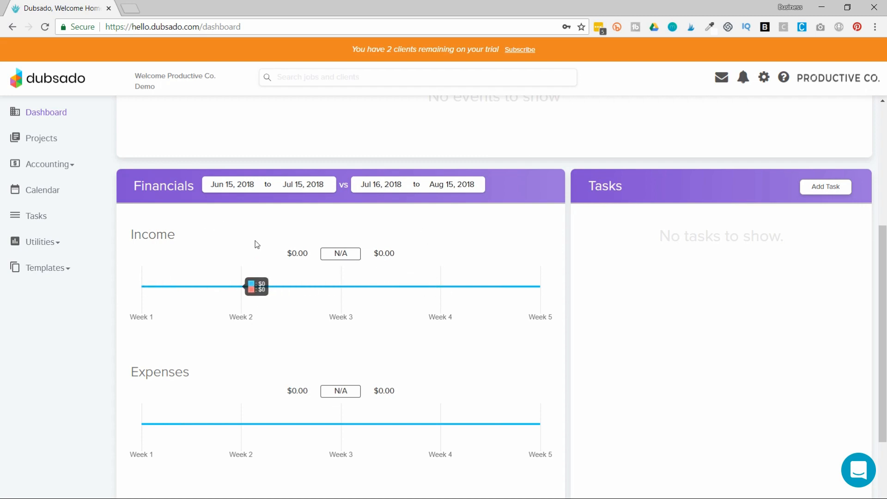
{"action": "mouse_move", "coordinate": [384, 313]}
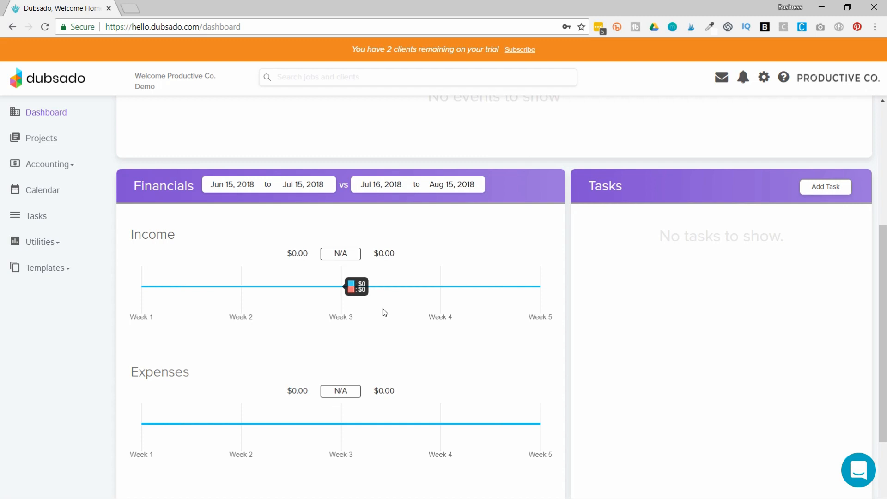
{"action": "mouse_move", "coordinate": [775, 232]}
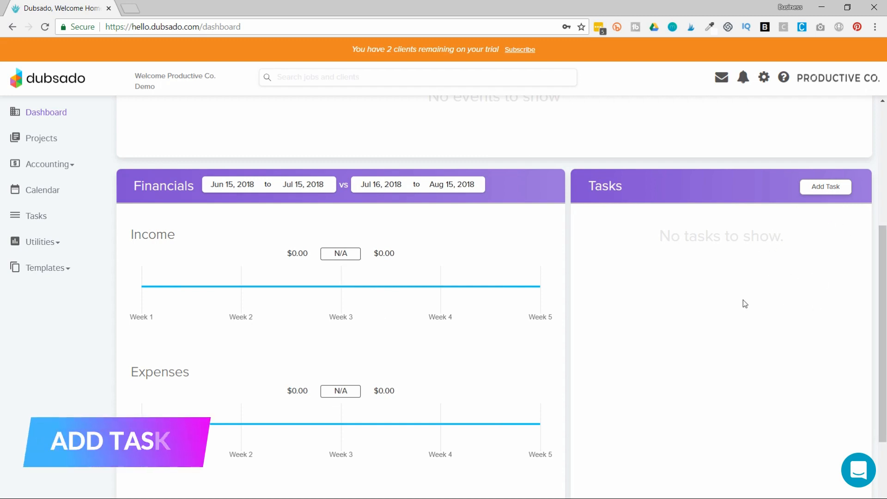
{"action": "left_click", "coordinate": [825, 264]}
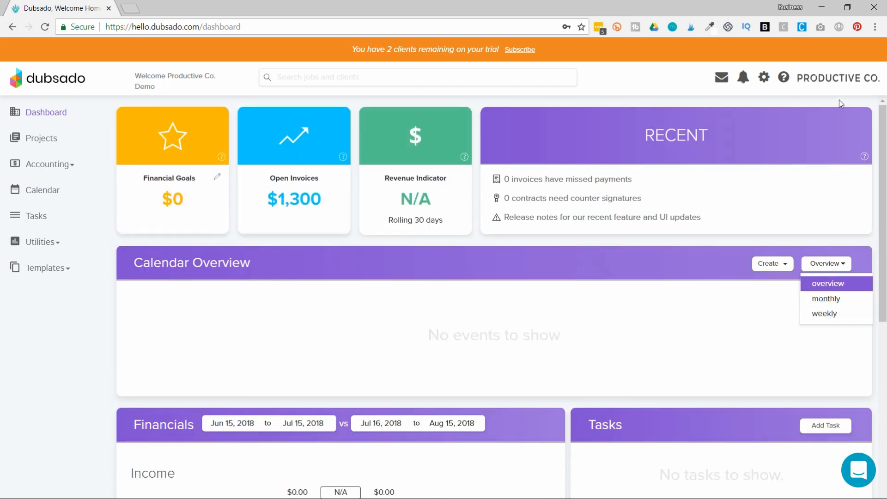
{"action": "mouse_move", "coordinate": [826, 84]}
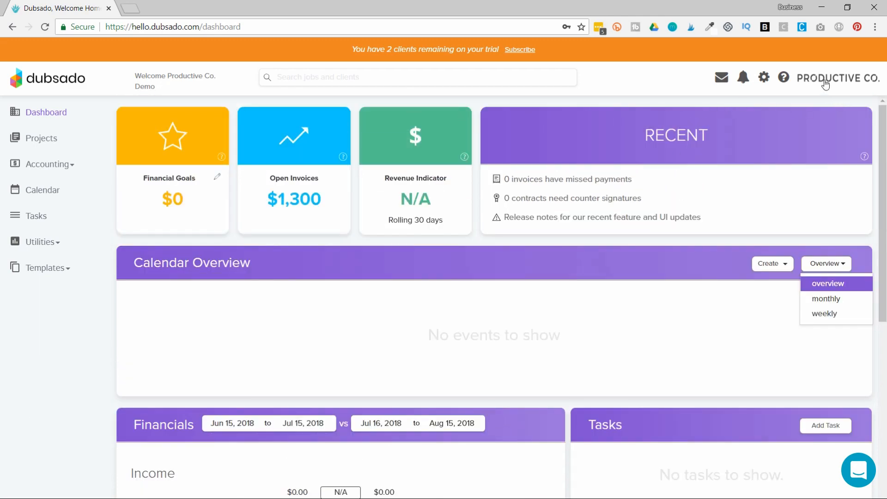
{"action": "left_click", "coordinate": [837, 78]}
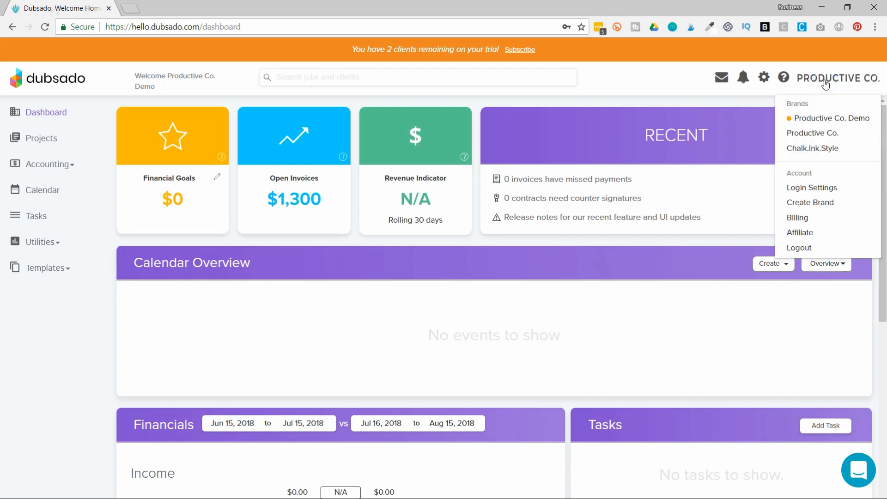
{"action": "mouse_move", "coordinate": [838, 244]}
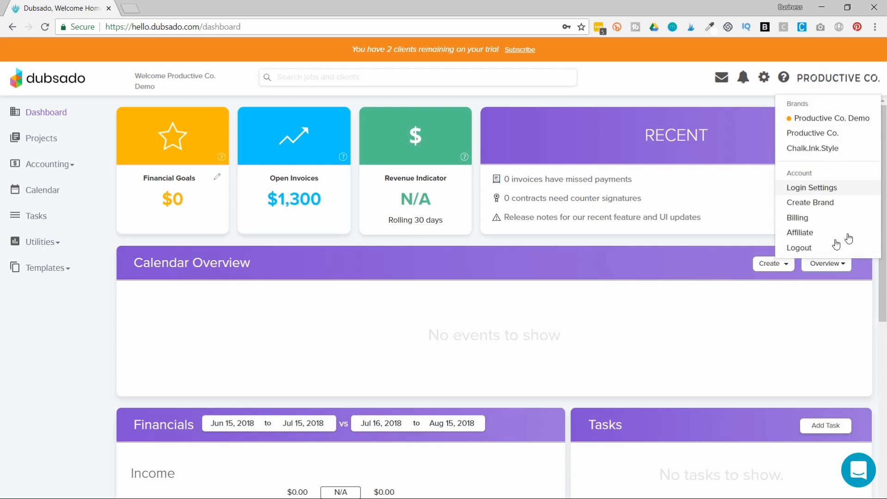
{"action": "mouse_move", "coordinate": [798, 217]}
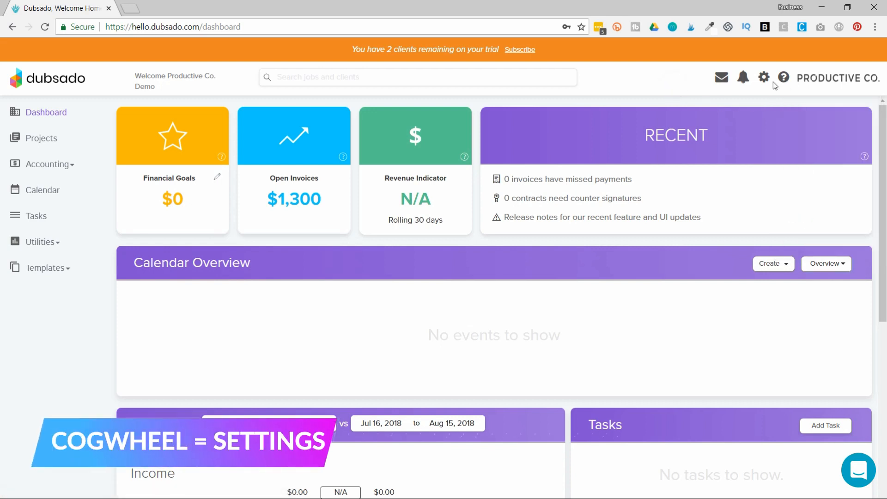
Open the brand settings, view the dashboard colour scheme settings, then switch to the client portal settings
{"action": "left_click", "coordinate": [764, 77]}
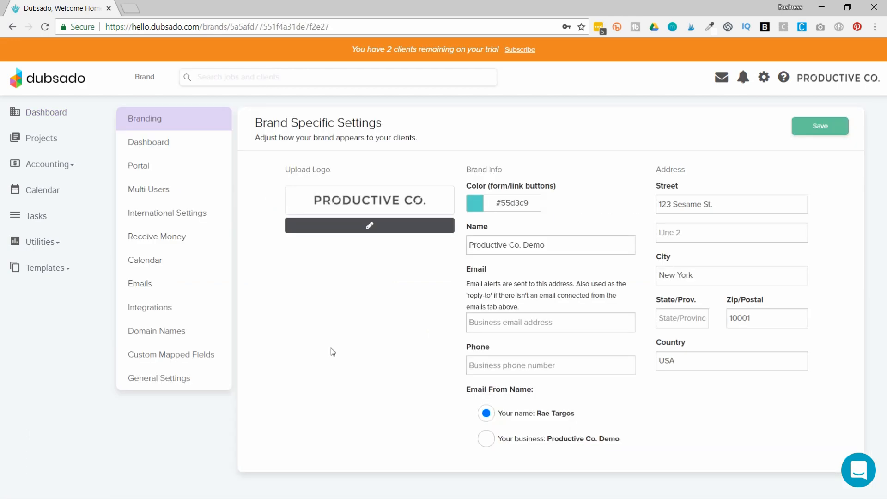
{"action": "left_click", "coordinate": [148, 142]}
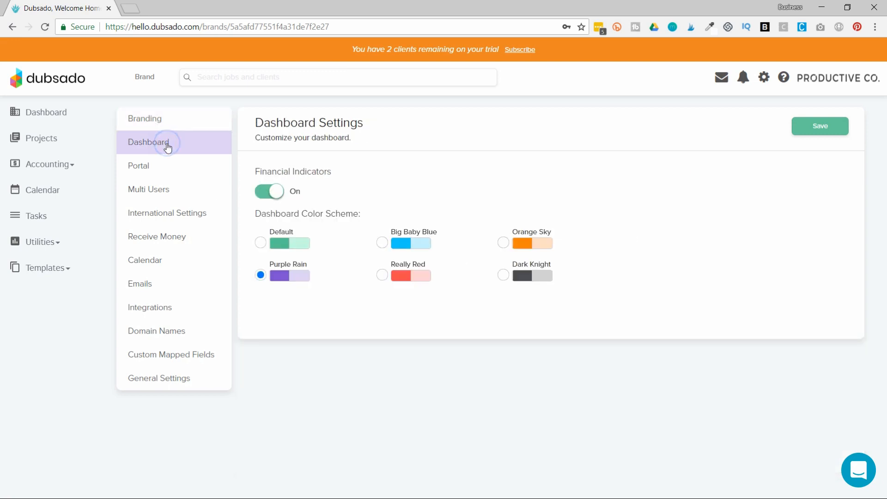
{"action": "mouse_move", "coordinate": [500, 241]}
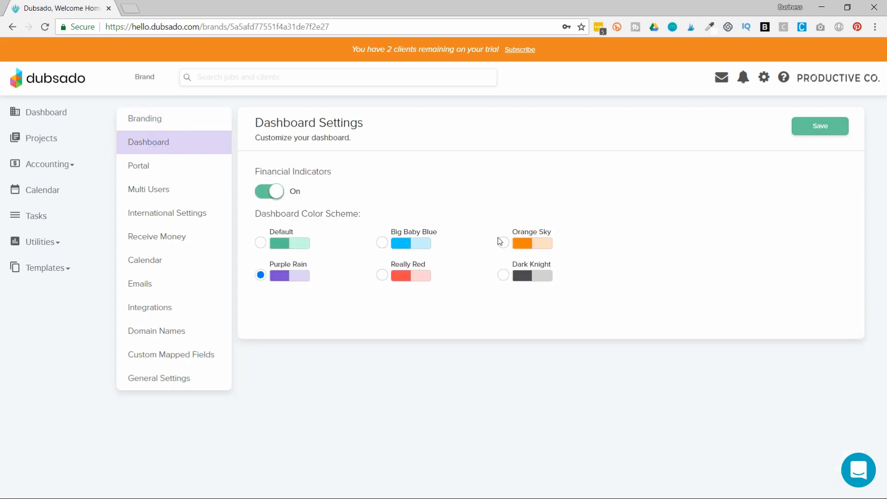
{"action": "mouse_move", "coordinate": [366, 338]}
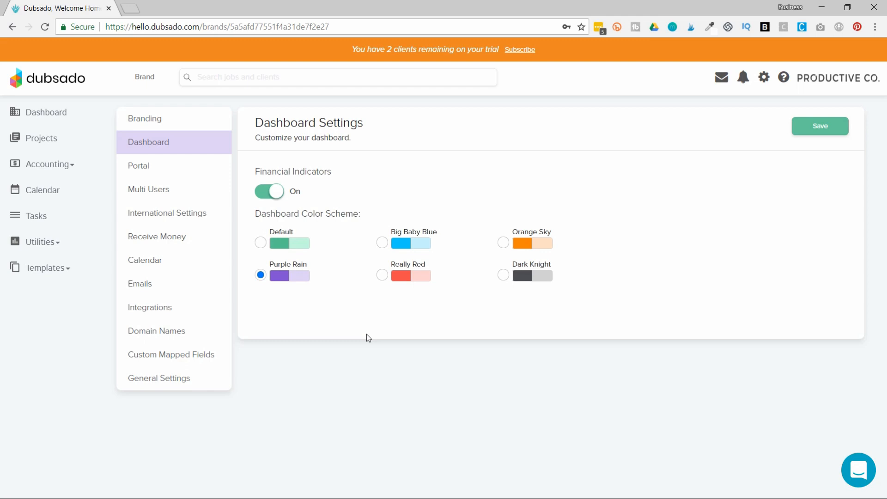
{"action": "mouse_move", "coordinate": [328, 216]}
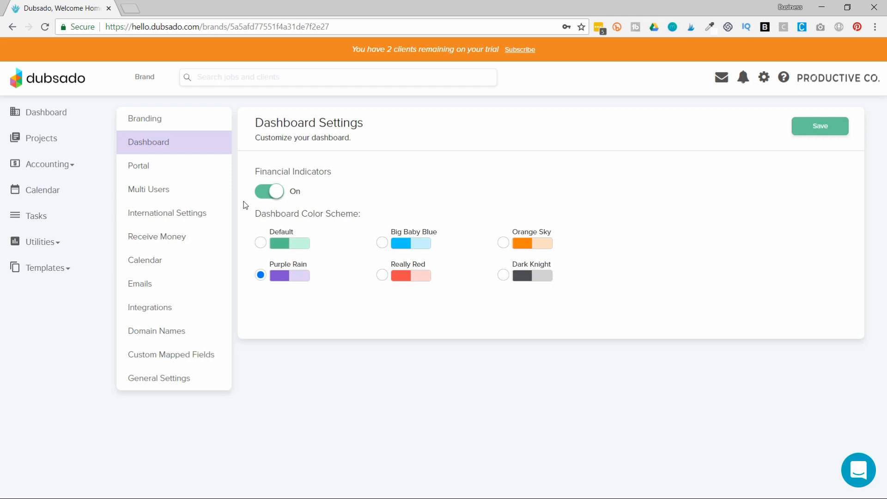
{"action": "mouse_move", "coordinate": [269, 200]}
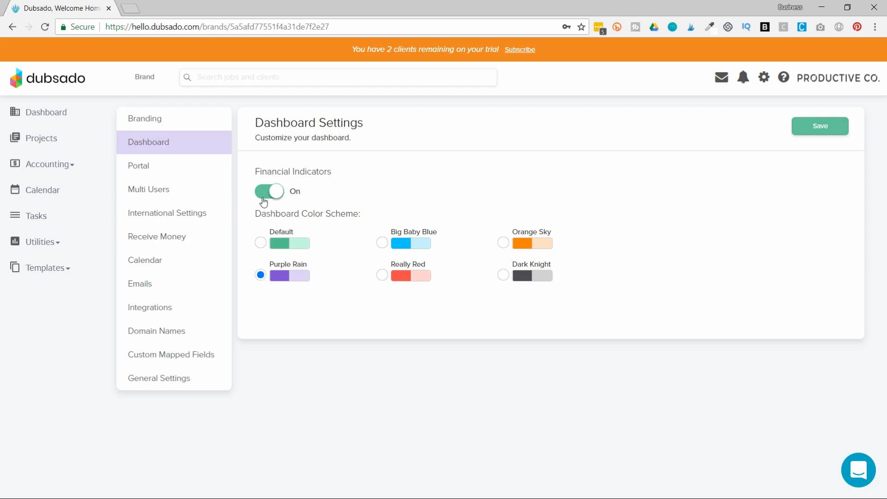
{"action": "left_click", "coordinate": [138, 166]}
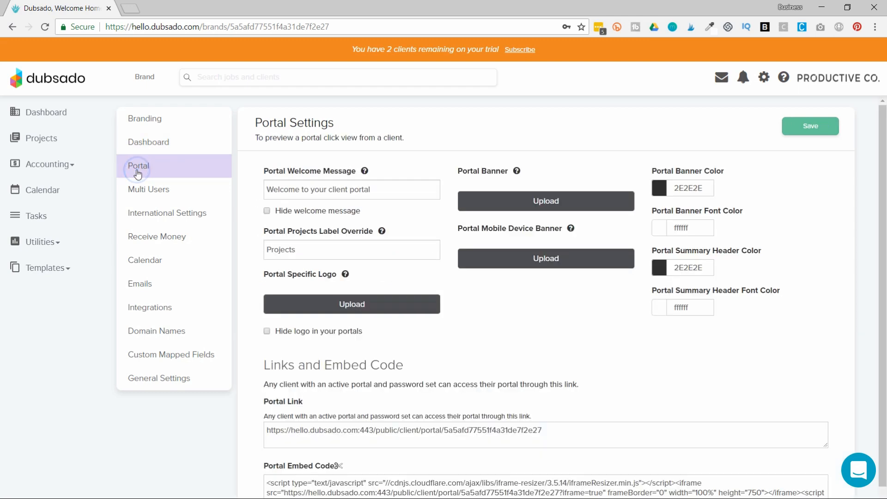
{"action": "mouse_move", "coordinate": [571, 172]}
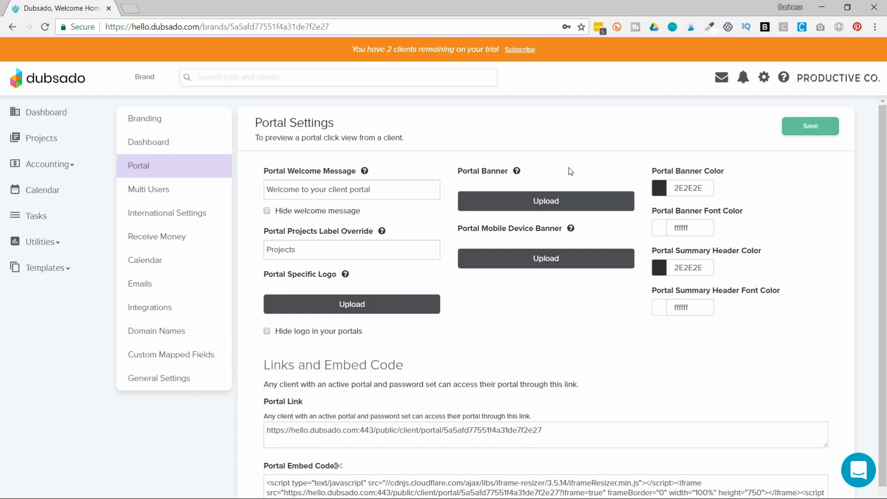
Review the multi-user, international (time zone and currency) and receive-money settings
{"action": "scroll", "scroll_direction": "down", "scroll_amount": 3}
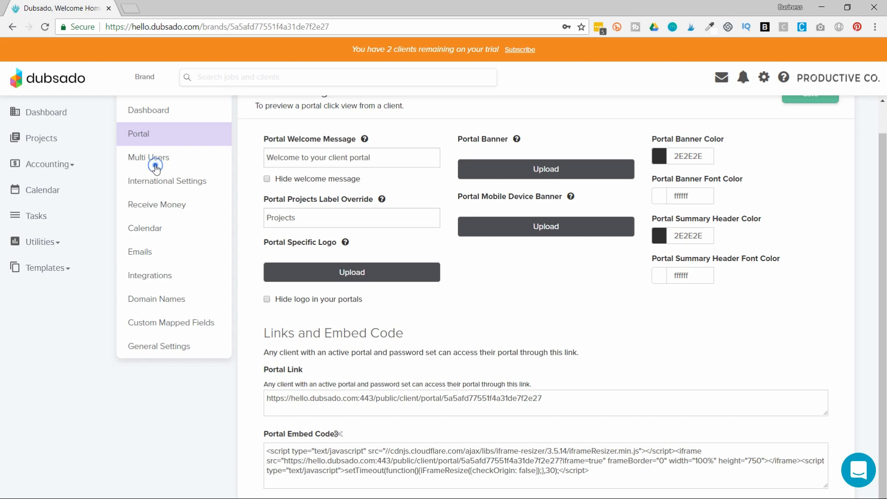
{"action": "left_click", "coordinate": [148, 157]}
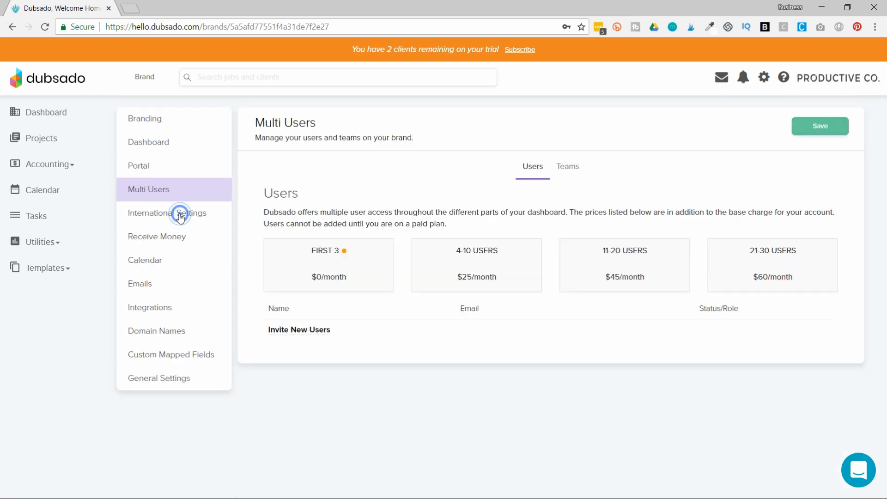
{"action": "left_click", "coordinate": [167, 213]}
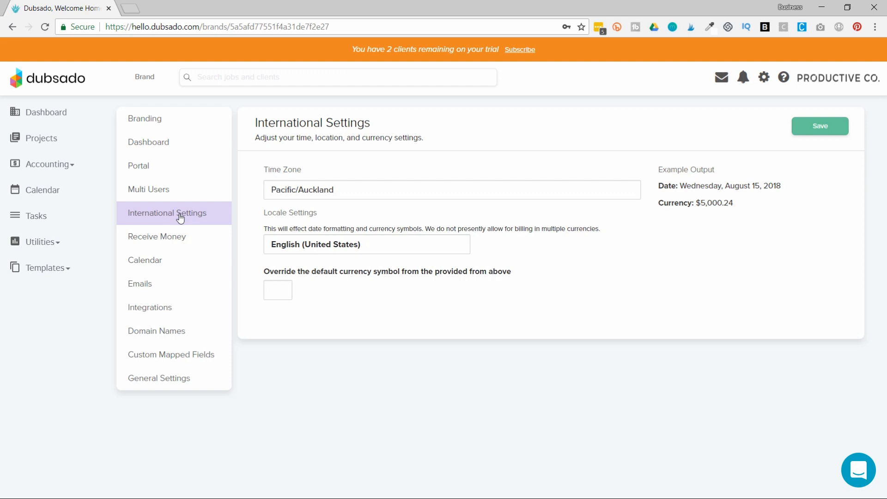
{"action": "left_click", "coordinate": [157, 236]}
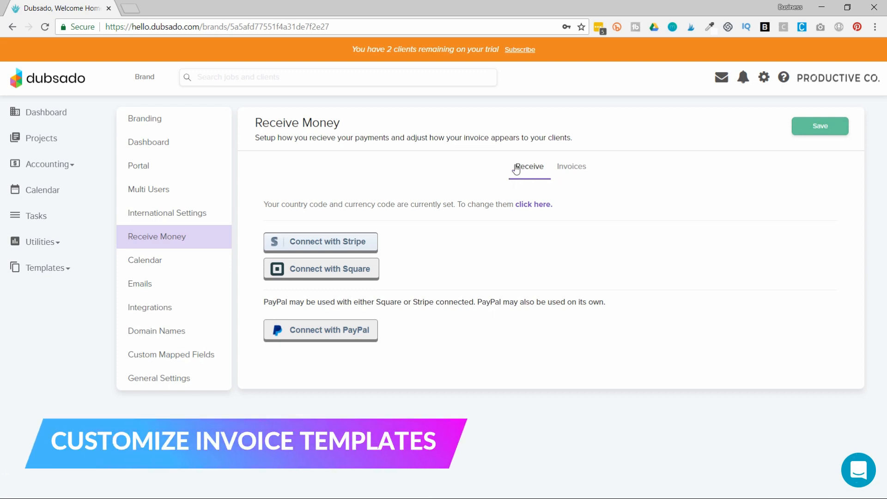
In the Invoices display options, open the editors for the top and bottom invoice terms
{"action": "left_click", "coordinate": [571, 167]}
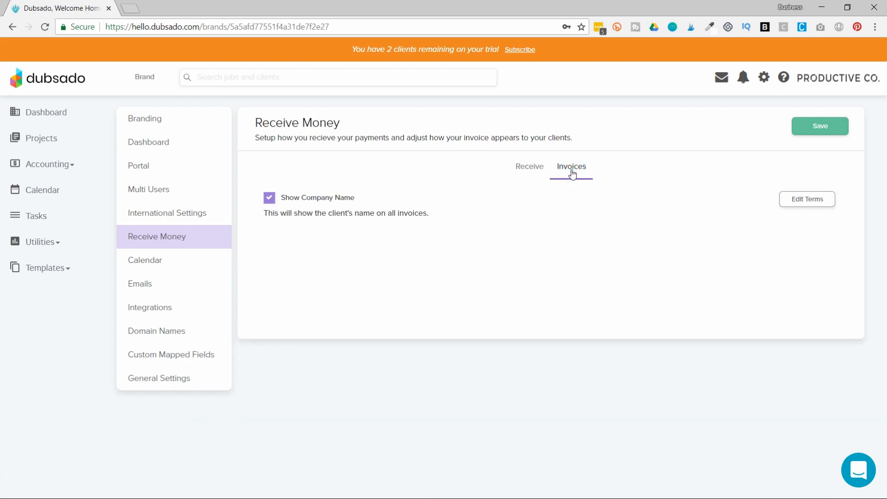
{"action": "mouse_move", "coordinate": [314, 259]}
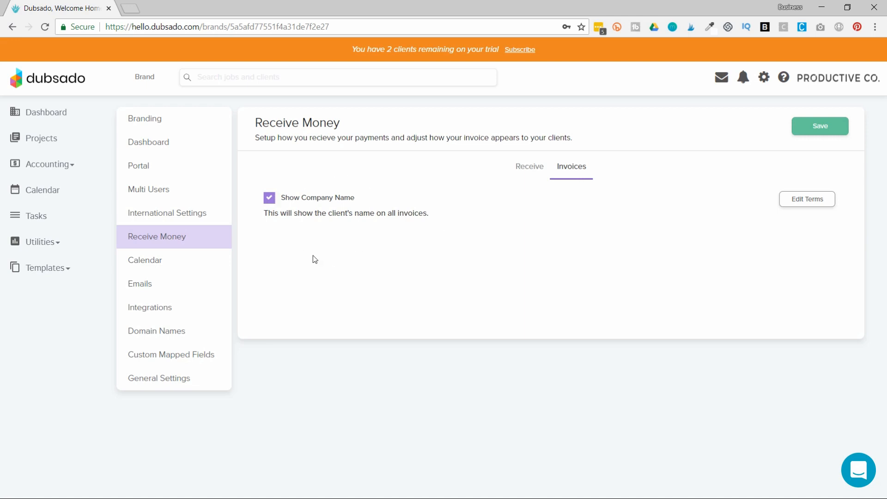
{"action": "mouse_move", "coordinate": [327, 226]}
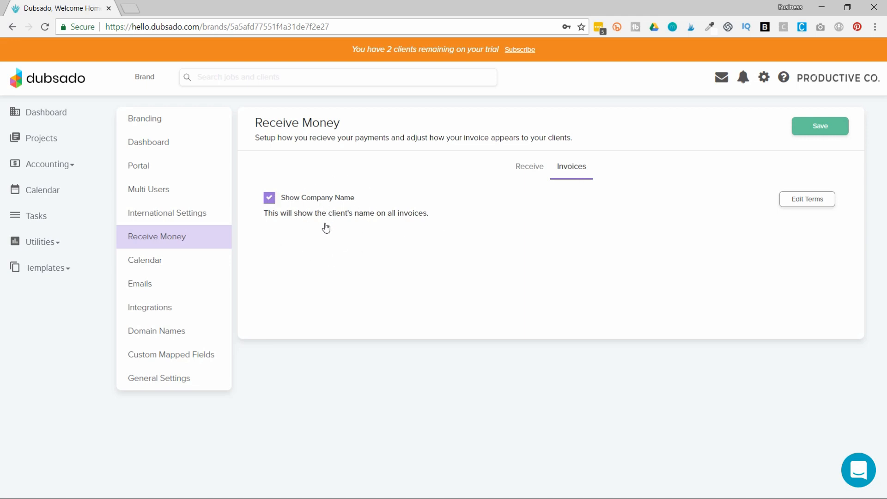
{"action": "mouse_move", "coordinate": [645, 224]}
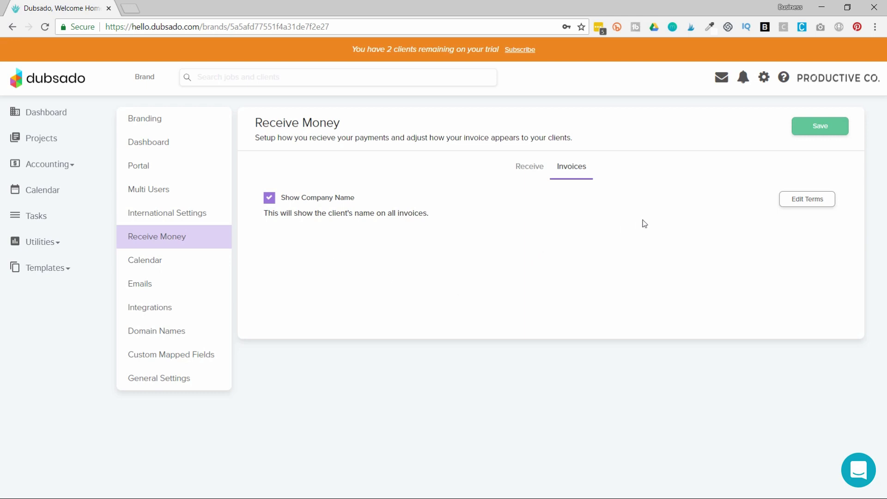
{"action": "mouse_move", "coordinate": [806, 200]}
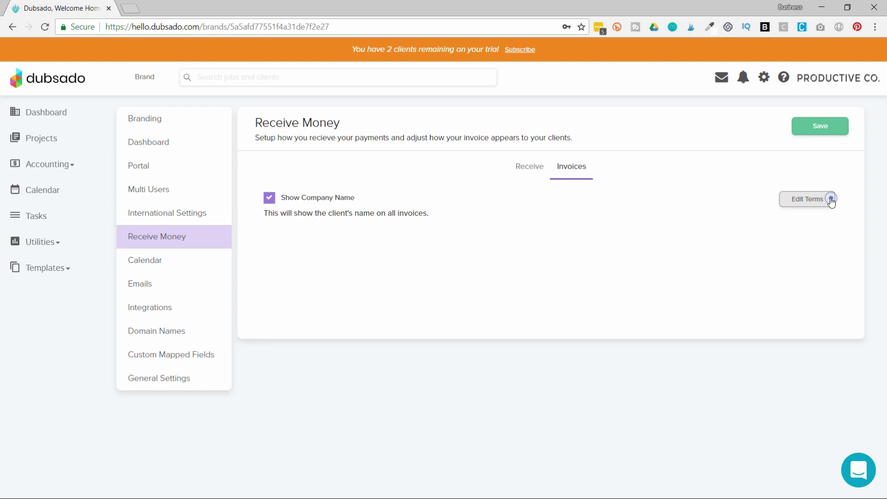
{"action": "left_click", "coordinate": [806, 199]}
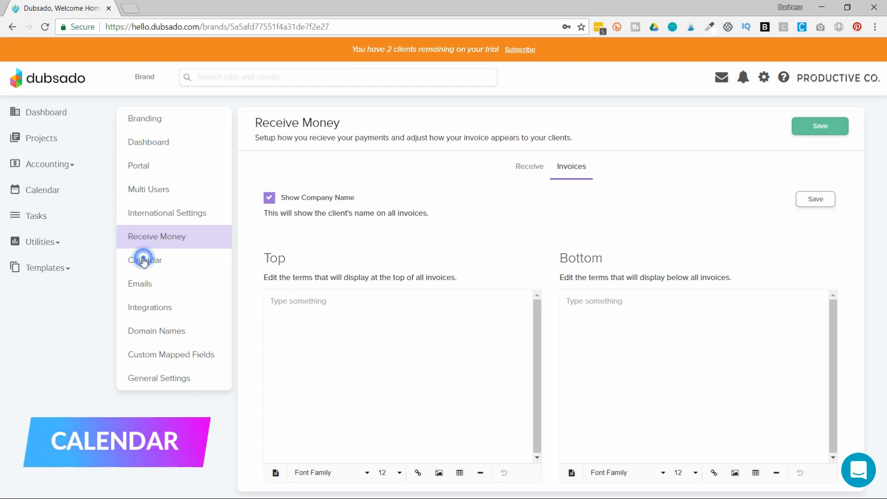
View the email connection settings, then the integrations for CloudSpot and QuickBooks Online
{"action": "left_click", "coordinate": [140, 283]}
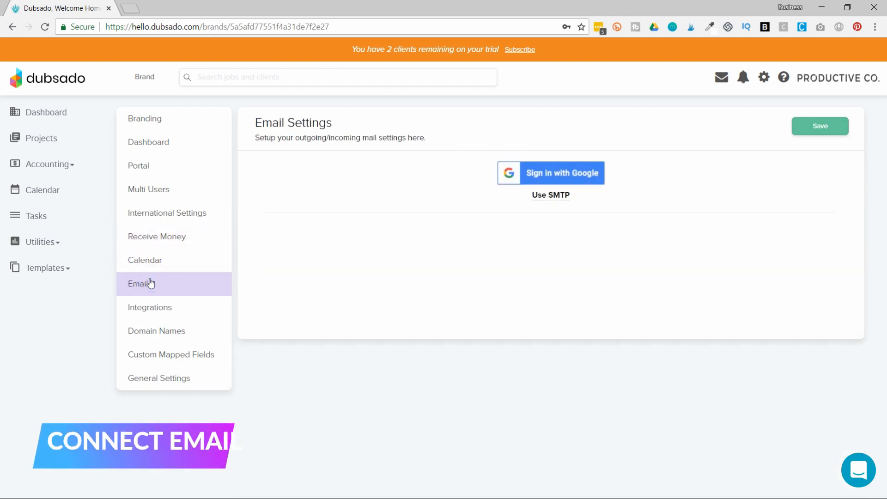
{"action": "left_click", "coordinate": [150, 307]}
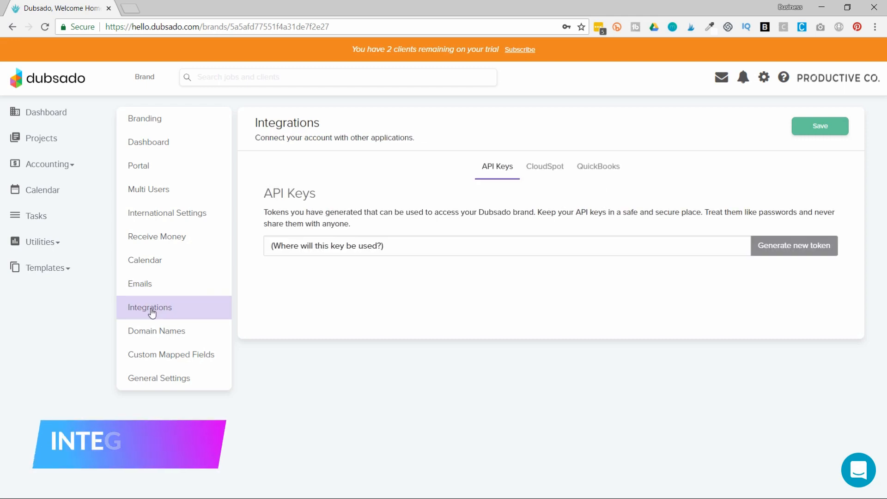
{"action": "mouse_move", "coordinate": [557, 176]}
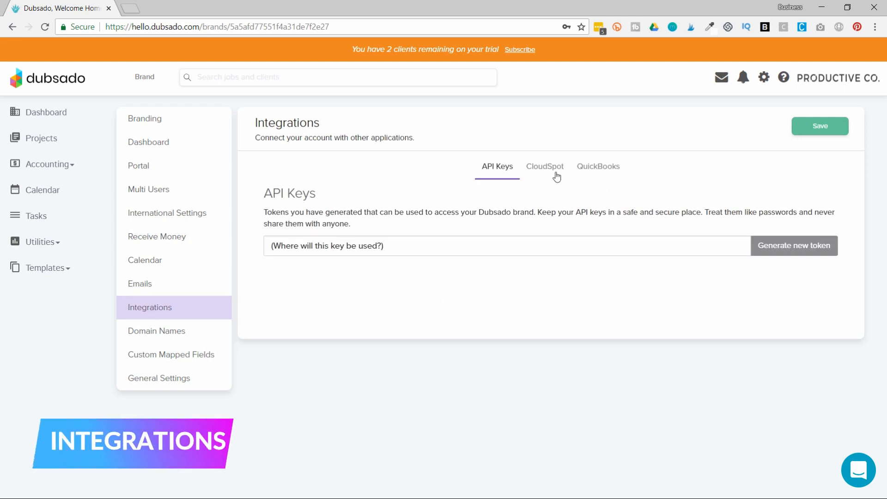
{"action": "left_click", "coordinate": [544, 165]}
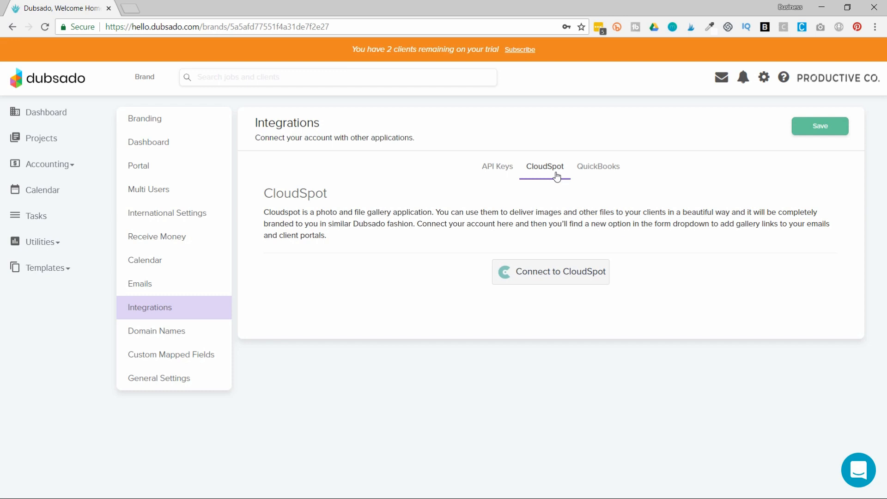
{"action": "mouse_move", "coordinate": [598, 166]}
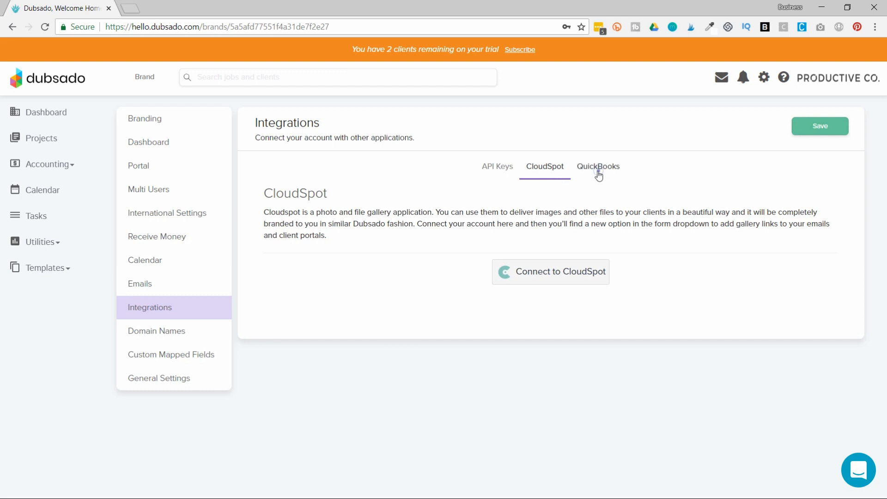
{"action": "left_click", "coordinate": [598, 167]}
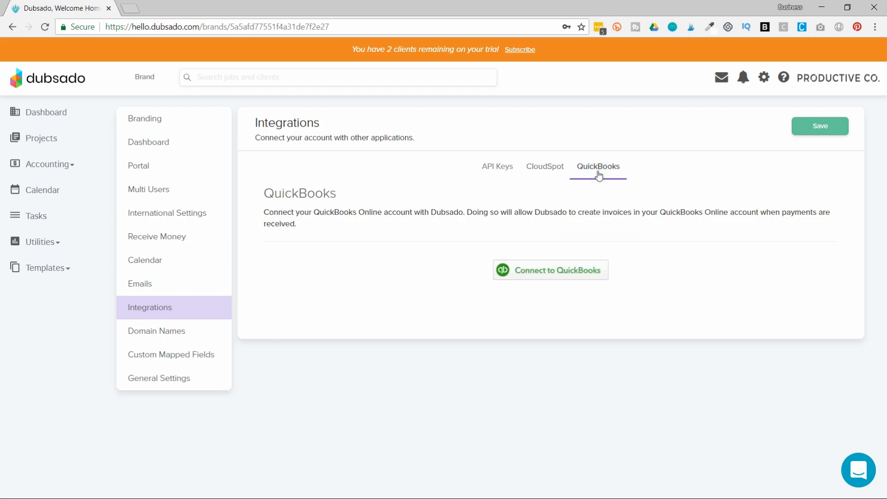
{"action": "mouse_move", "coordinate": [308, 266]}
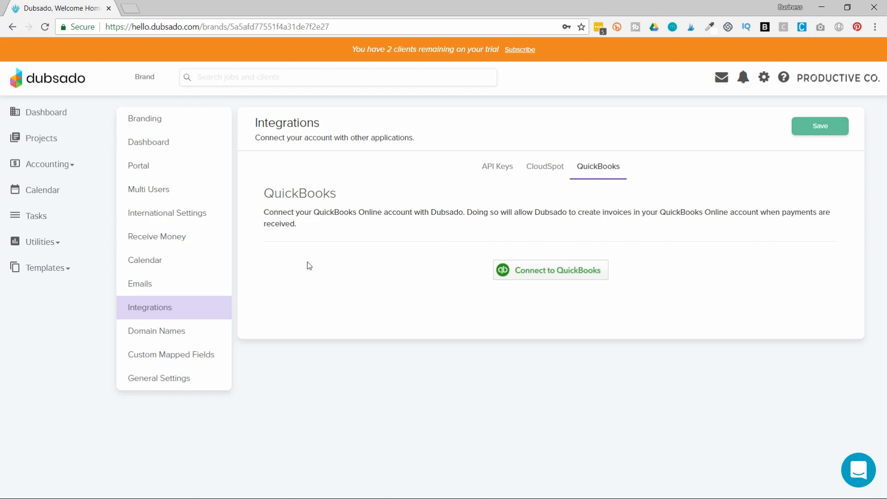
{"action": "mouse_move", "coordinate": [347, 316]}
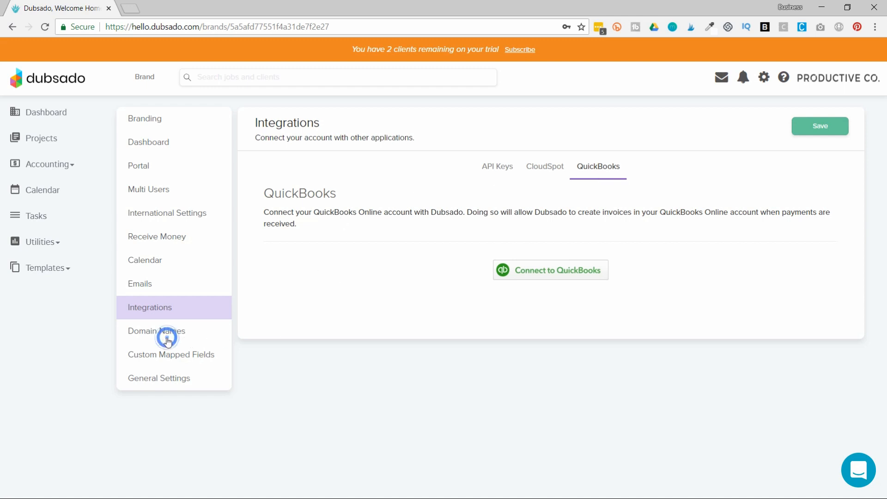
View the domain names settings, then the job custom mapped fields including 'Who were you referred by?'
{"action": "left_click", "coordinate": [156, 330]}
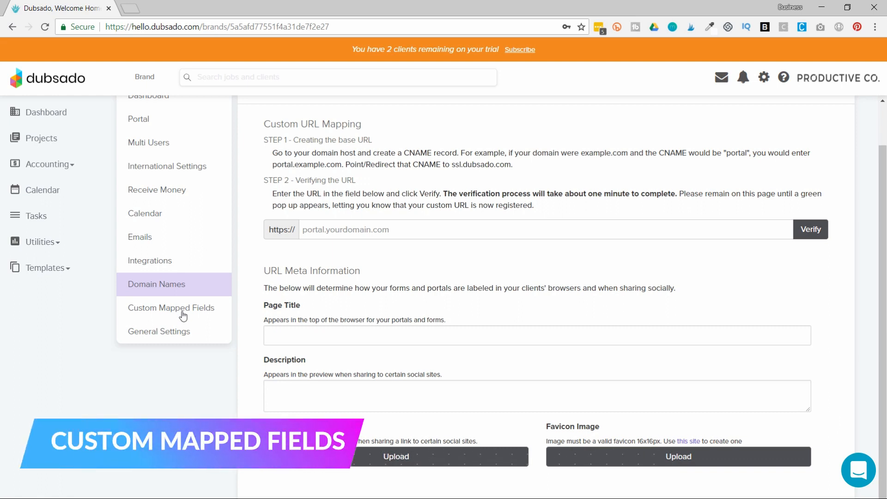
{"action": "left_click", "coordinate": [172, 307]}
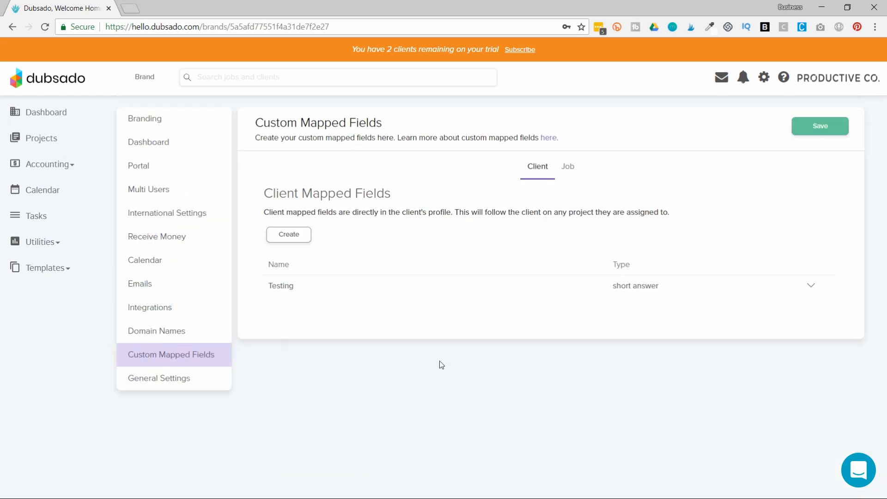
{"action": "mouse_move", "coordinate": [453, 366]}
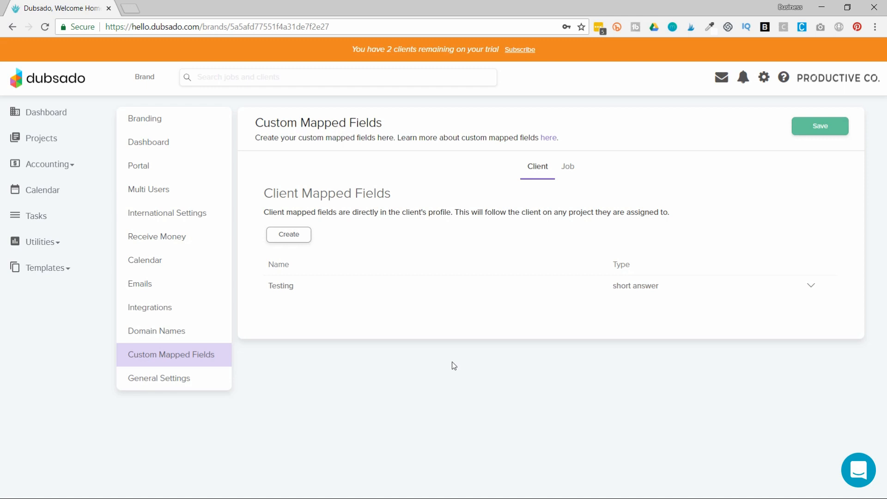
{"action": "left_click", "coordinate": [567, 166]}
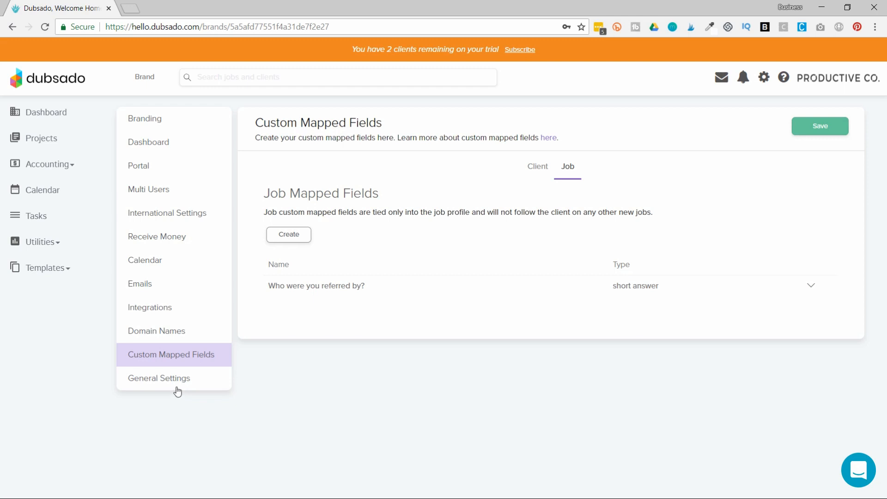
Show the general settings with the Date Conflicts check turned on
{"action": "left_click", "coordinate": [158, 378]}
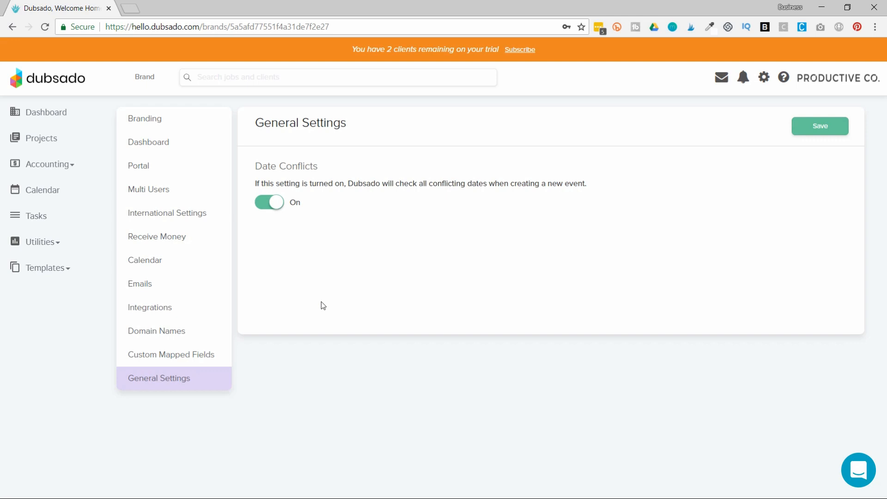
{"action": "mouse_move", "coordinate": [40, 138]}
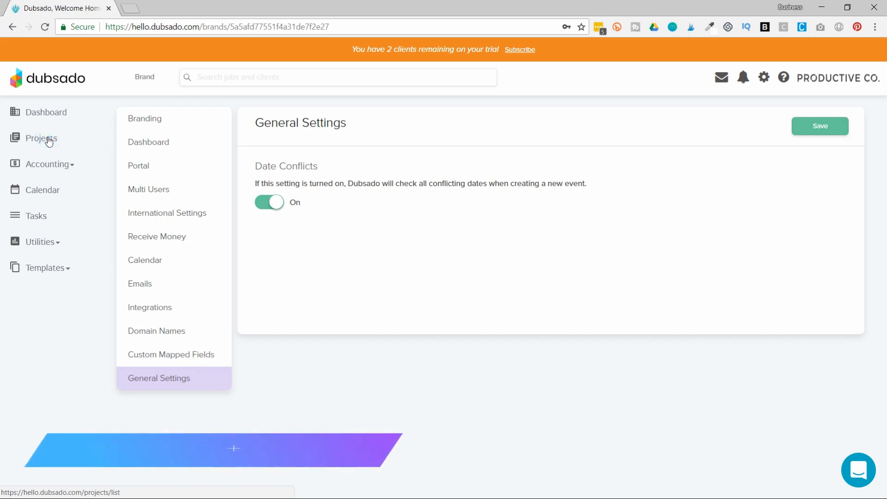
Go to the Projects overview with its lead, job, combined and archived counts
{"action": "left_click", "coordinate": [41, 137]}
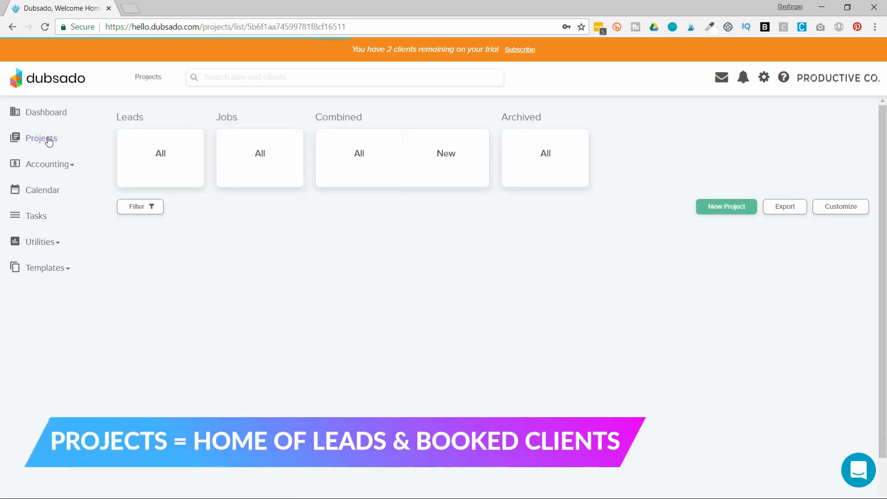
{"action": "left_click", "coordinate": [42, 137]}
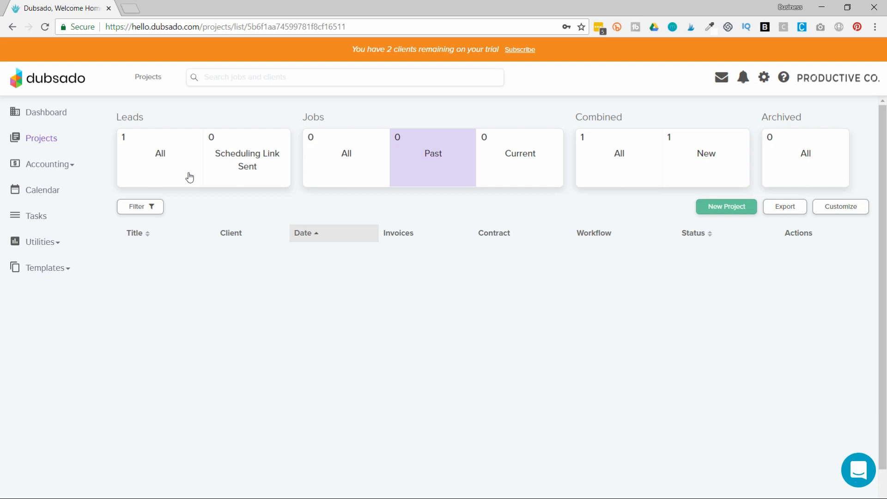
{"action": "mouse_move", "coordinate": [331, 182]}
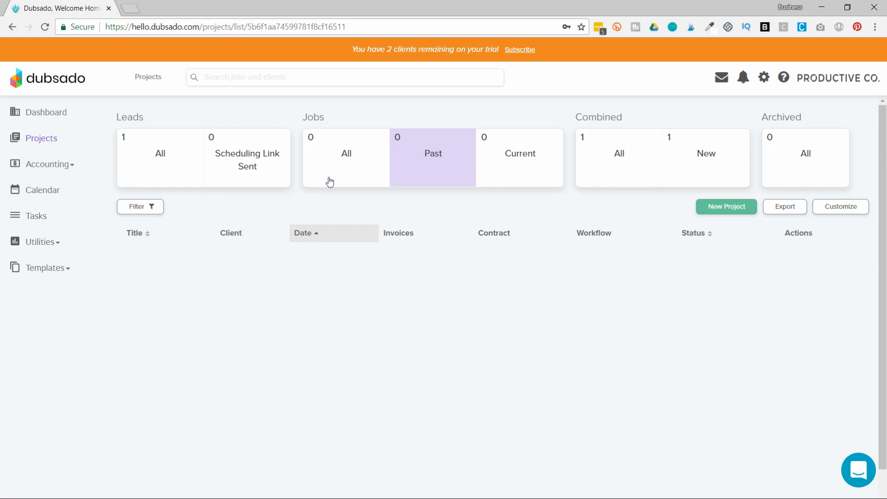
{"action": "mouse_move", "coordinate": [223, 181]}
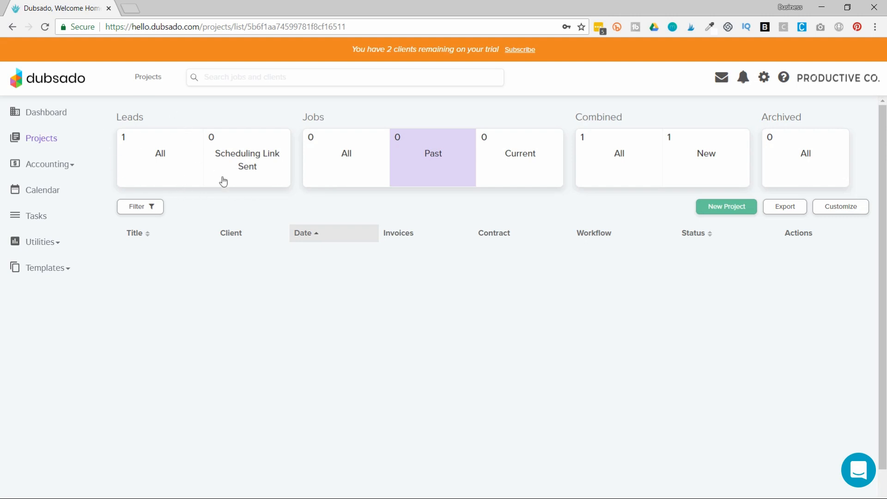
{"action": "mouse_move", "coordinate": [167, 192]}
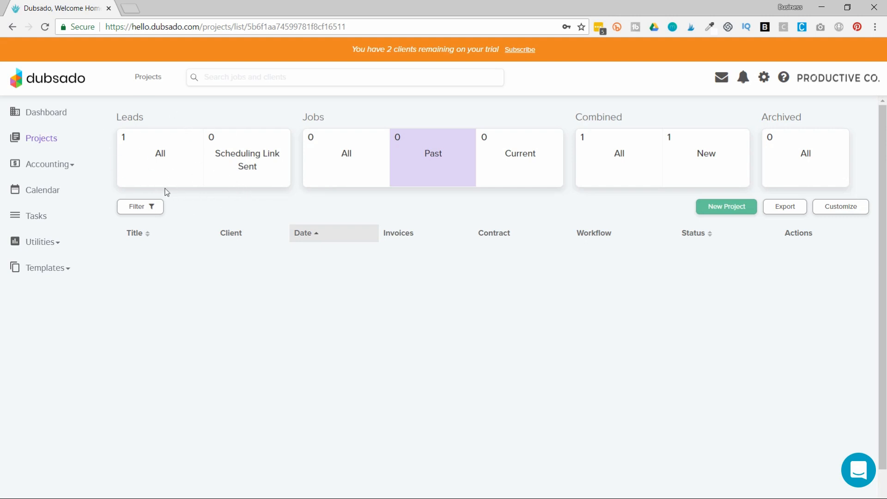
{"action": "mouse_move", "coordinate": [394, 186]}
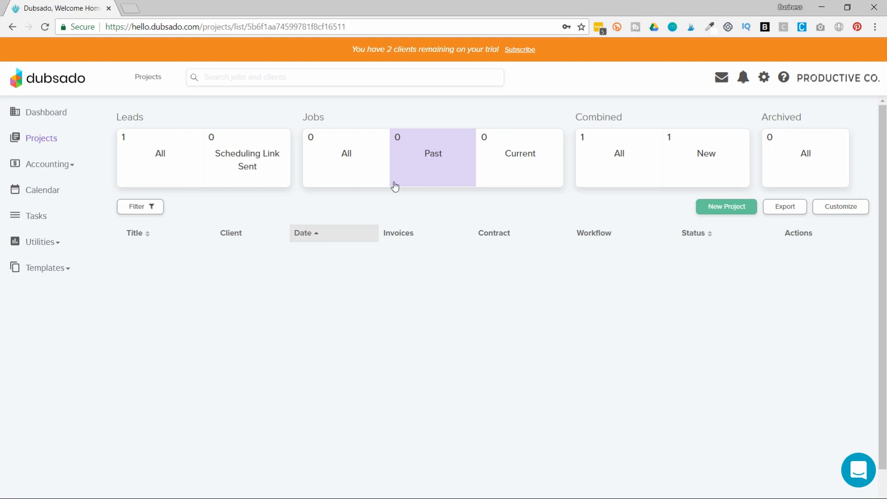
{"action": "mouse_move", "coordinate": [620, 104]}
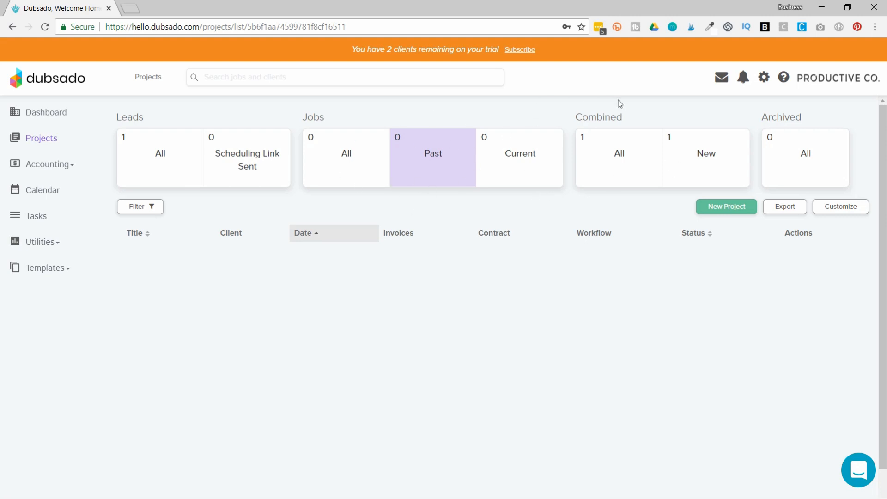
{"action": "mouse_move", "coordinate": [631, 164]}
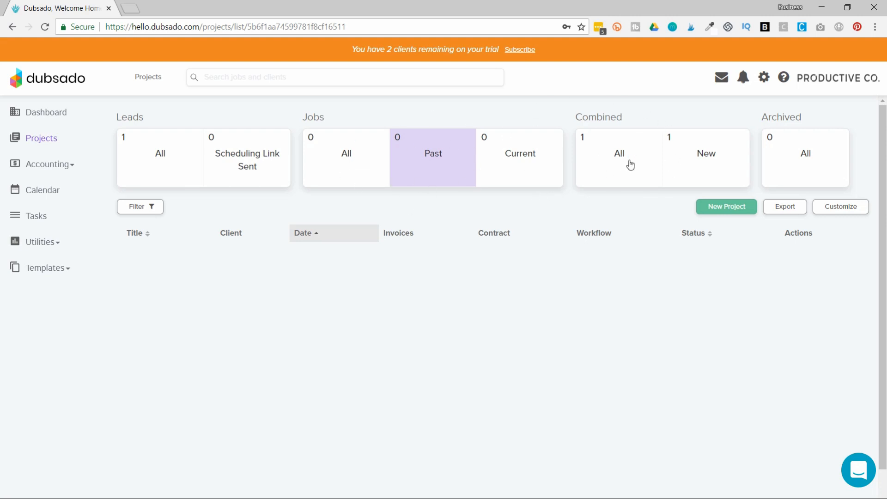
{"action": "mouse_move", "coordinate": [800, 190]}
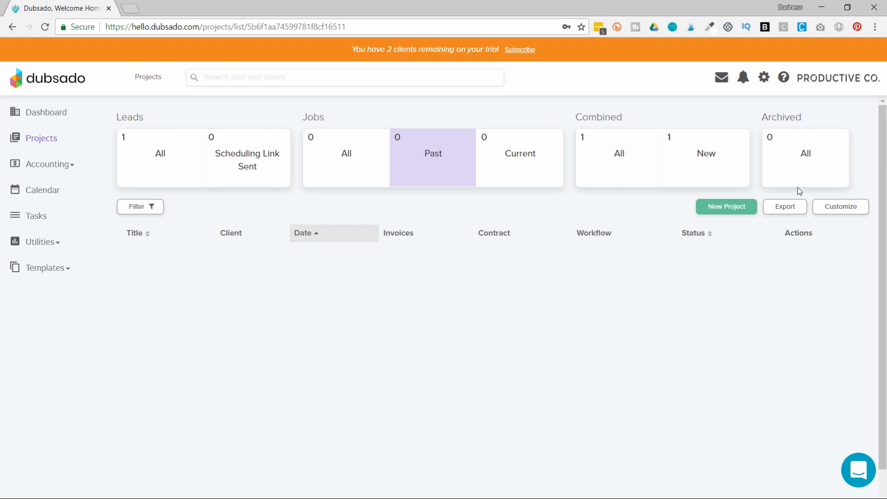
{"action": "mouse_move", "coordinate": [167, 220]}
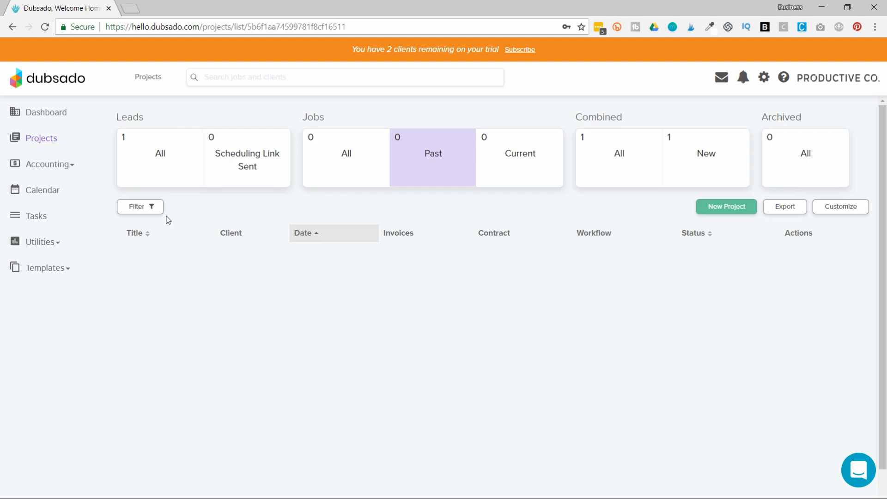
{"action": "mouse_move", "coordinate": [300, 305]}
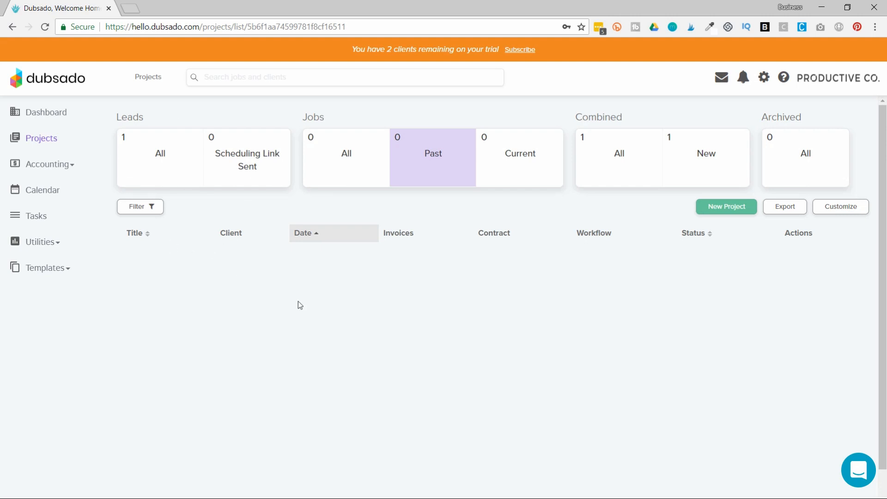
{"action": "mouse_move", "coordinate": [111, 284]}
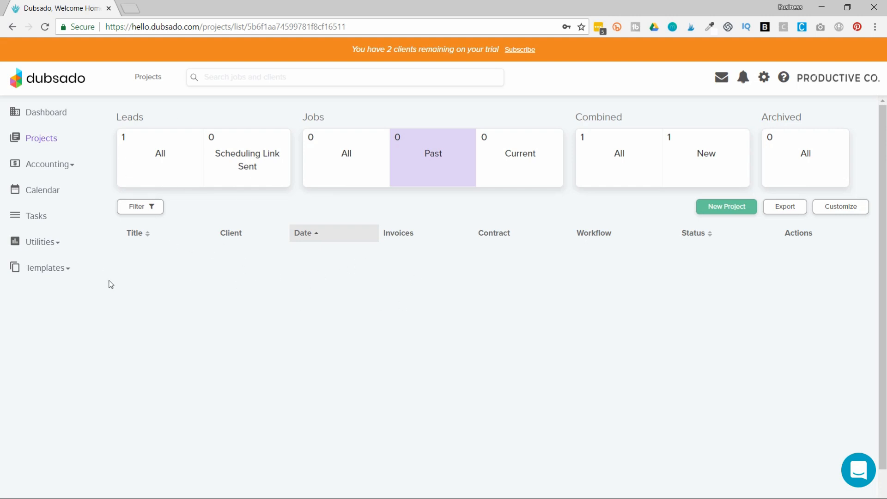
{"action": "mouse_move", "coordinate": [161, 182]}
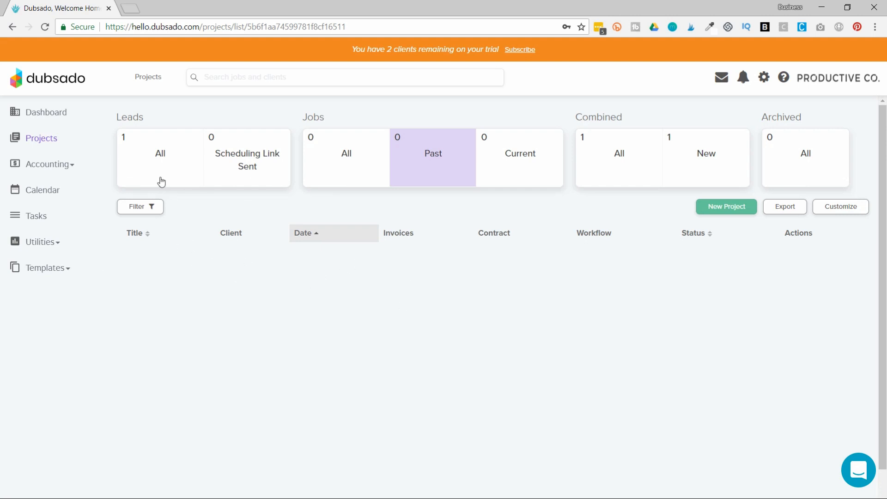
{"action": "mouse_move", "coordinate": [127, 134]}
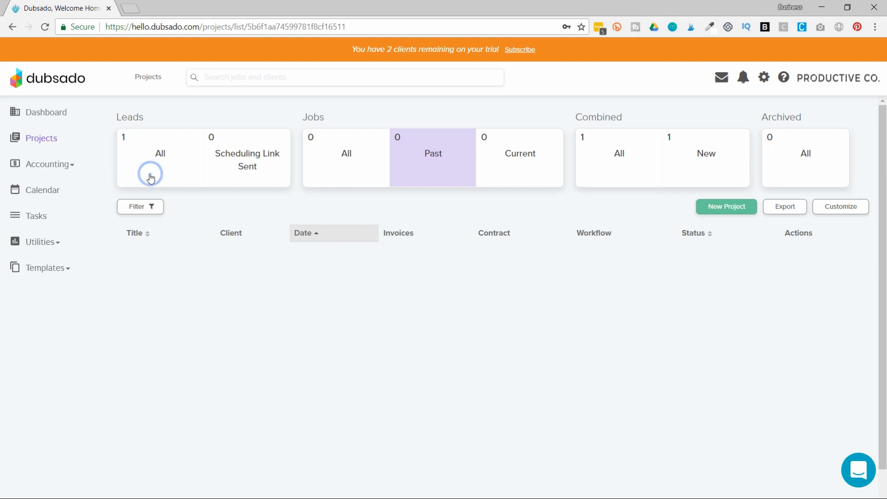
List all leads so the Logo Design project for Anna Banana appears
{"action": "left_click", "coordinate": [160, 157]}
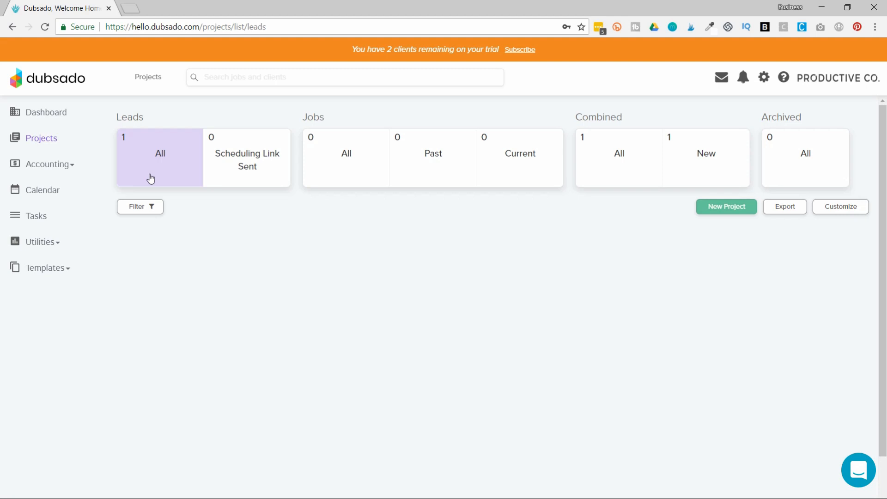
{"action": "left_click", "coordinate": [160, 153]}
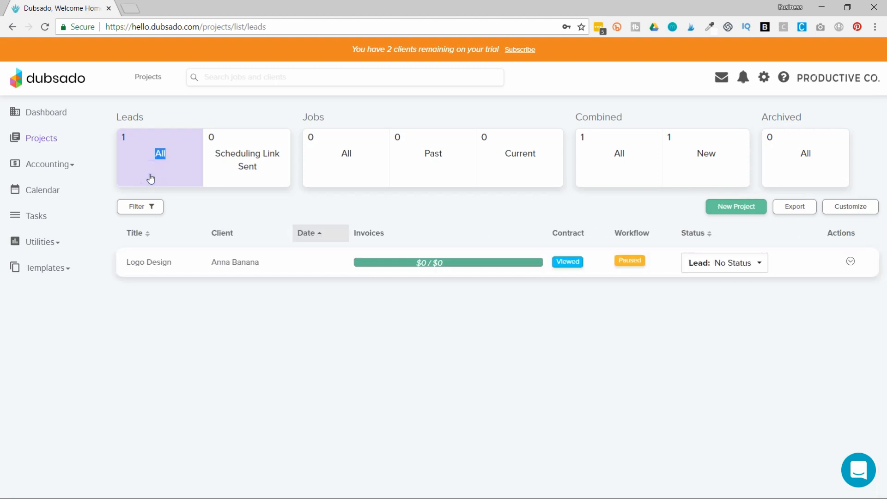
{"action": "mouse_move", "coordinate": [203, 317]}
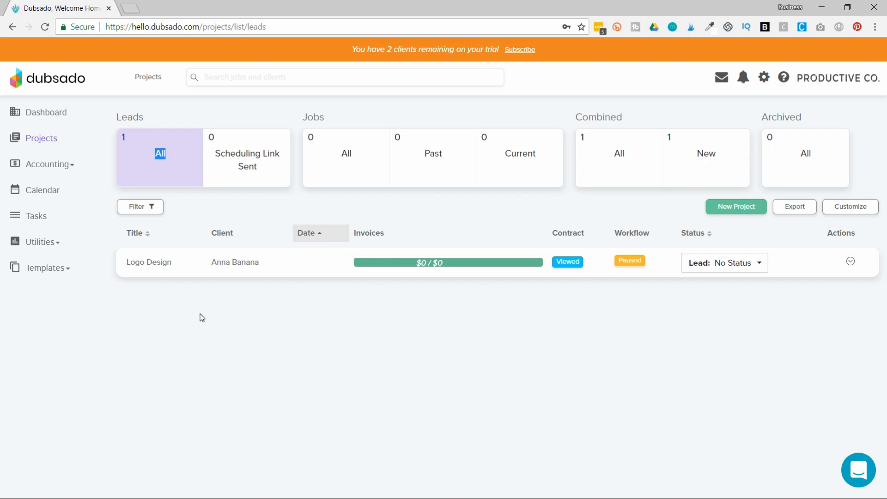
{"action": "mouse_move", "coordinate": [283, 286]}
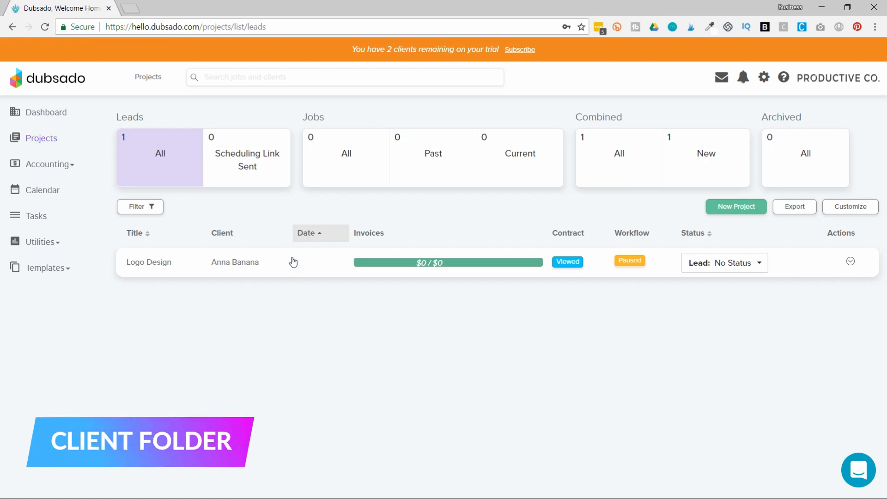
Open the Logo Design project and view its Test workflow with the paused form-sending action
{"action": "left_click", "coordinate": [149, 262]}
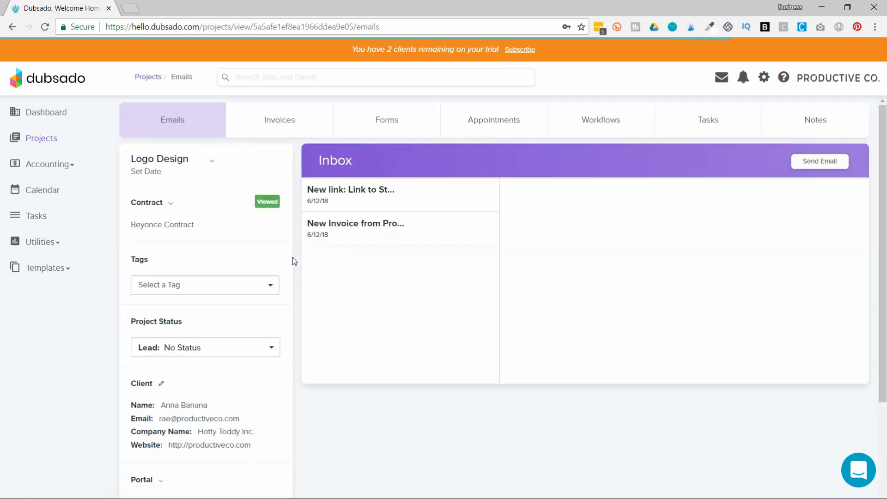
{"action": "mouse_move", "coordinate": [397, 315]}
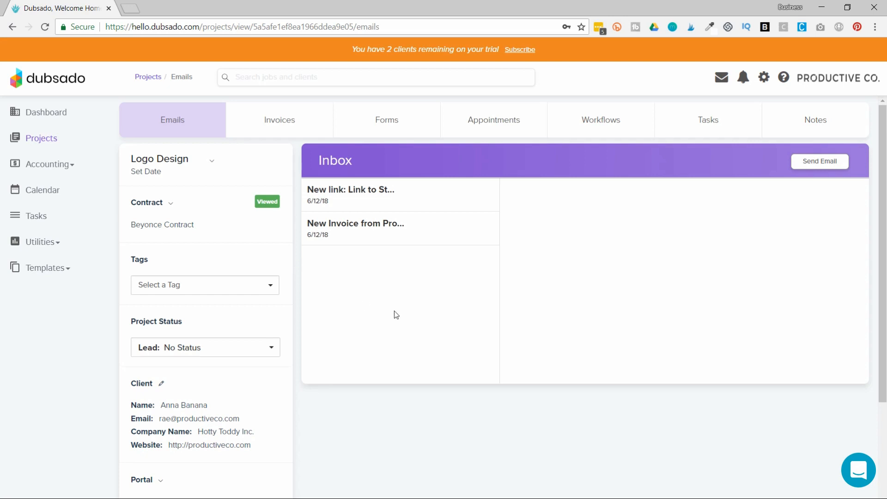
{"action": "mouse_move", "coordinate": [283, 152]}
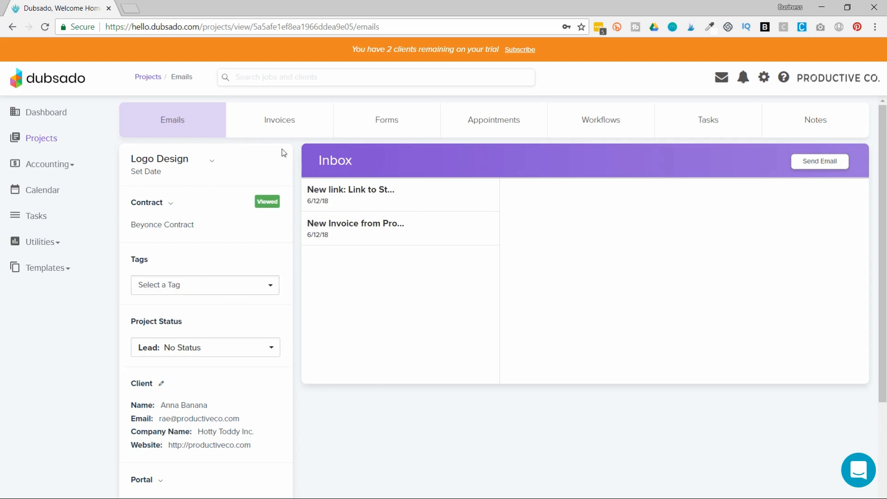
{"action": "mouse_move", "coordinate": [610, 140]}
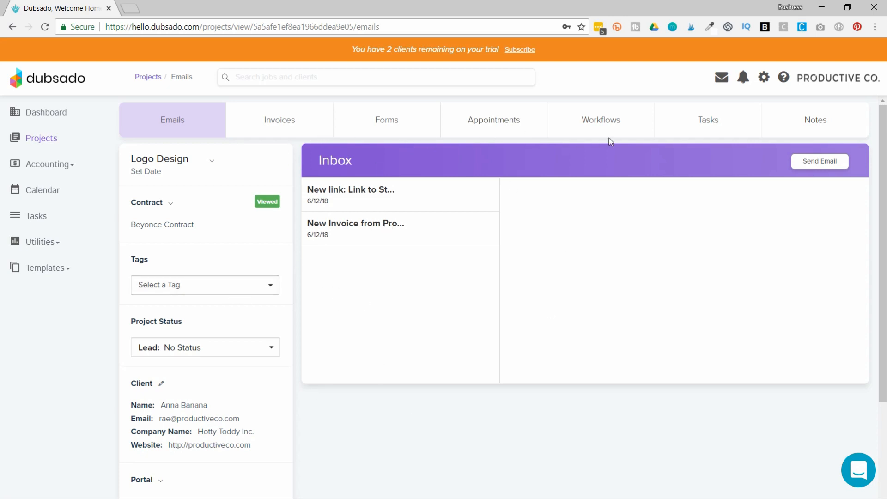
{"action": "mouse_move", "coordinate": [632, 132]}
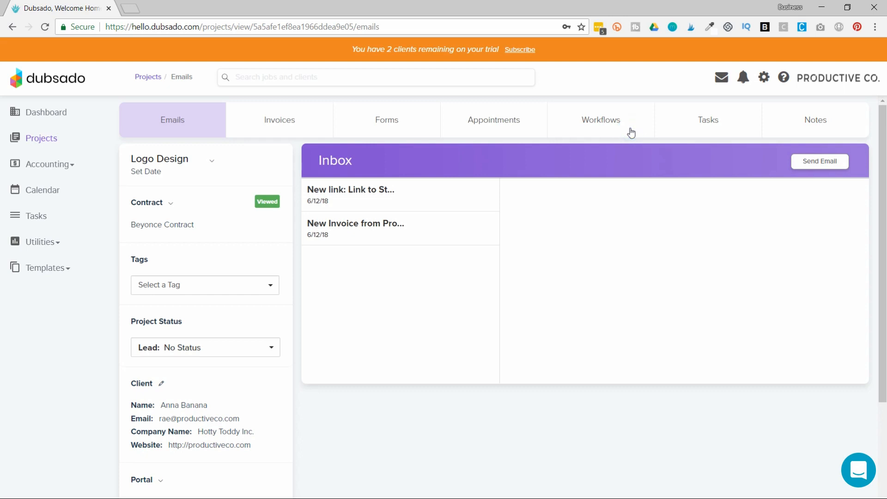
{"action": "left_click", "coordinate": [601, 119]}
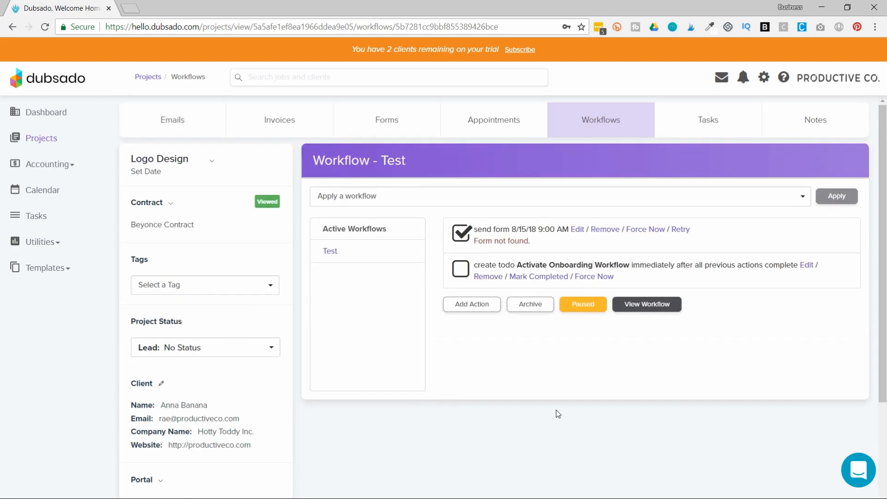
Return to the Projects overview, now showing the past jobs category
{"action": "left_click", "coordinate": [148, 76]}
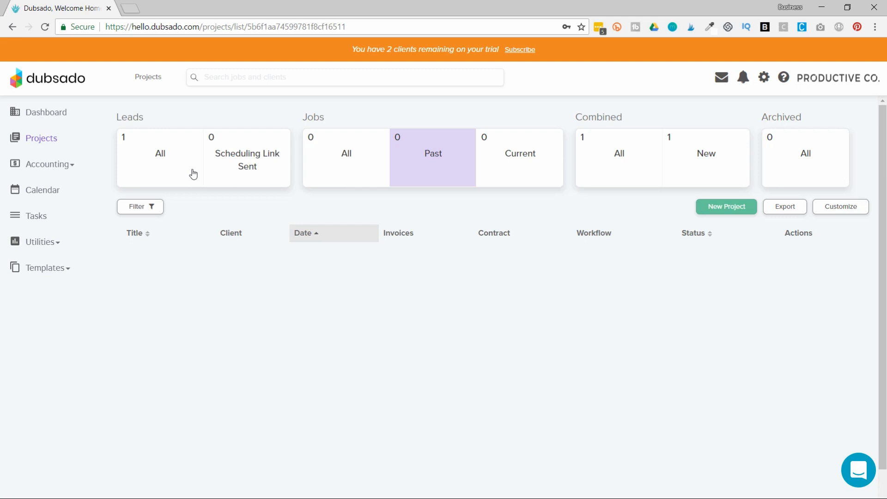
{"action": "mouse_move", "coordinate": [300, 180]}
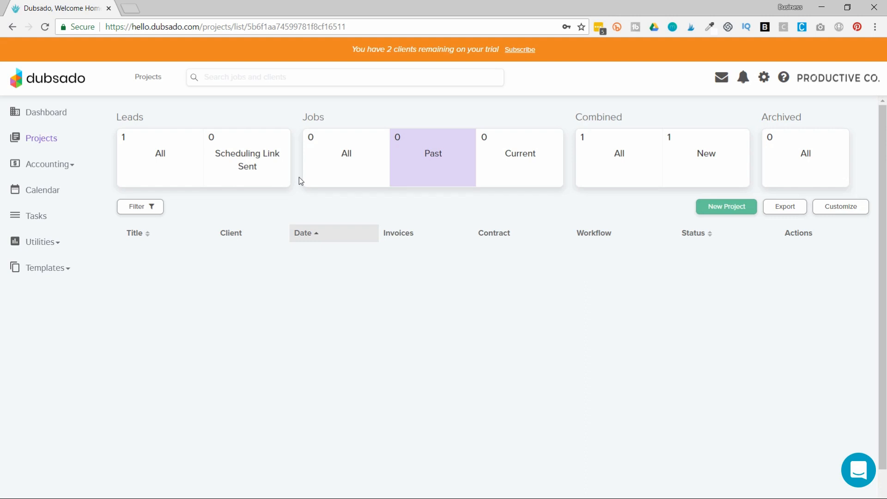
{"action": "mouse_move", "coordinate": [345, 177]}
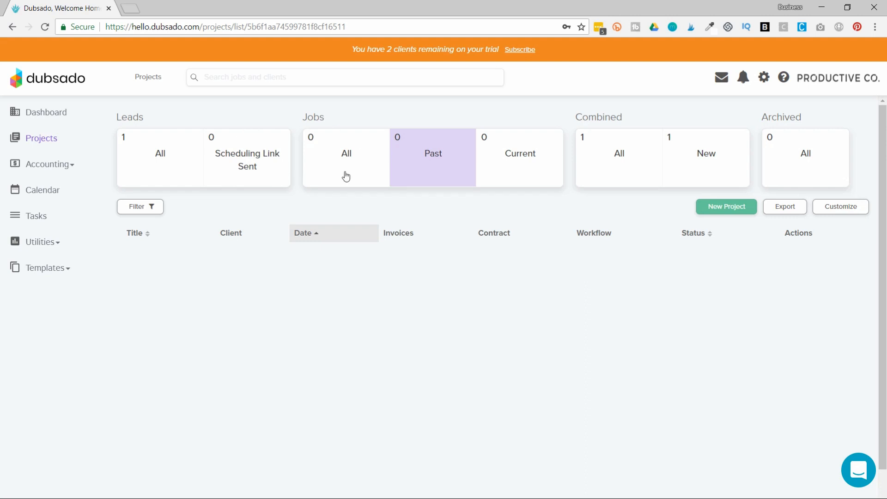
{"action": "mouse_move", "coordinate": [363, 174]}
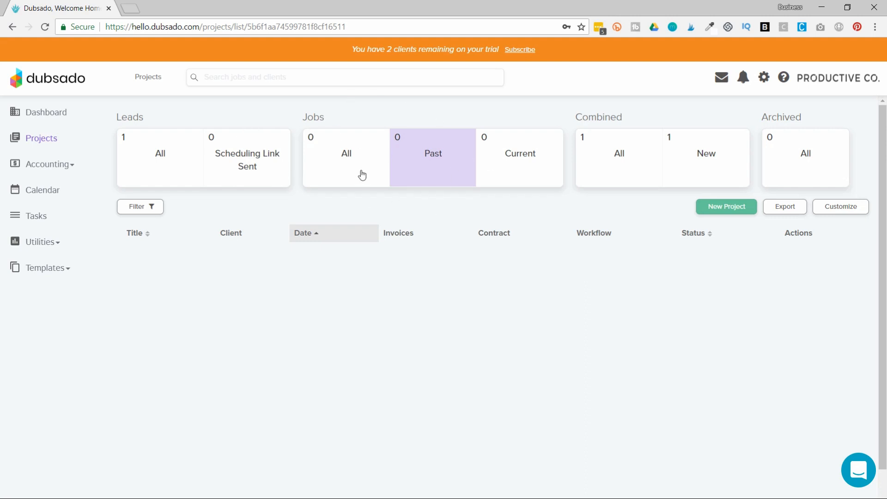
{"action": "mouse_move", "coordinate": [368, 177]}
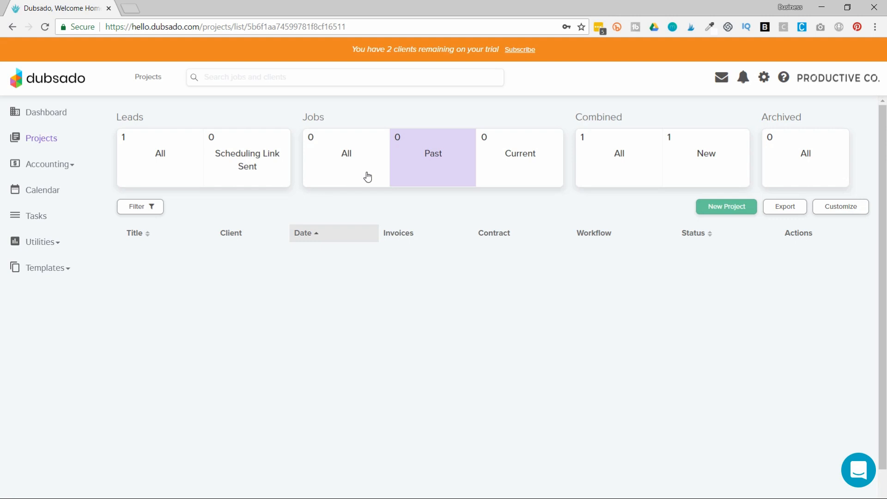
{"action": "mouse_move", "coordinate": [624, 206]}
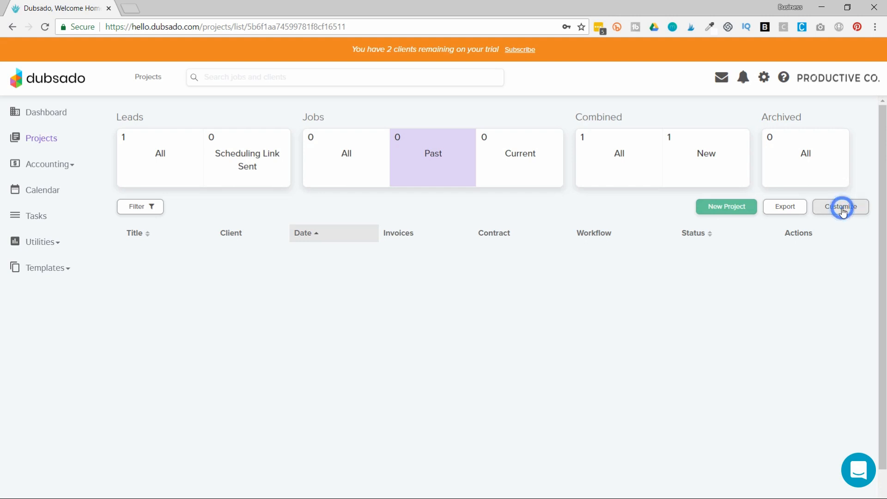
Show the project Customize settings, start an Add Status funnel, then cancel it unsaved
{"action": "left_click", "coordinate": [841, 206]}
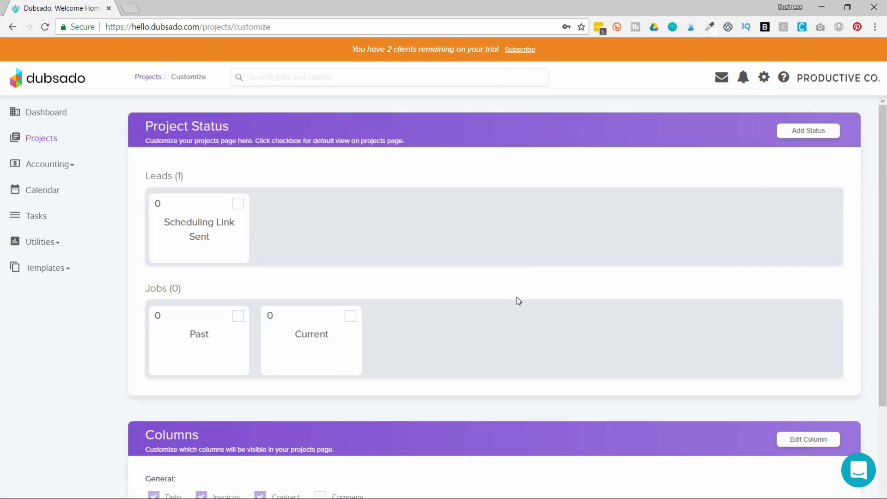
{"action": "mouse_move", "coordinate": [755, 273]}
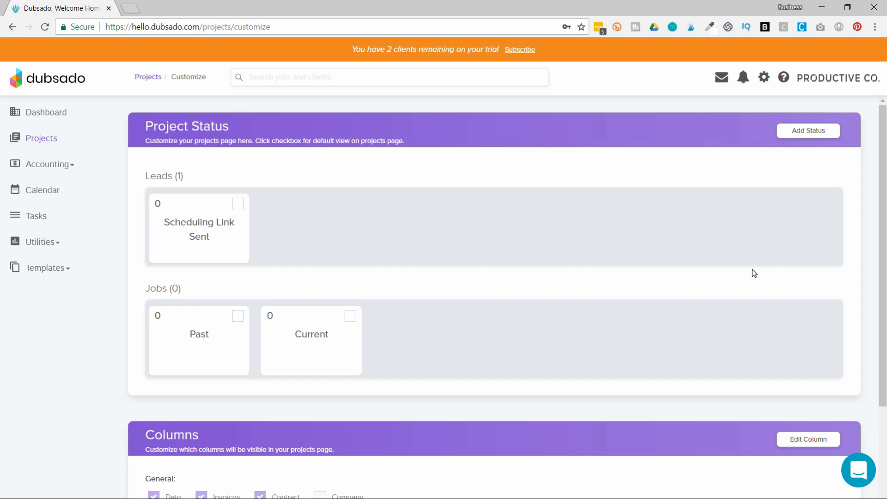
{"action": "mouse_move", "coordinate": [814, 111]}
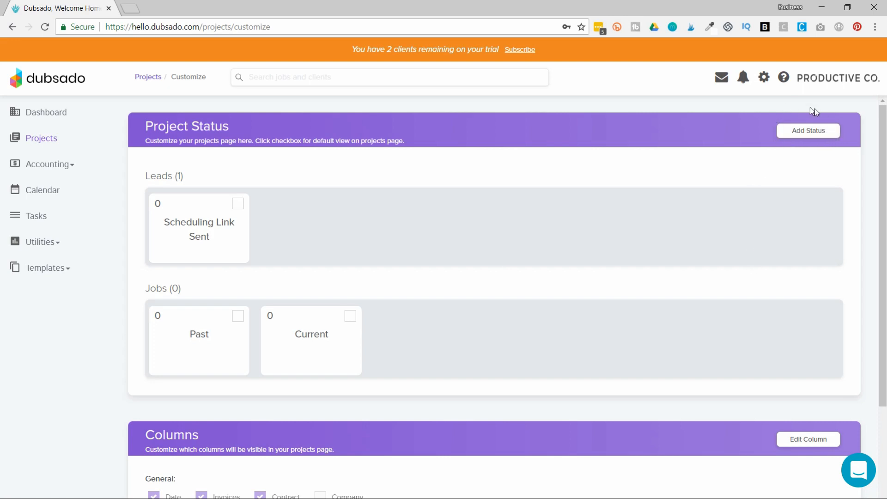
{"action": "left_click", "coordinate": [808, 130]}
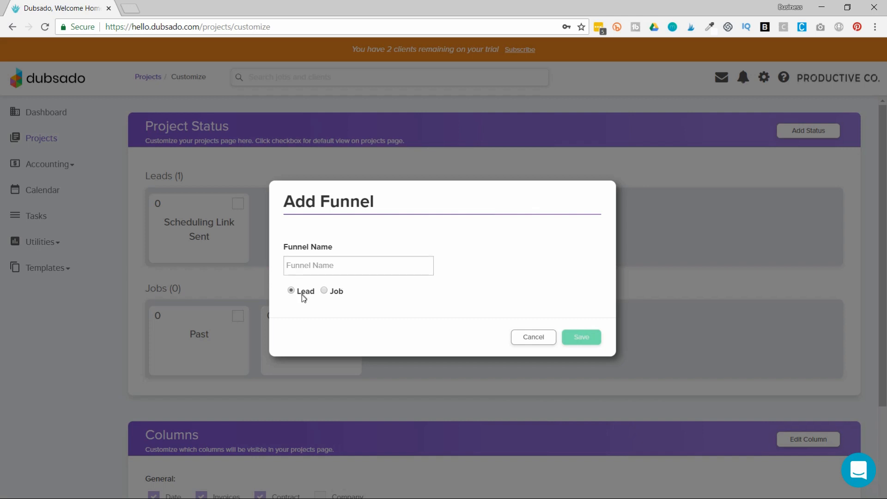
{"action": "mouse_move", "coordinate": [533, 338]}
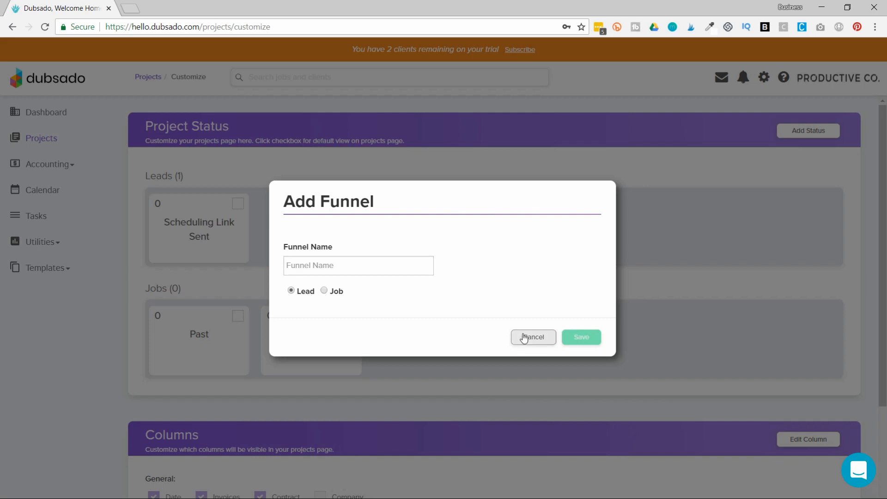
{"action": "left_click", "coordinate": [532, 337]}
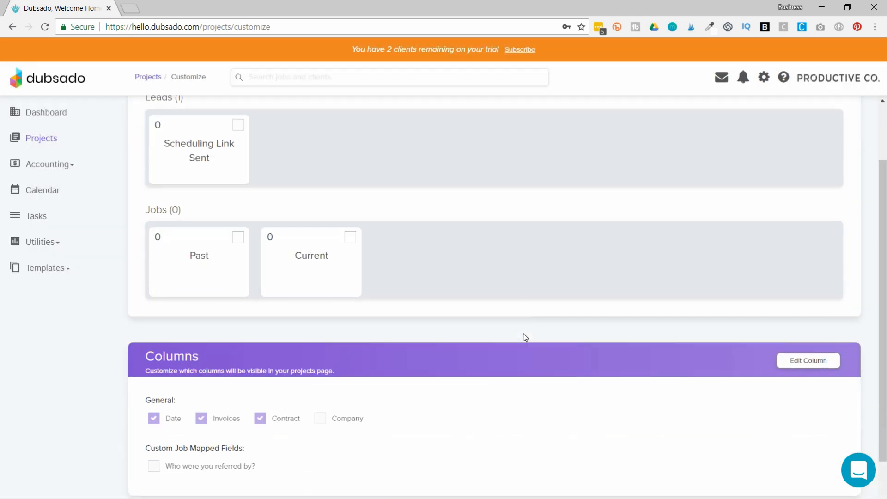
Review the status, column and tag options, then go back to the Projects overview
{"action": "scroll", "scroll_direction": "down", "scroll_amount": 3}
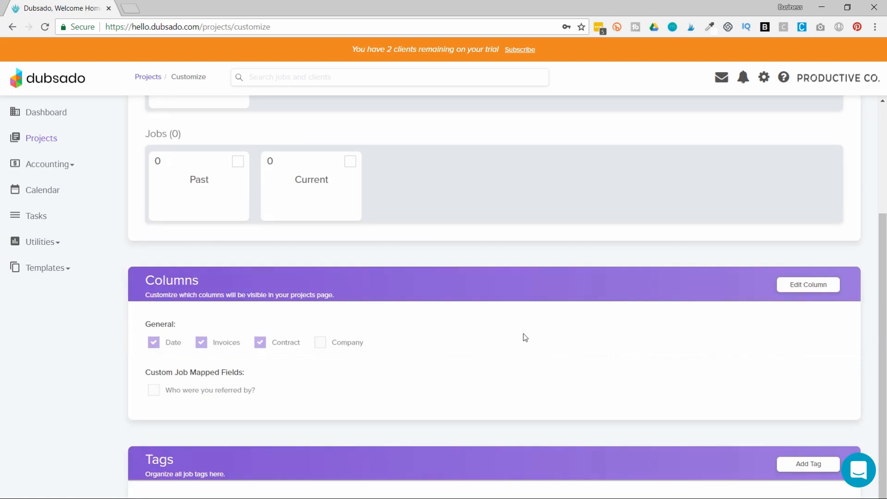
{"action": "mouse_move", "coordinate": [404, 394]}
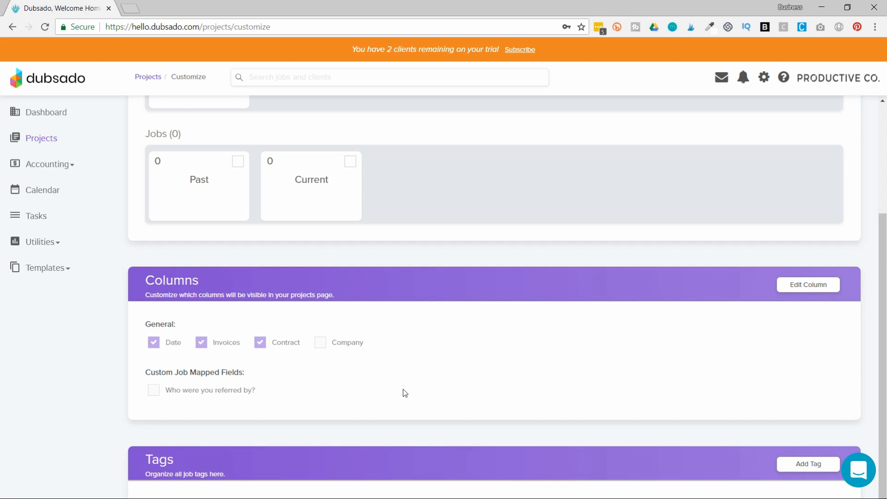
{"action": "mouse_move", "coordinate": [286, 369]}
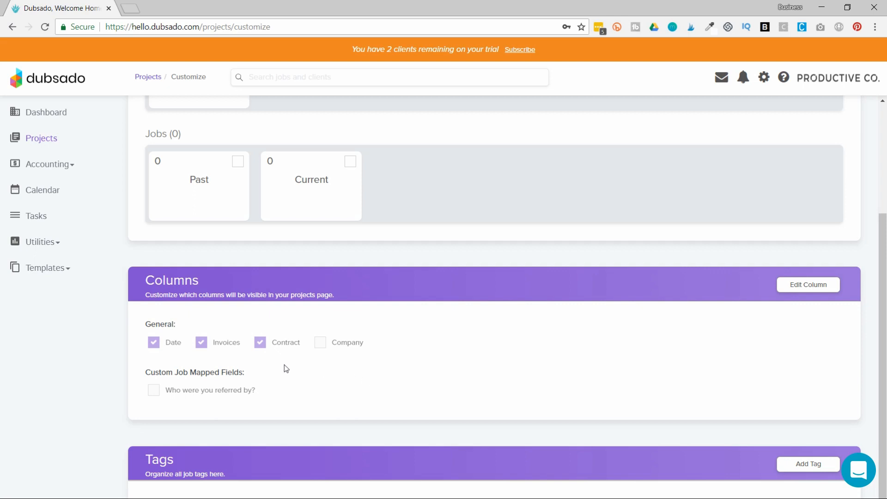
{"action": "mouse_move", "coordinate": [171, 354]}
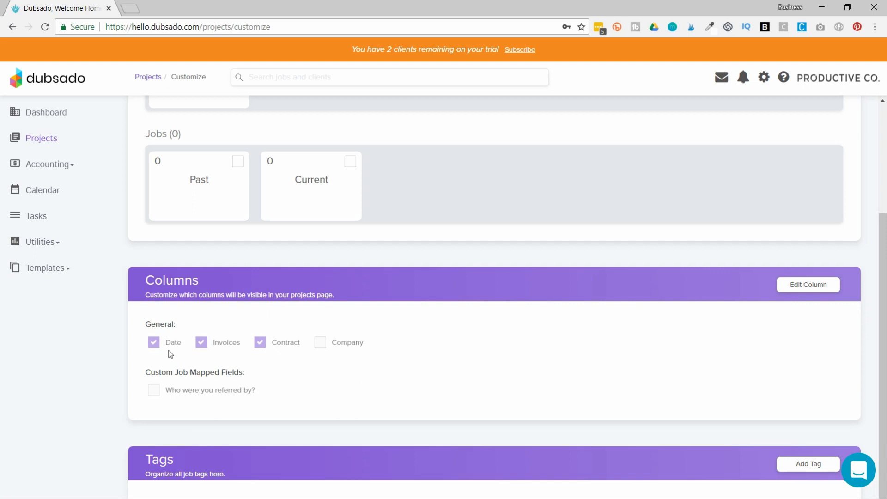
{"action": "mouse_move", "coordinate": [218, 355]}
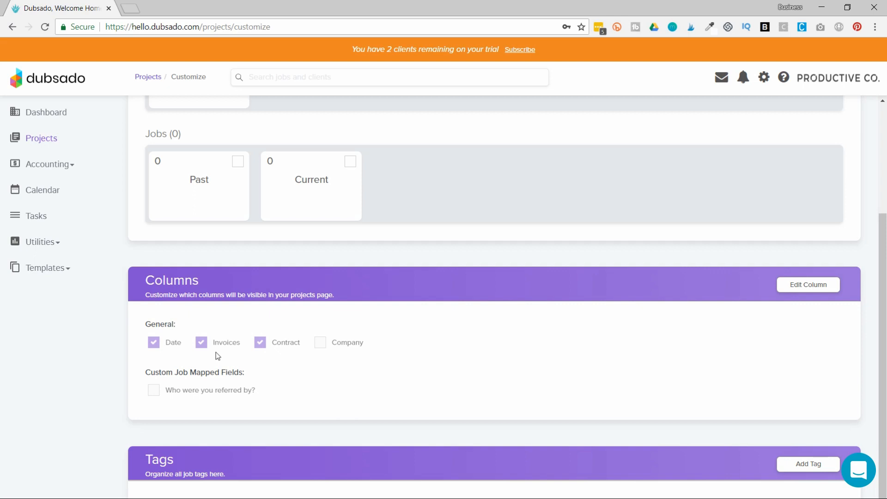
{"action": "mouse_move", "coordinate": [351, 384]}
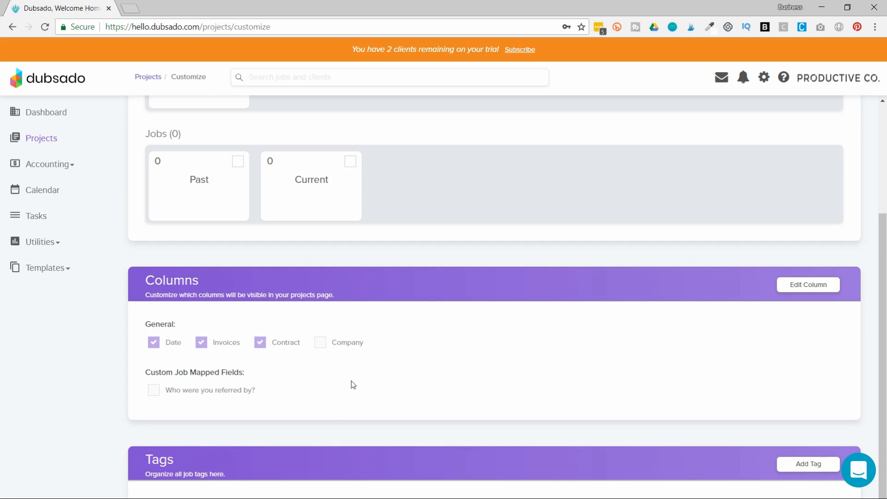
{"action": "scroll", "scroll_direction": "up", "scroll_amount": 3}
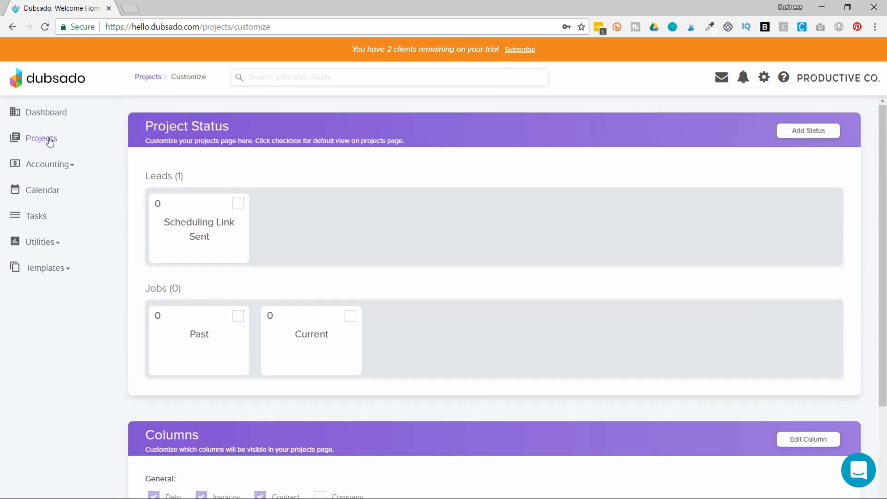
{"action": "scroll", "scroll_direction": "down", "scroll_amount": 3}
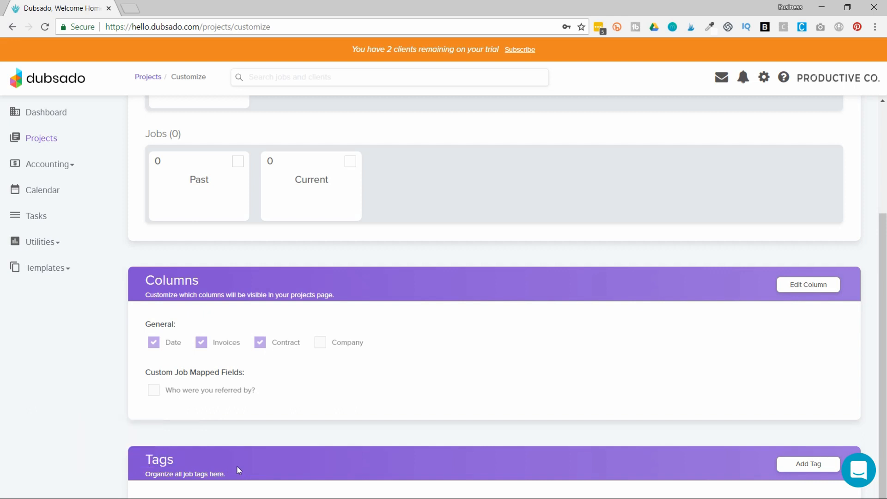
{"action": "scroll", "scroll_direction": "up", "scroll_amount": 3}
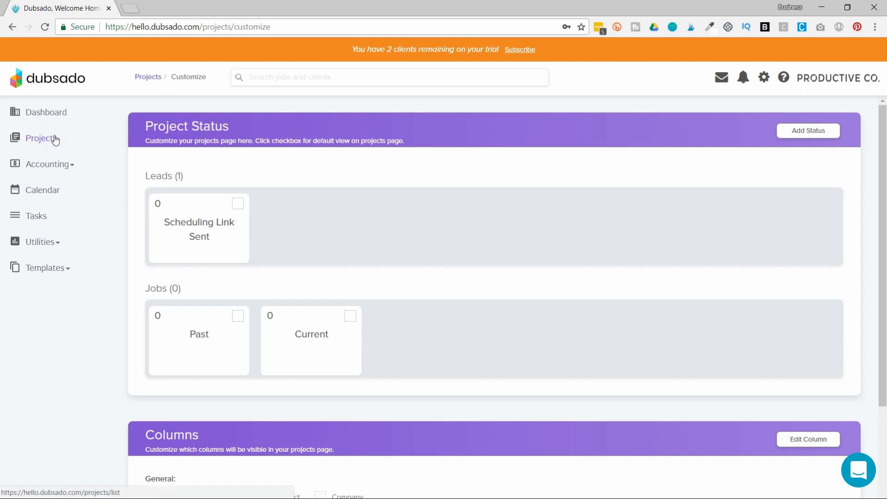
{"action": "left_click", "coordinate": [41, 138]}
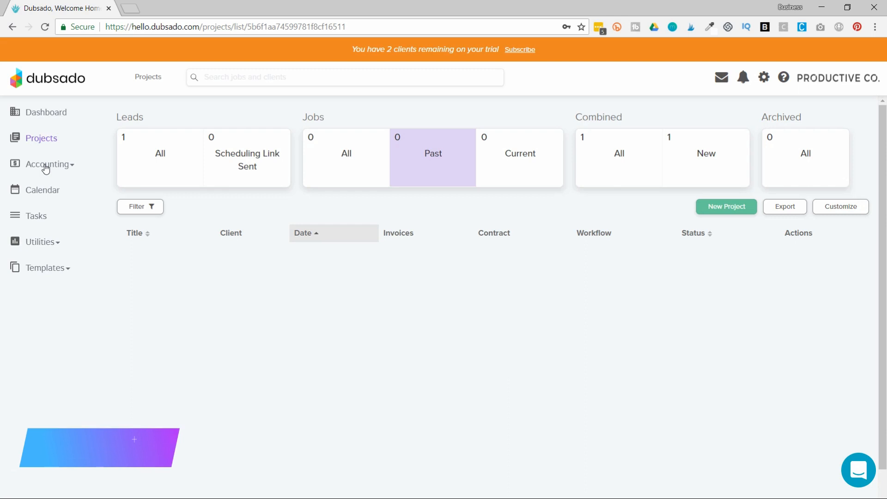
Expand Accounting and show the Invoices list of unpaid Logo Design invoices for Anna Banana
{"action": "left_click", "coordinate": [48, 164]}
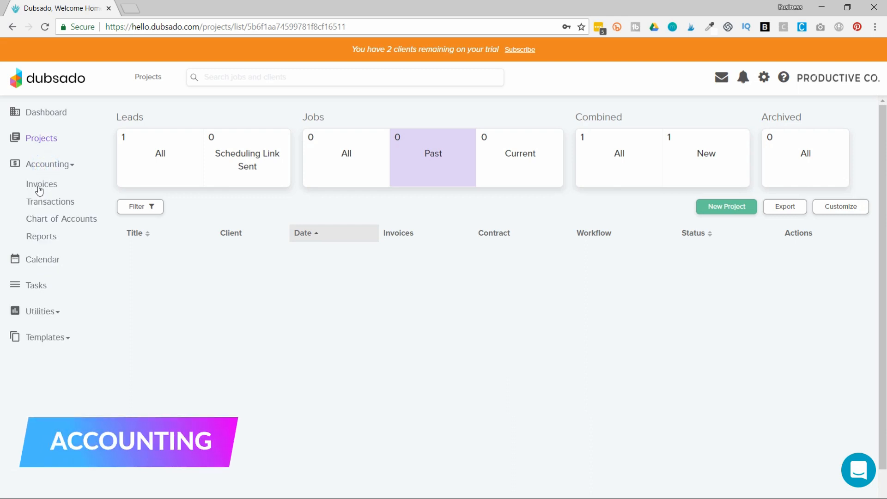
{"action": "mouse_move", "coordinate": [34, 229]}
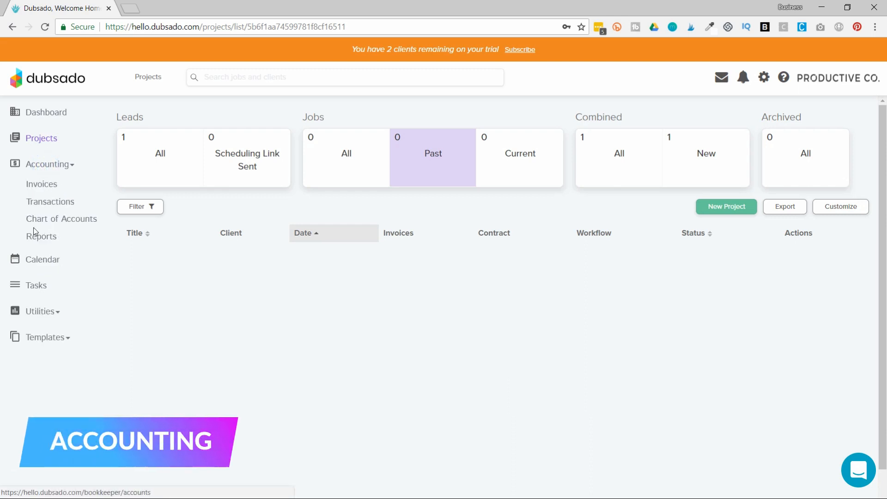
{"action": "mouse_move", "coordinate": [42, 236]}
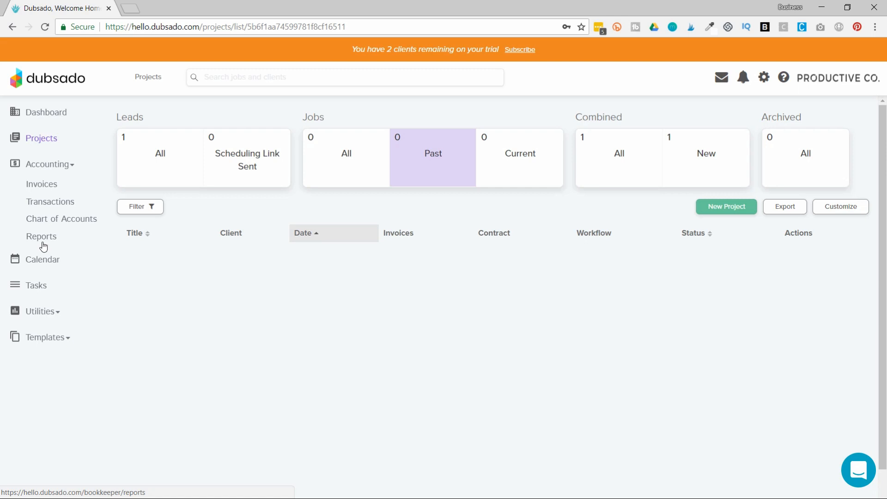
{"action": "mouse_move", "coordinate": [41, 184]}
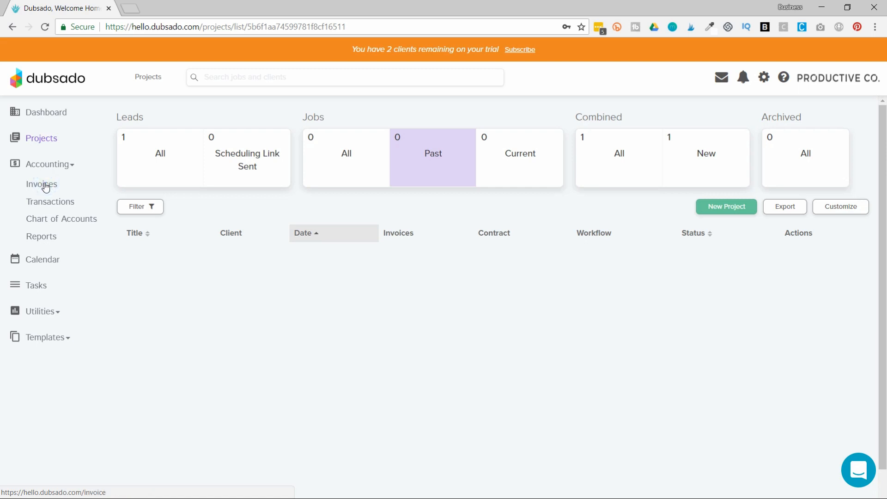
{"action": "left_click", "coordinate": [40, 184]}
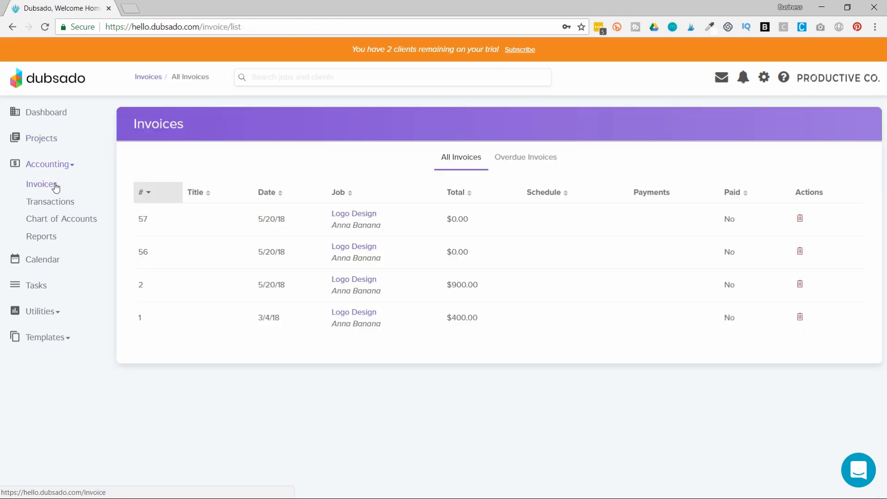
{"action": "mouse_move", "coordinate": [357, 288]}
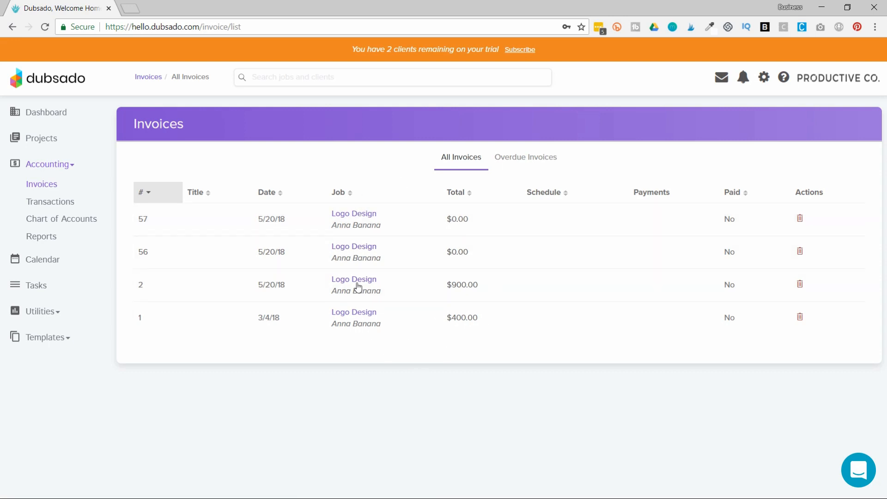
{"action": "mouse_move", "coordinate": [540, 172]}
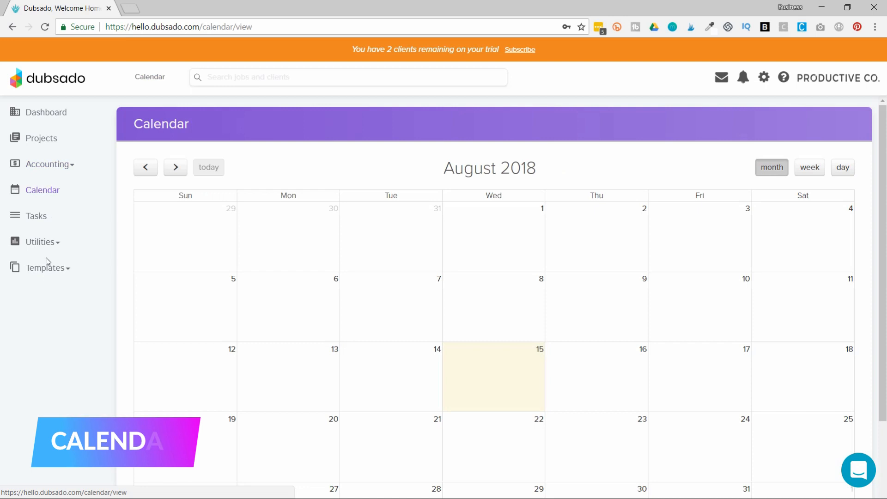
{"action": "mouse_move", "coordinate": [761, 266]}
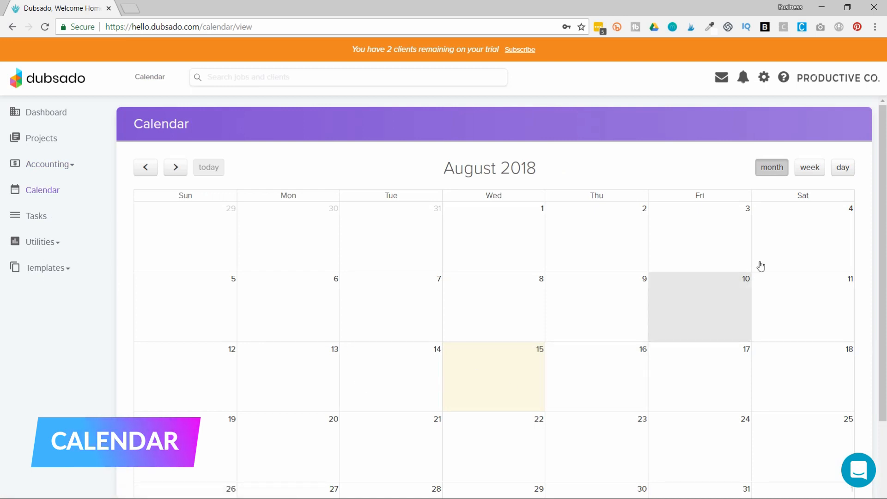
{"action": "mouse_move", "coordinate": [664, 206]}
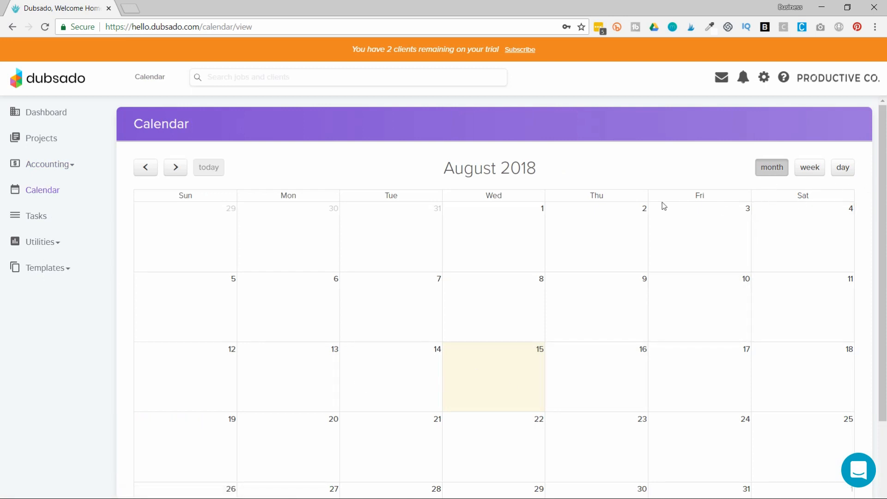
{"action": "mouse_move", "coordinate": [662, 133]}
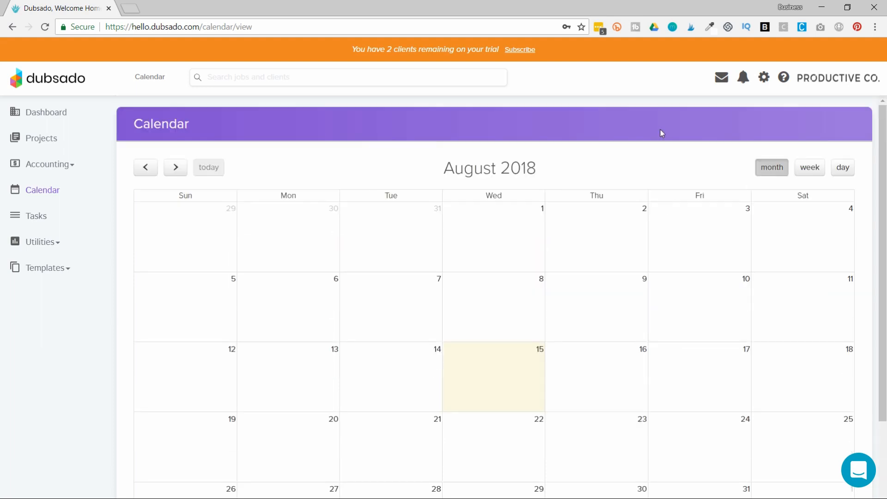
{"action": "mouse_move", "coordinate": [763, 78]}
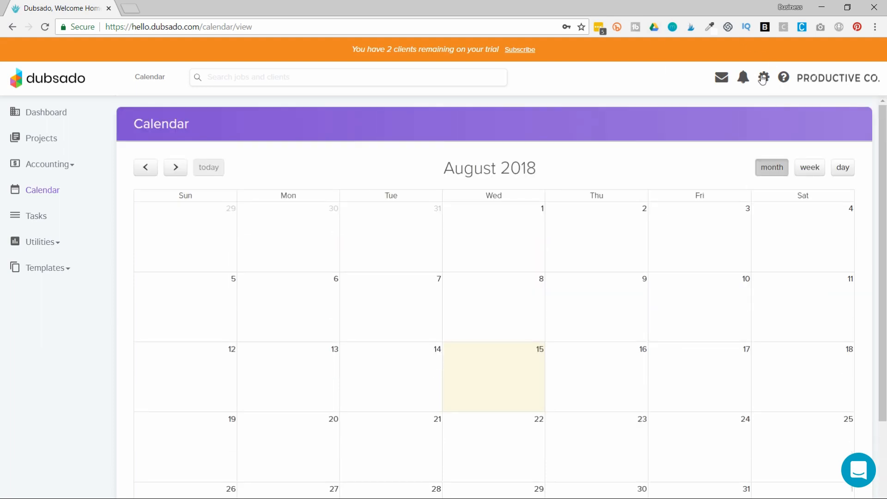
{"action": "mouse_move", "coordinate": [764, 114]}
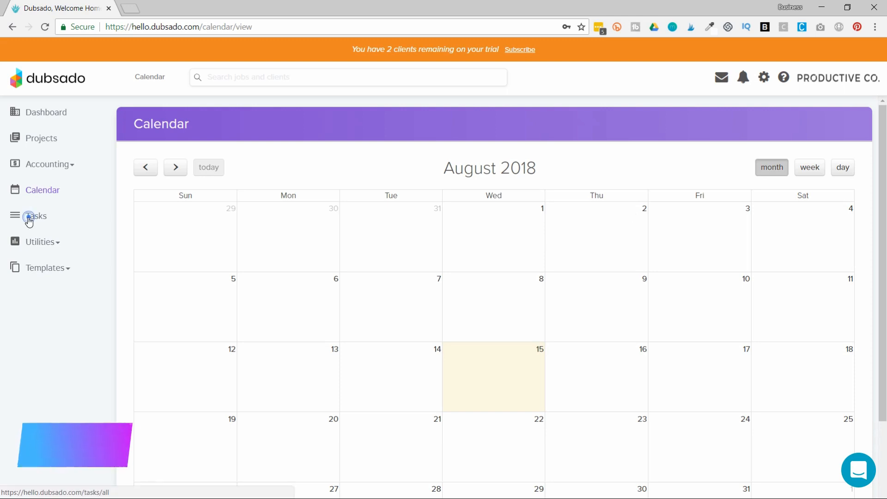
View the empty My Tasks list, then the ten Logo Design tasks under All Tasks
{"action": "left_click", "coordinate": [36, 217]}
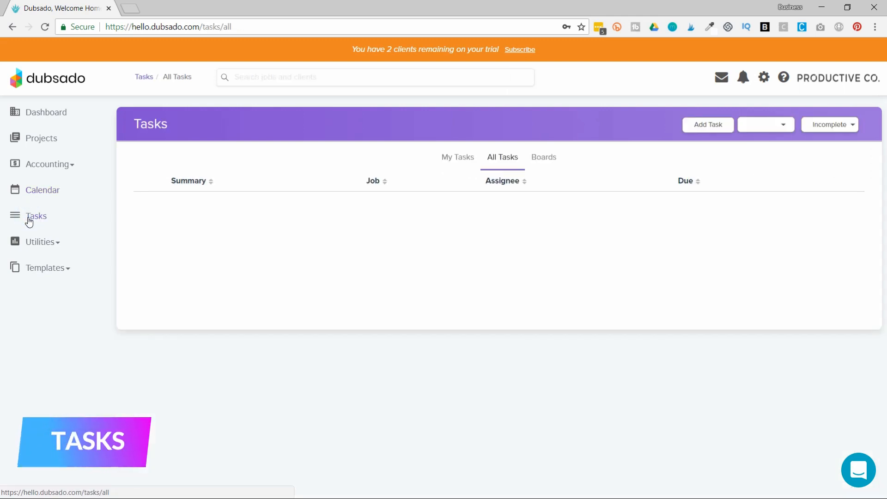
{"action": "left_click", "coordinate": [765, 125]}
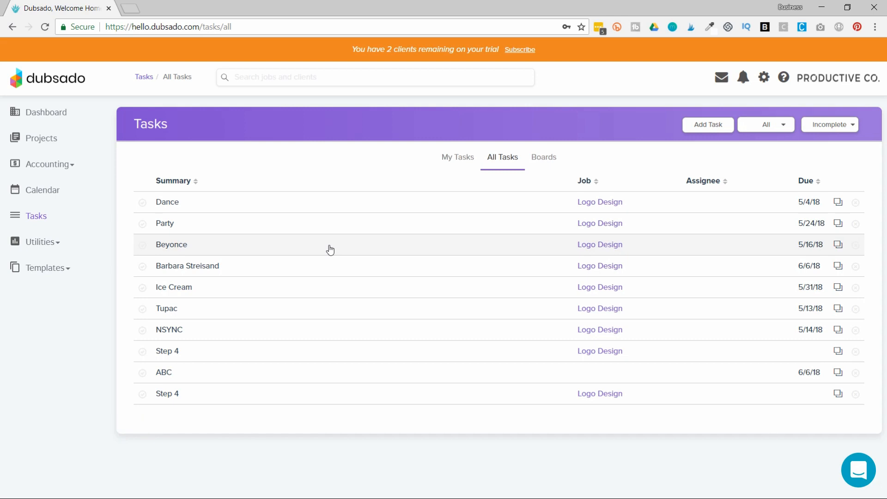
{"action": "left_click", "coordinate": [457, 157]}
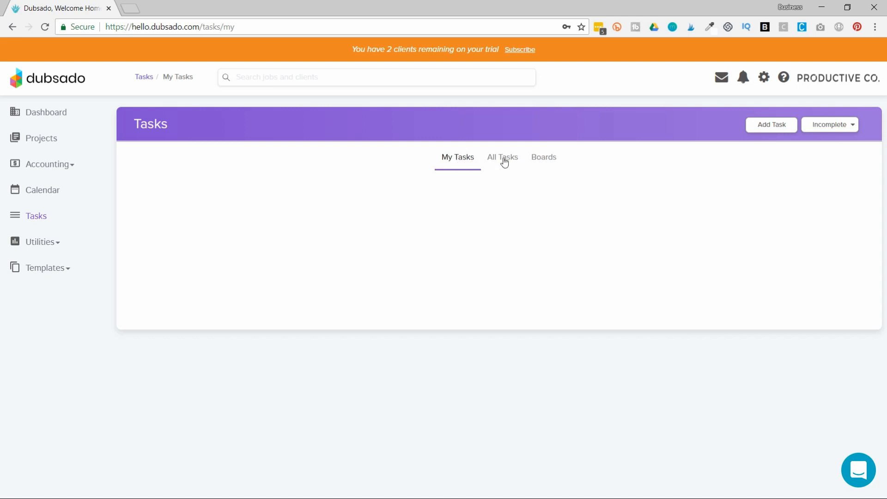
{"action": "left_click", "coordinate": [501, 157]}
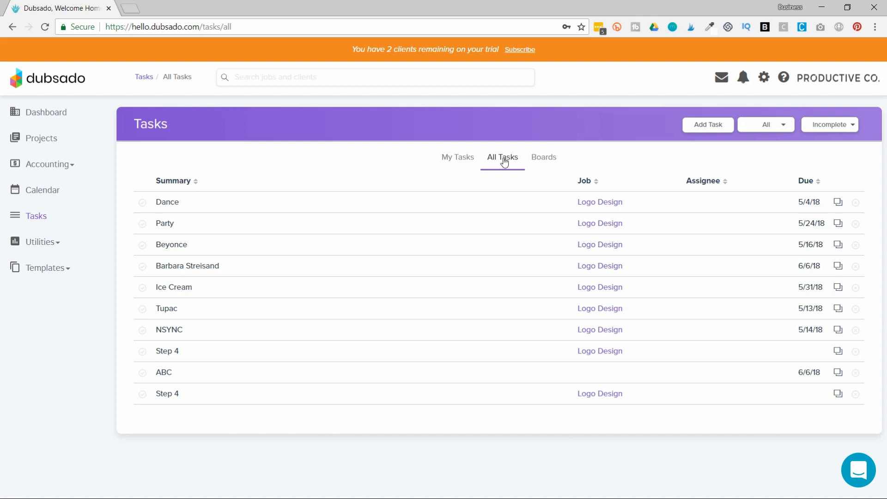
{"action": "mouse_move", "coordinate": [512, 384]}
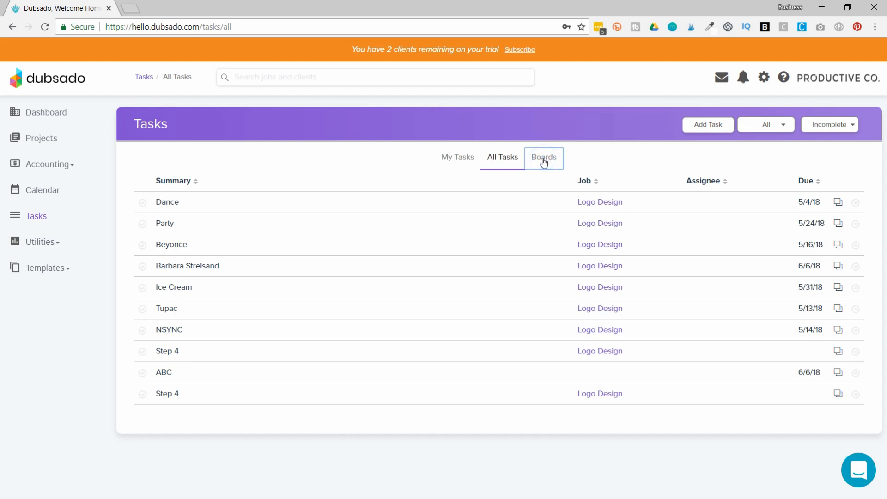
Switch to the Boards view showing the TEMPLATE board with ABC under Pre-Order
{"action": "left_click", "coordinate": [542, 157]}
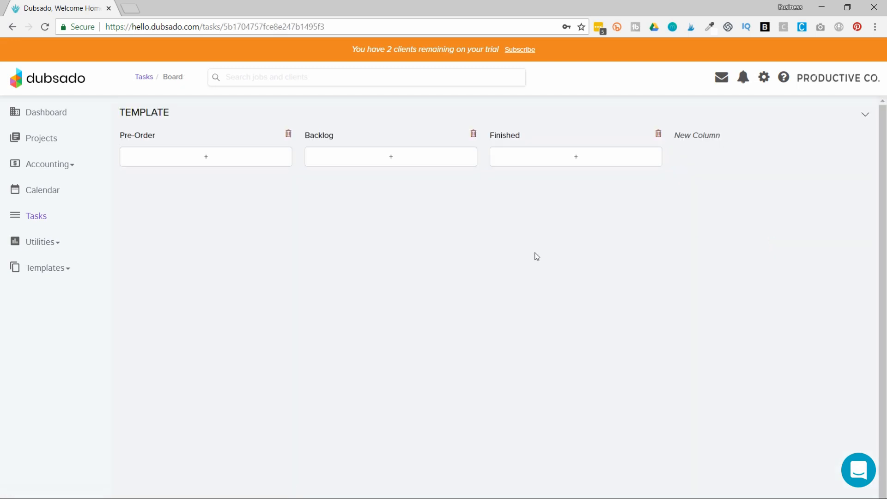
{"action": "left_click", "coordinate": [205, 157]}
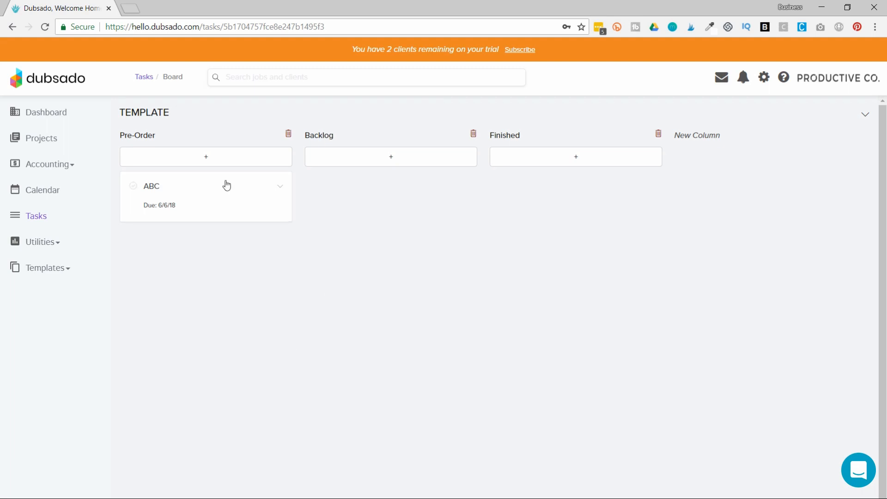
{"action": "mouse_move", "coordinate": [219, 190]}
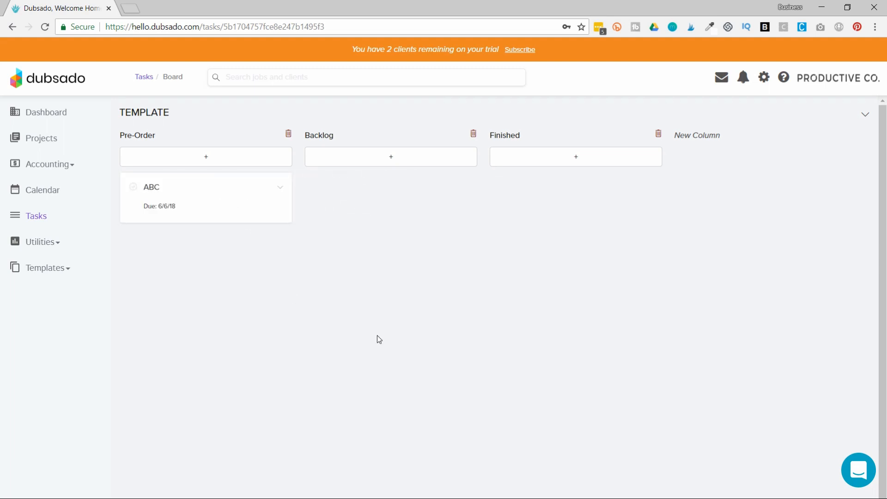
{"action": "mouse_move", "coordinate": [168, 284]}
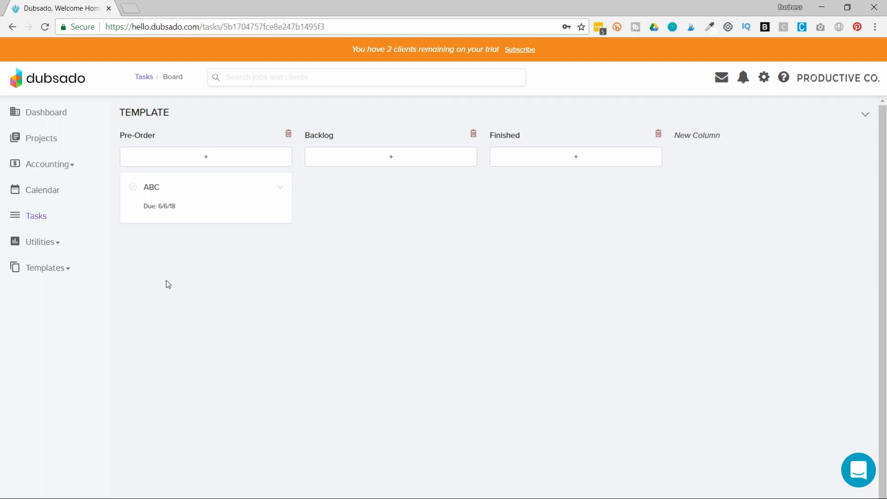
{"action": "mouse_move", "coordinate": [65, 248]}
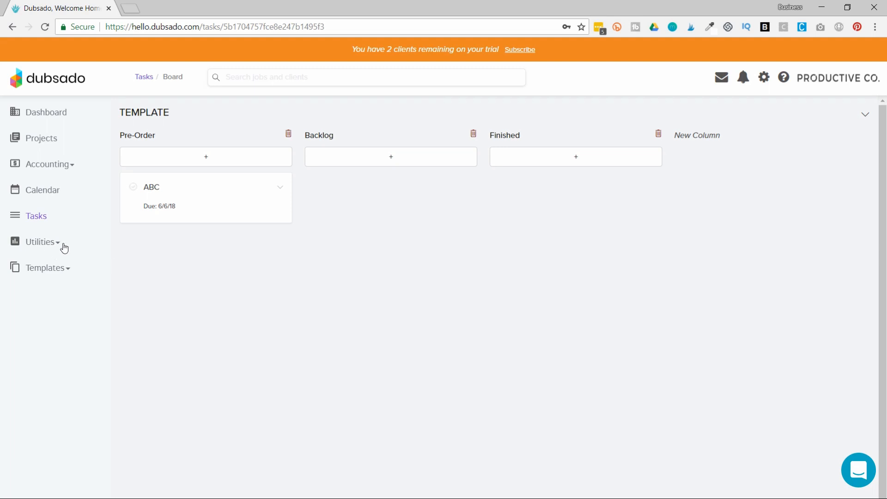
Under Utilities, view the Form List, then the Address Book showing Anna Banana
{"action": "left_click", "coordinate": [41, 241]}
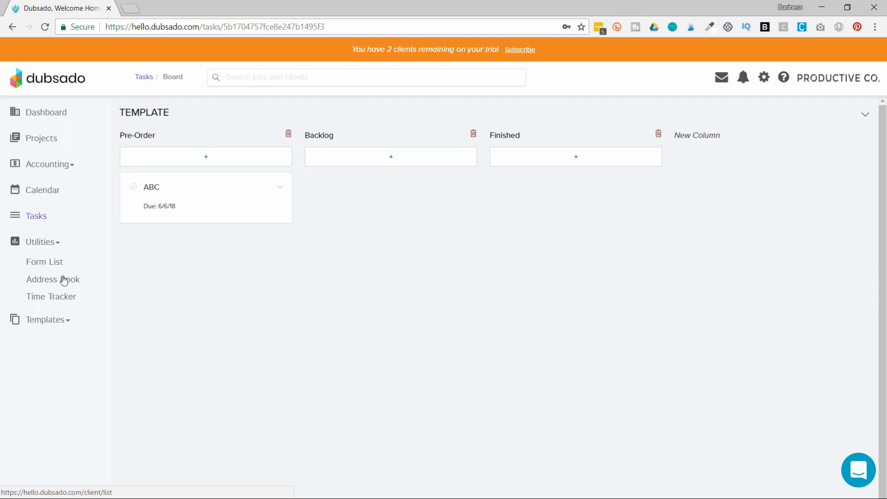
{"action": "mouse_move", "coordinate": [44, 262]}
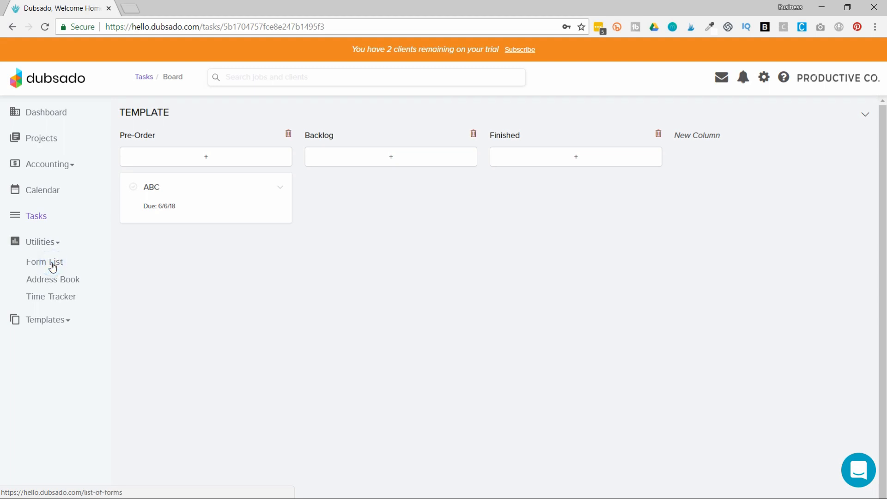
{"action": "left_click", "coordinate": [45, 261]}
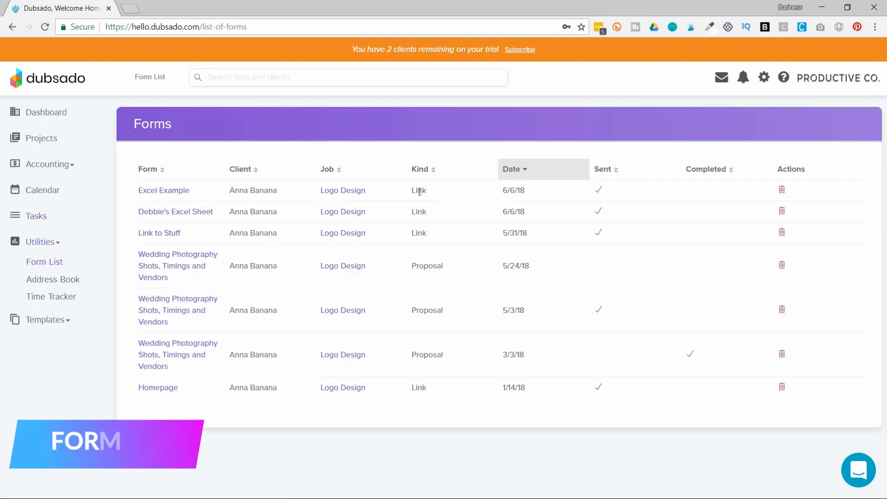
{"action": "mouse_move", "coordinate": [349, 404]}
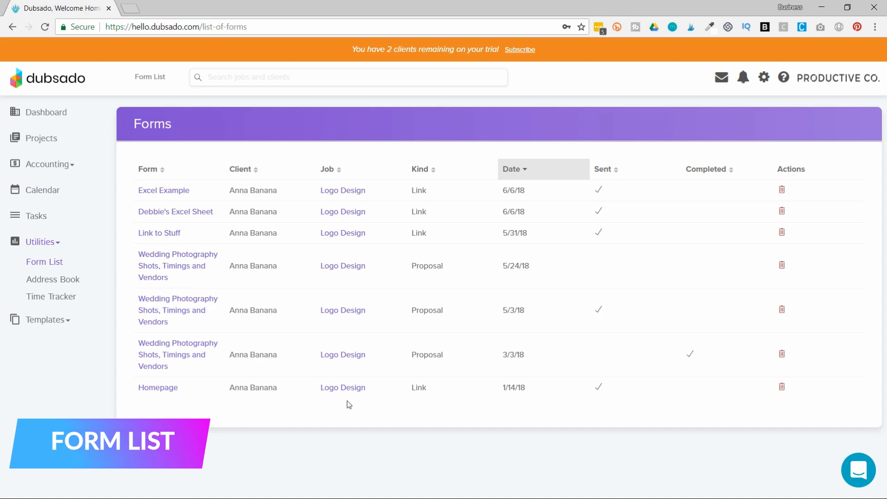
{"action": "mouse_move", "coordinate": [469, 409]}
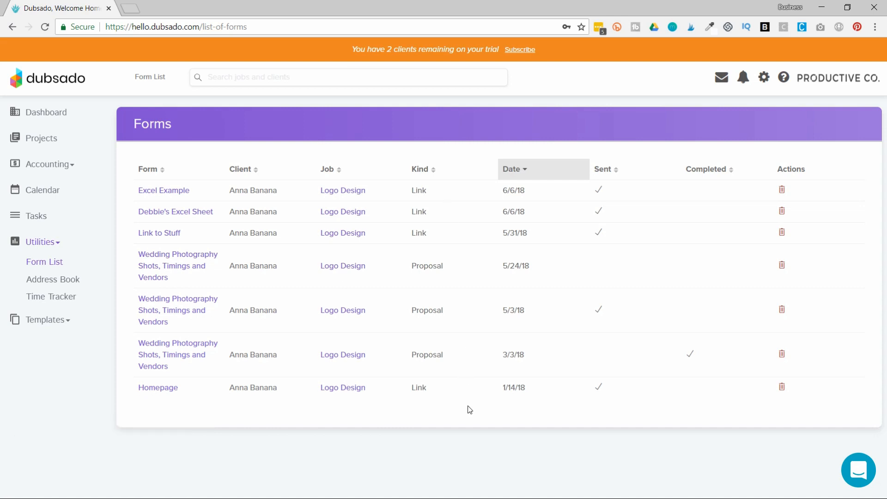
{"action": "left_click", "coordinate": [53, 279]}
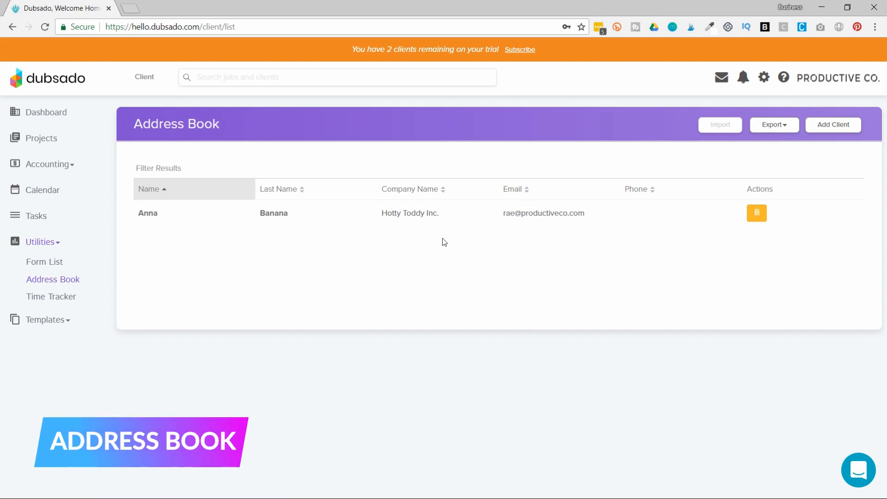
View the Time Tracker's Open, Invoiced and All entry lists, each empty
{"action": "left_click", "coordinate": [51, 297]}
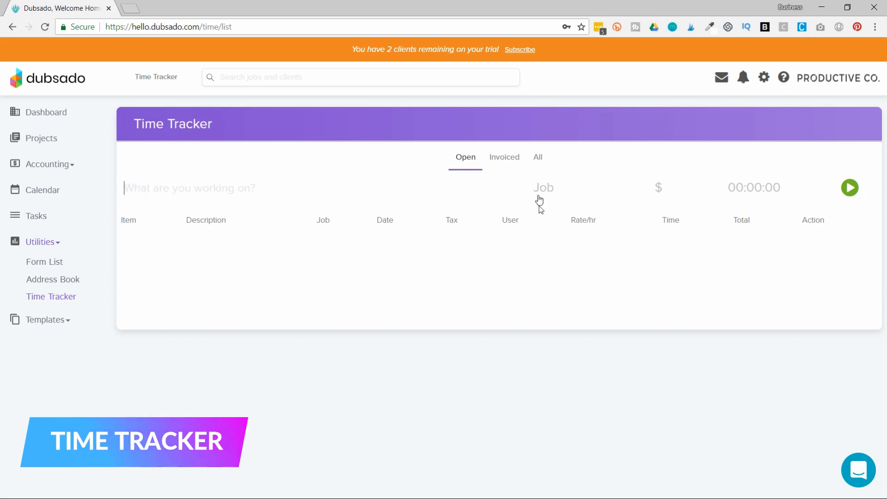
{"action": "mouse_move", "coordinate": [543, 190]}
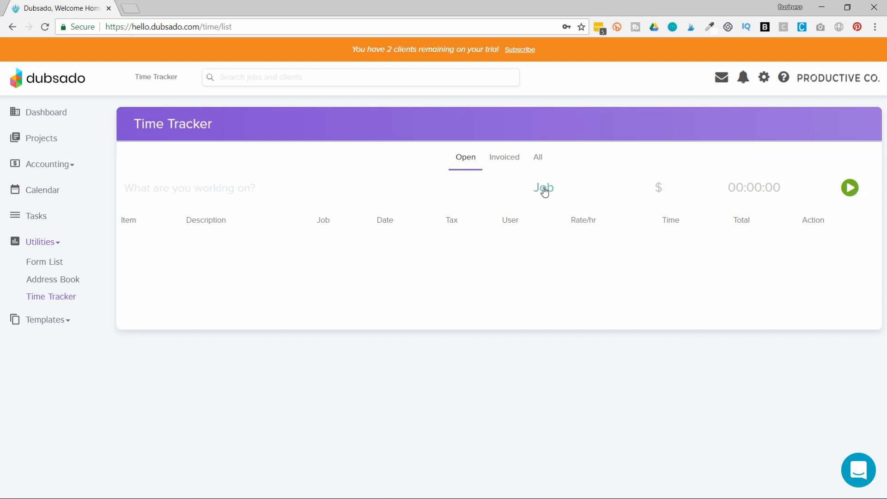
{"action": "left_click", "coordinate": [188, 188]}
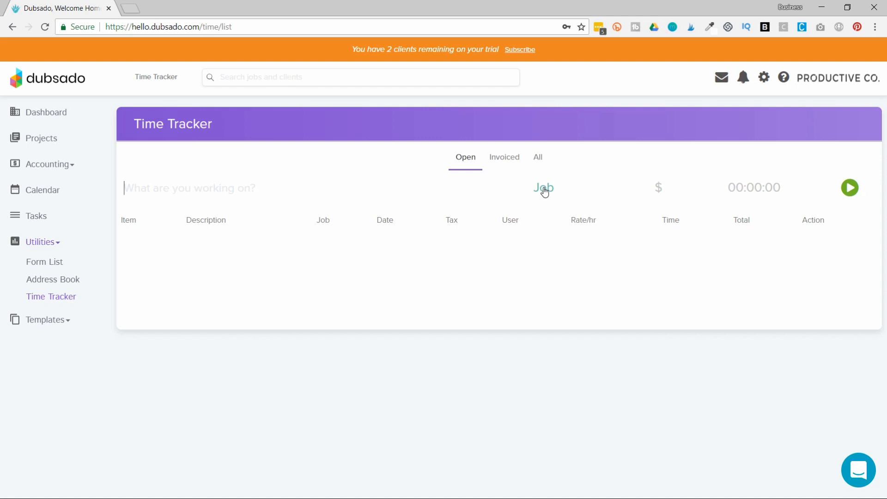
{"action": "mouse_move", "coordinate": [540, 168]}
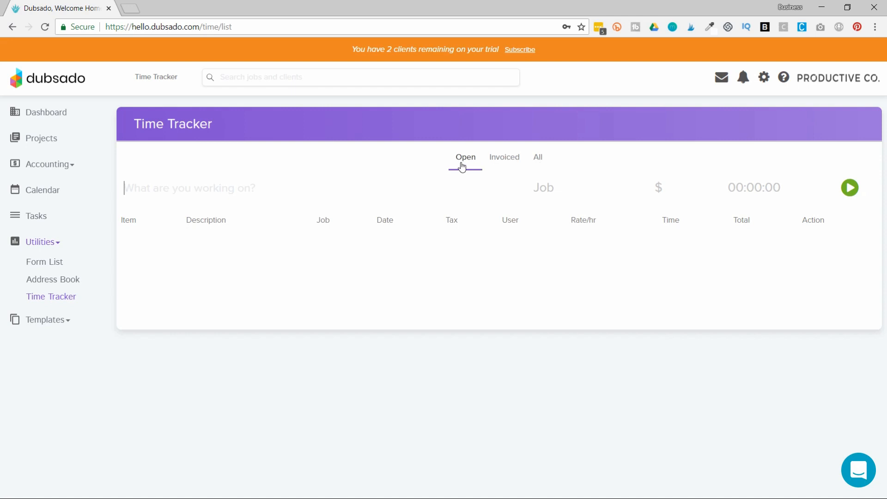
{"action": "left_click", "coordinate": [503, 157]}
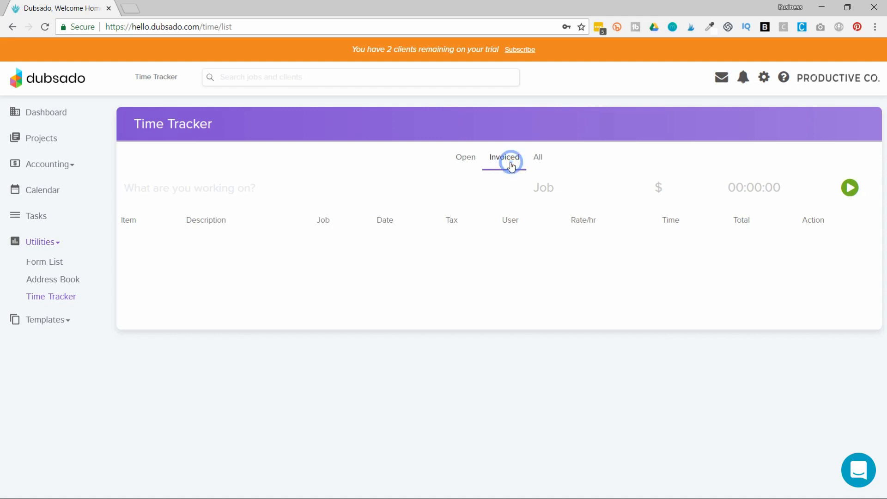
{"action": "left_click", "coordinate": [504, 157]}
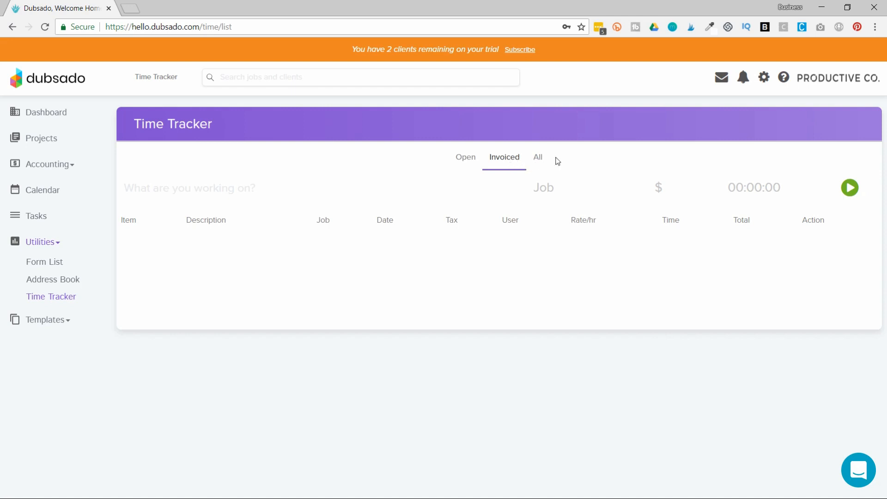
{"action": "left_click", "coordinate": [536, 158]}
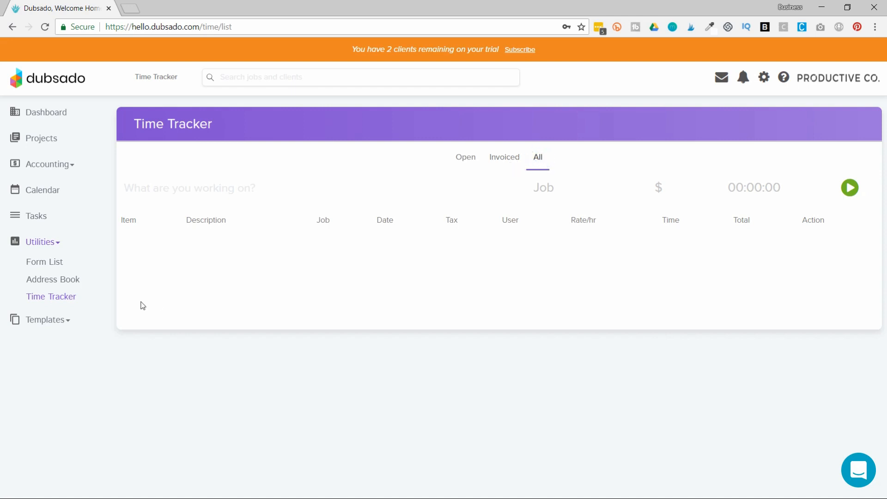
{"action": "mouse_move", "coordinate": [48, 323]}
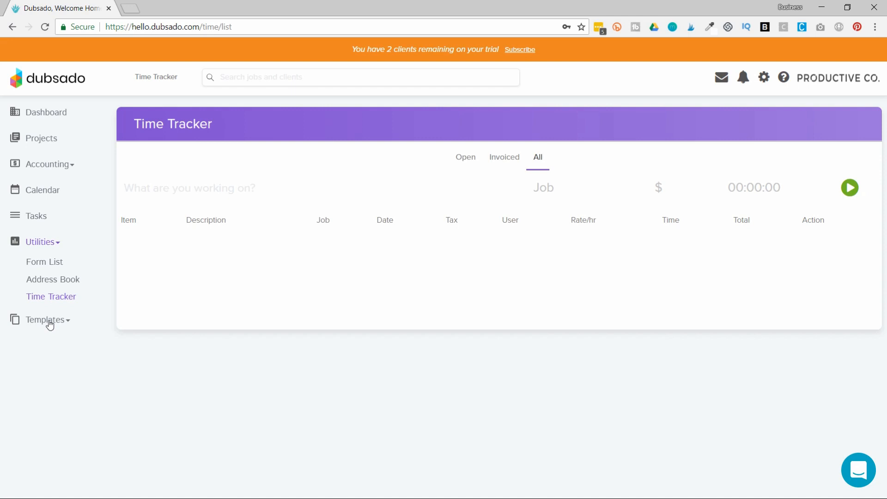
Under Templates, view the Forms page, then the three Canned Emails templates
{"action": "left_click", "coordinate": [46, 320]}
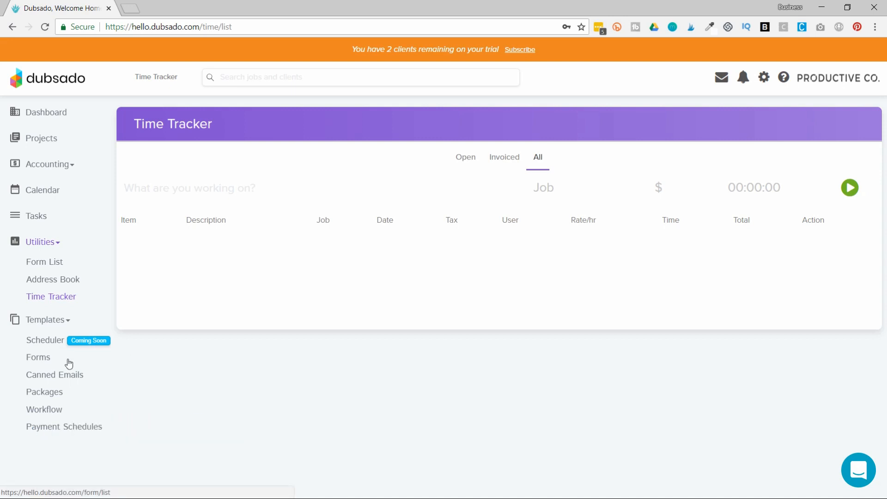
{"action": "mouse_move", "coordinate": [36, 341]}
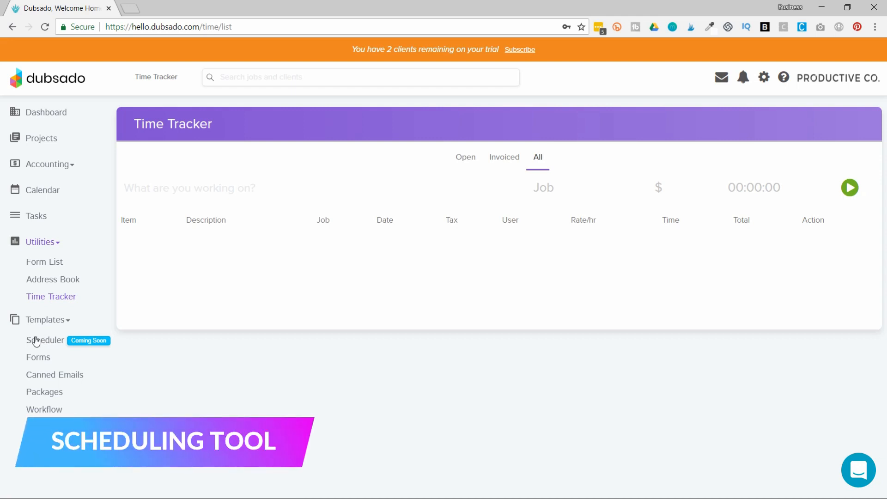
{"action": "left_click", "coordinate": [38, 357]}
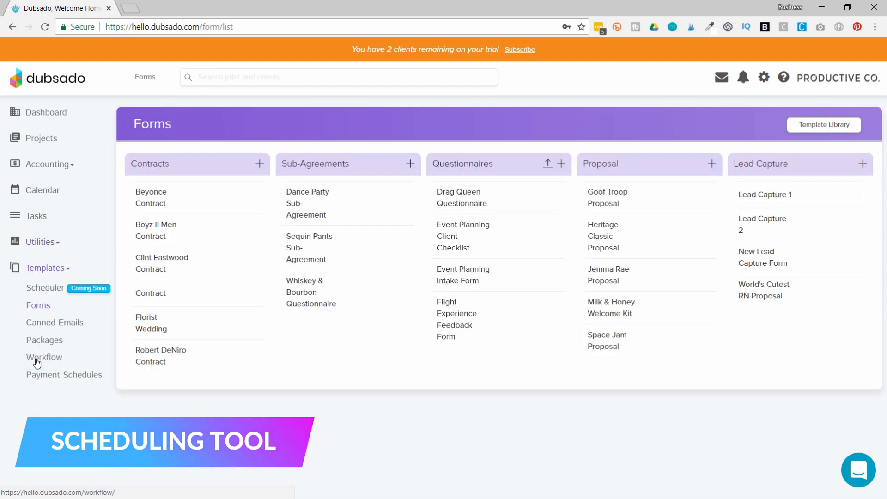
{"action": "mouse_move", "coordinate": [321, 363]}
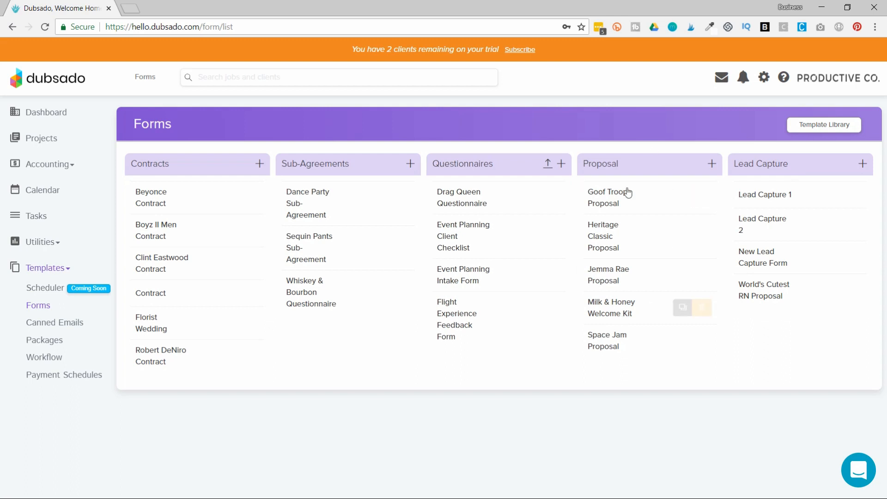
{"action": "mouse_move", "coordinate": [598, 266]}
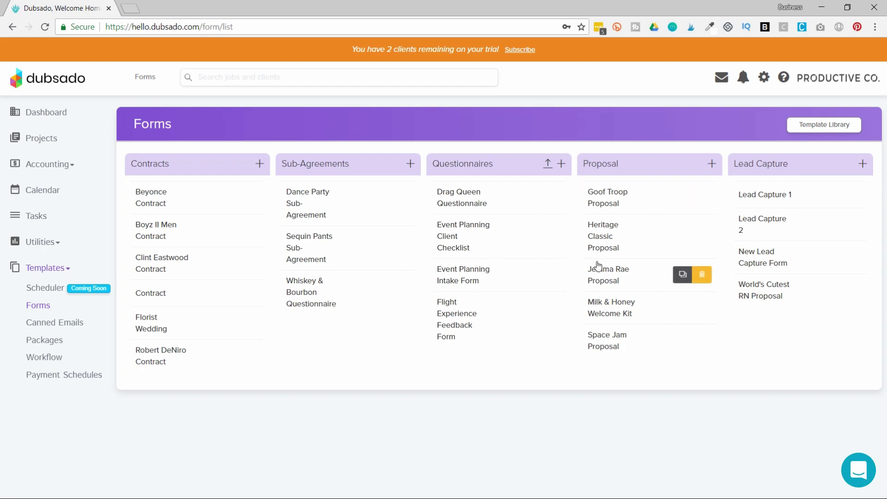
{"action": "mouse_move", "coordinate": [824, 124]}
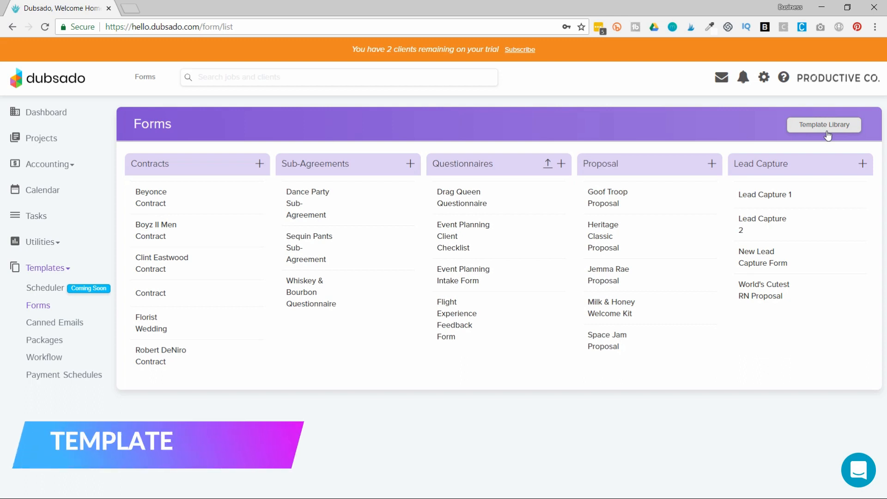
{"action": "mouse_move", "coordinate": [68, 322]}
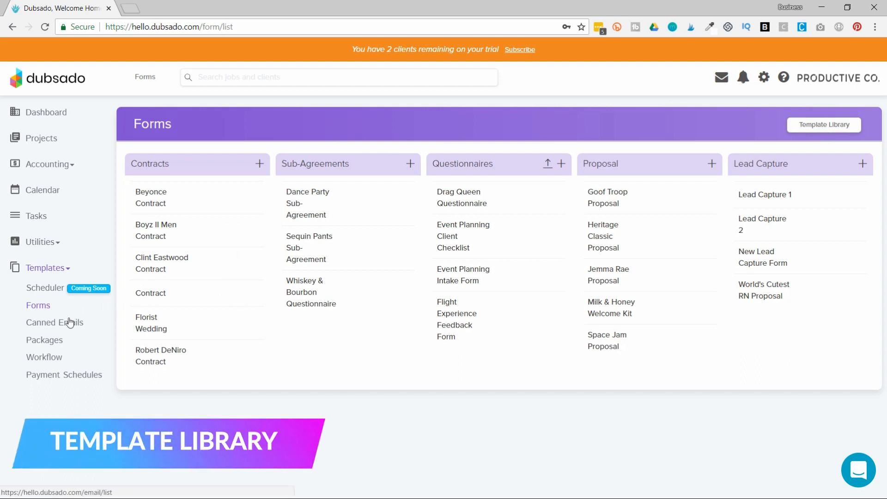
{"action": "left_click", "coordinate": [54, 321]}
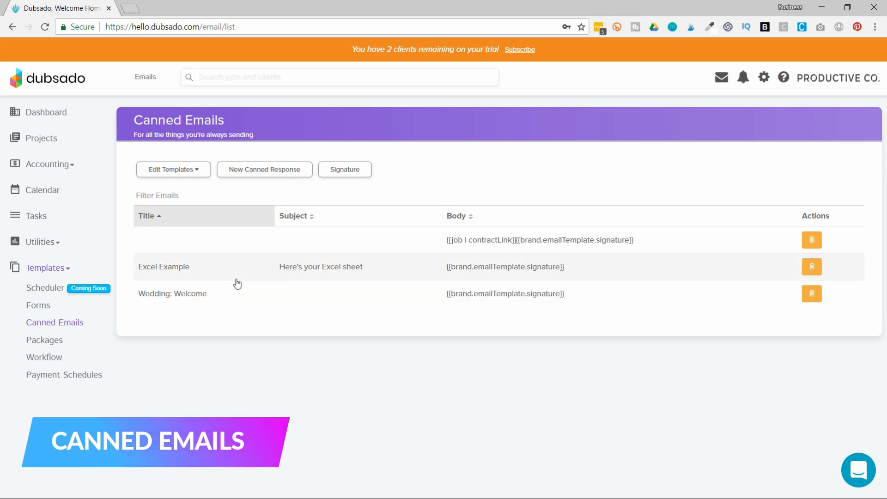
{"action": "mouse_move", "coordinate": [44, 340]}
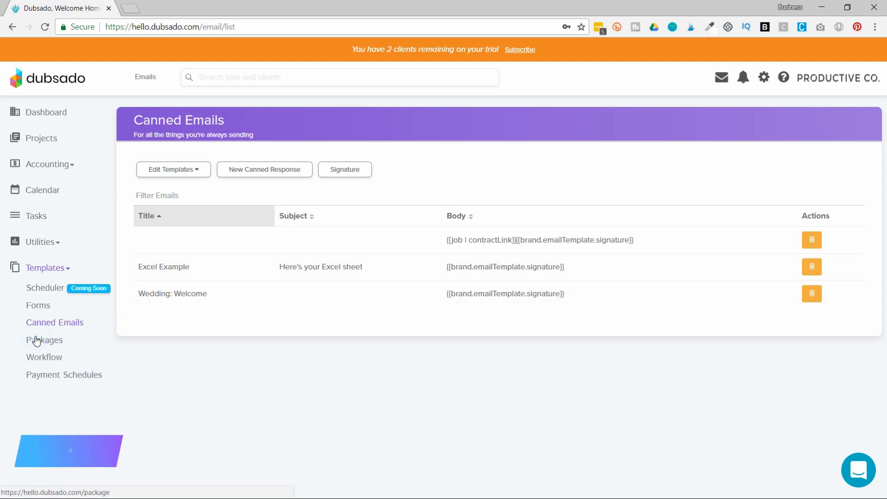
Show the Packages list with Photography Session with Seasonal Discount
{"action": "left_click", "coordinate": [44, 340]}
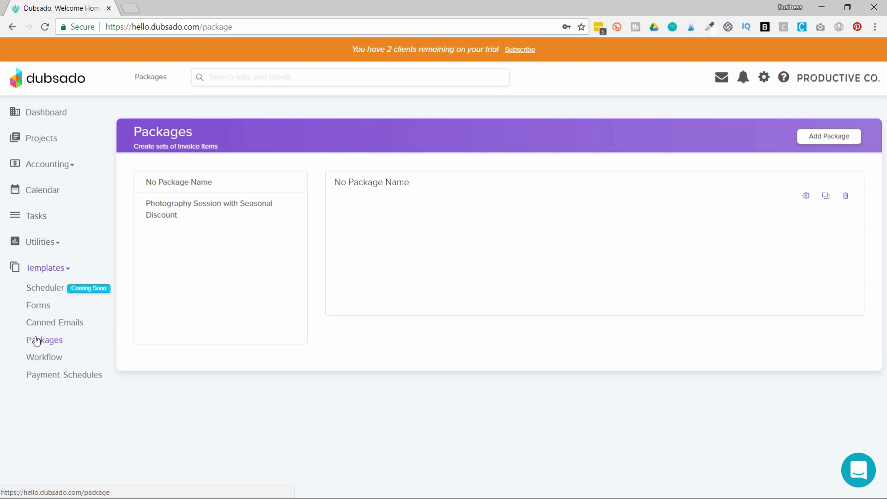
{"action": "mouse_move", "coordinate": [765, 86]}
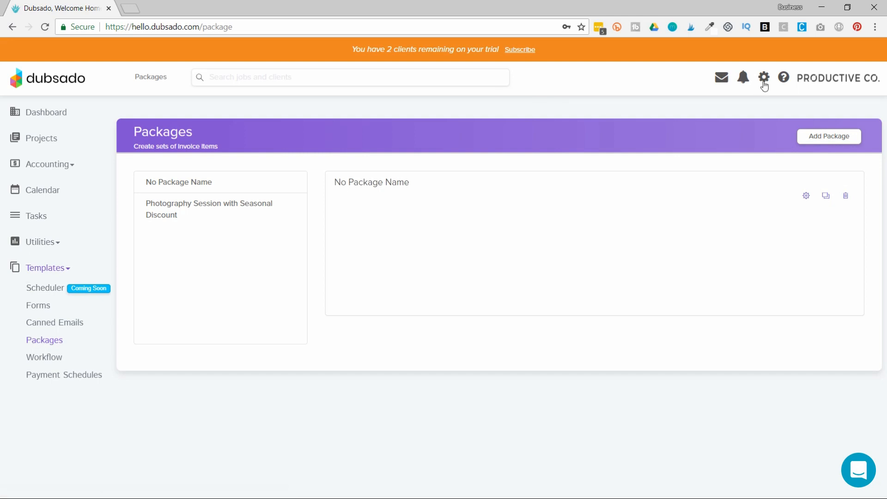
{"action": "mouse_move", "coordinate": [442, 260]}
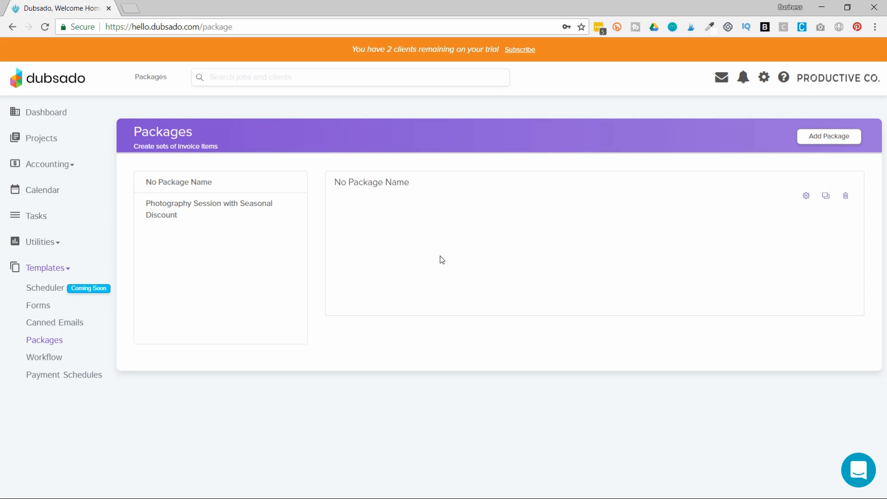
{"action": "mouse_move", "coordinate": [692, 199]}
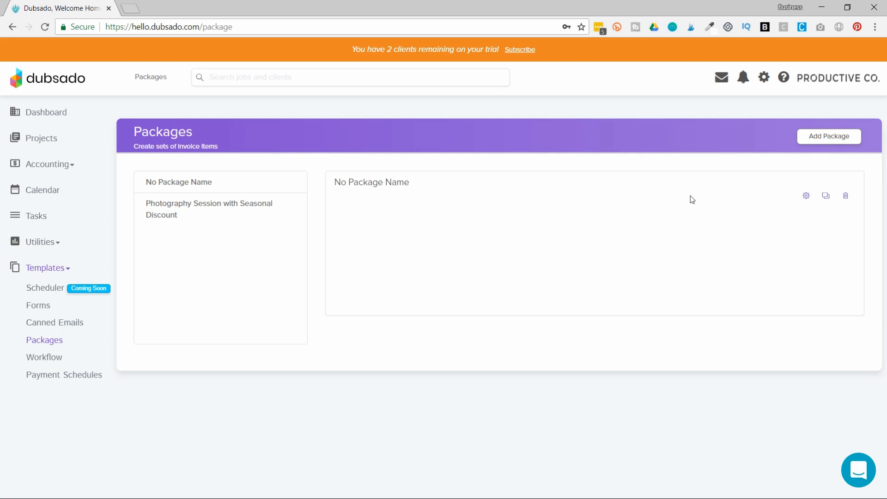
{"action": "mouse_move", "coordinate": [807, 196]}
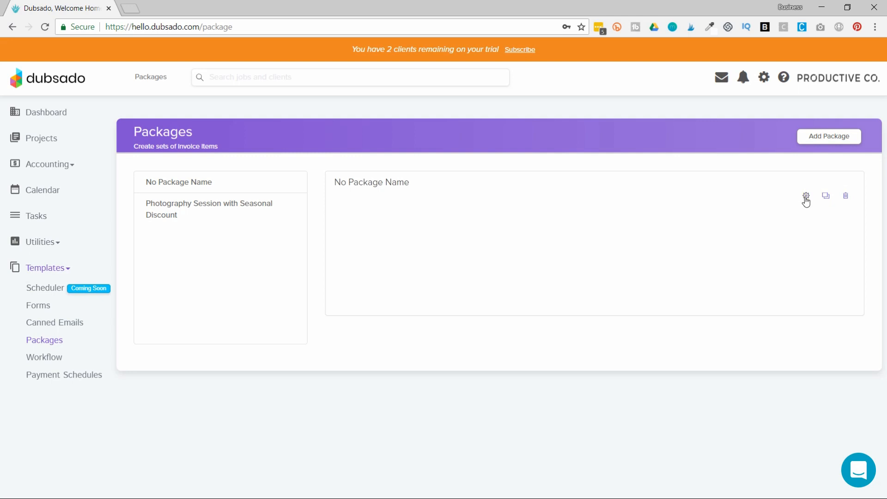
{"action": "mouse_move", "coordinate": [223, 238]}
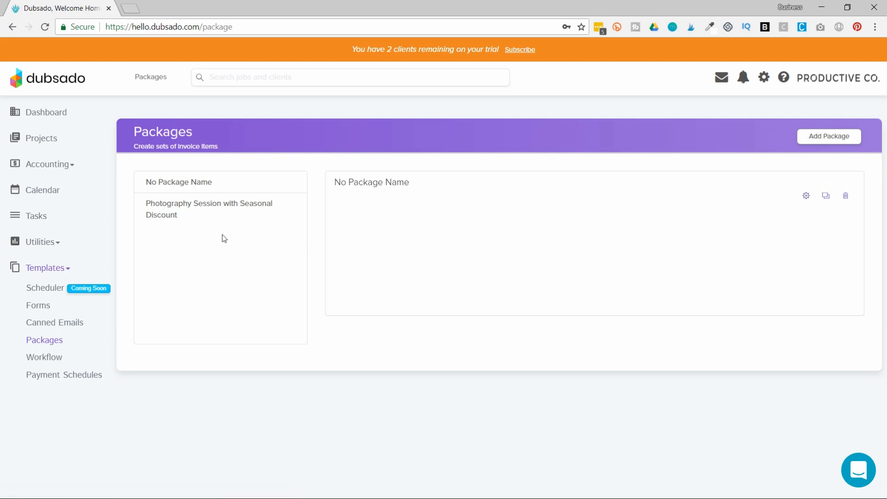
{"action": "mouse_move", "coordinate": [763, 196]}
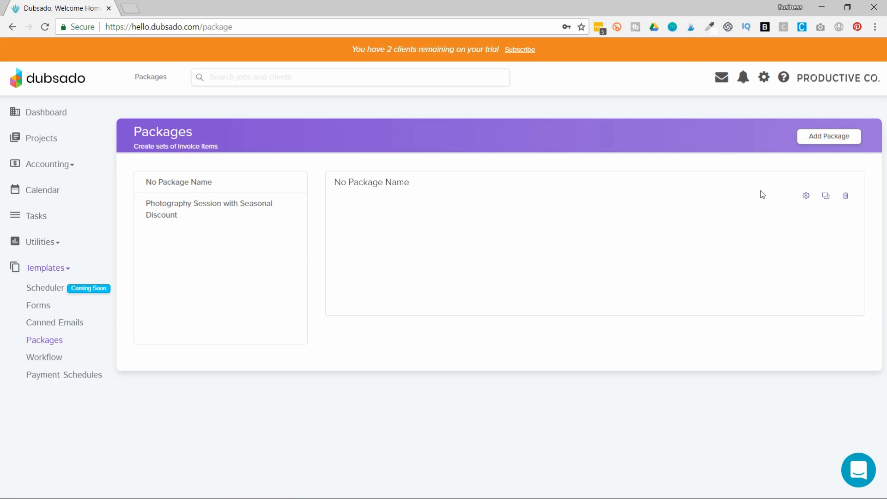
Edit the unnamed package and start a blank new line item with name, quantity and price fields
{"action": "left_click", "coordinate": [807, 196]}
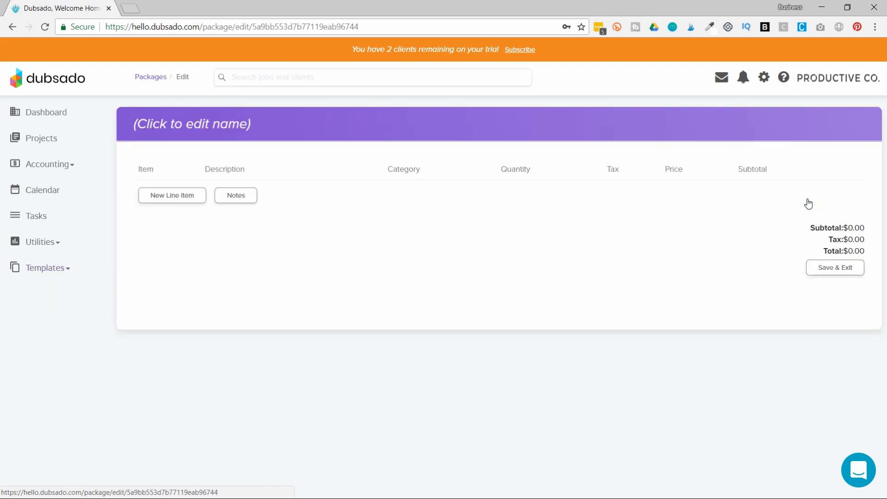
{"action": "mouse_move", "coordinate": [711, 193]}
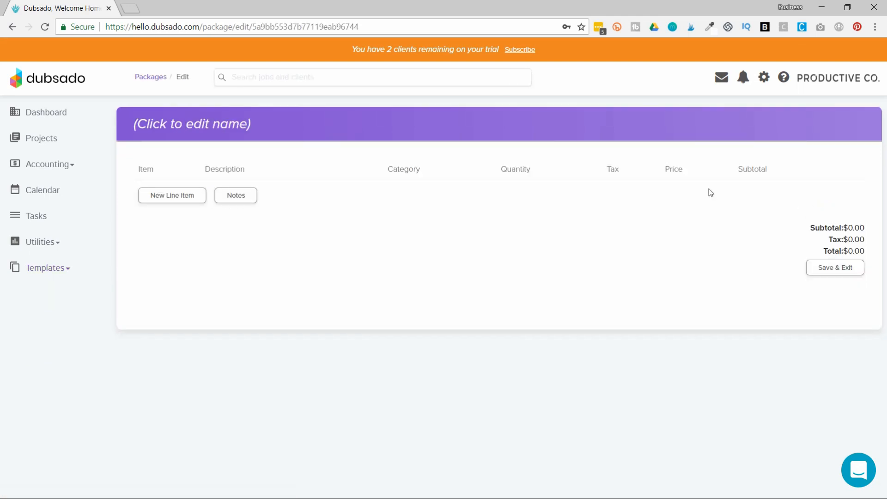
{"action": "left_click", "coordinate": [172, 195]}
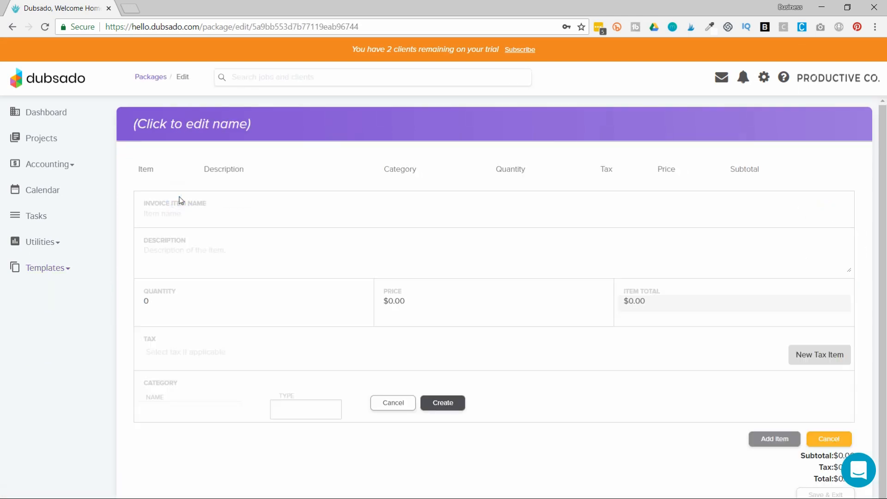
{"action": "mouse_move", "coordinate": [180, 356]}
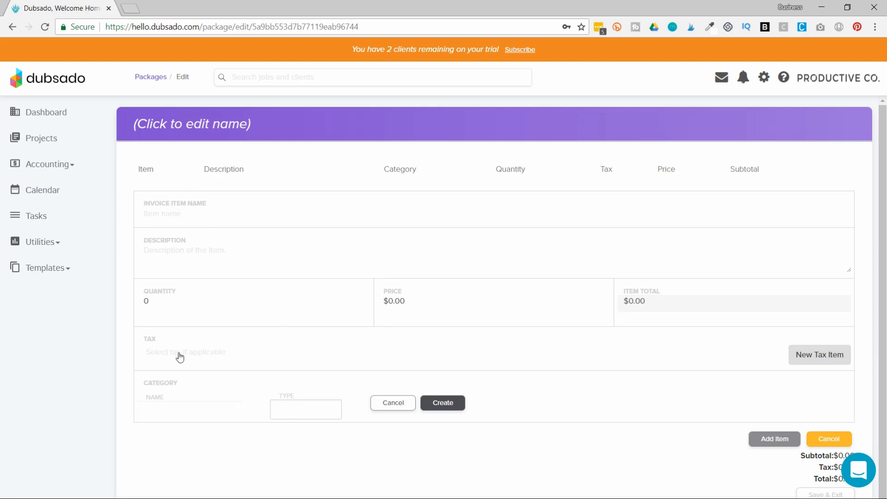
{"action": "left_click", "coordinate": [45, 268]}
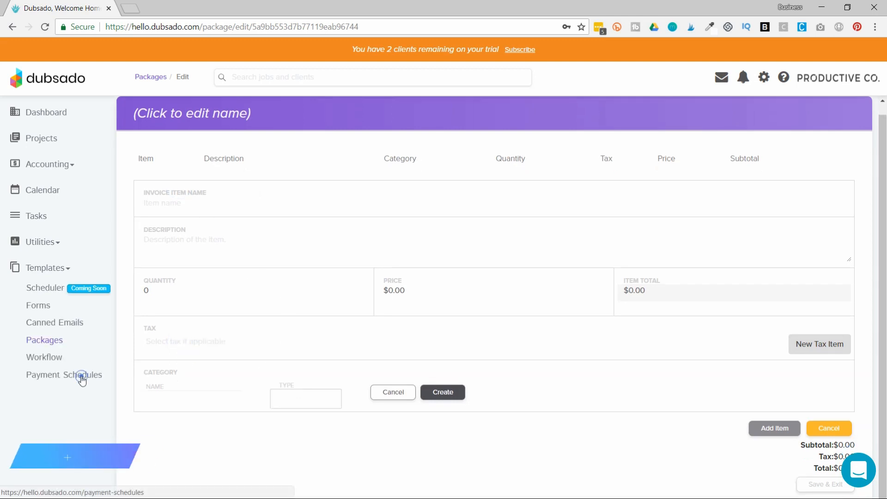
Show the Payment Schedules list with the 3 weeks and Two Payments schedules
{"action": "left_click", "coordinate": [64, 375]}
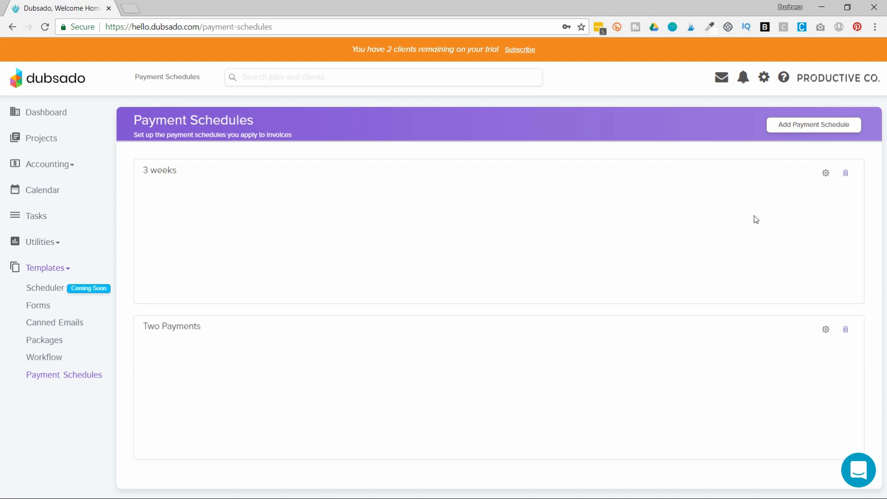
{"action": "mouse_move", "coordinate": [182, 399]}
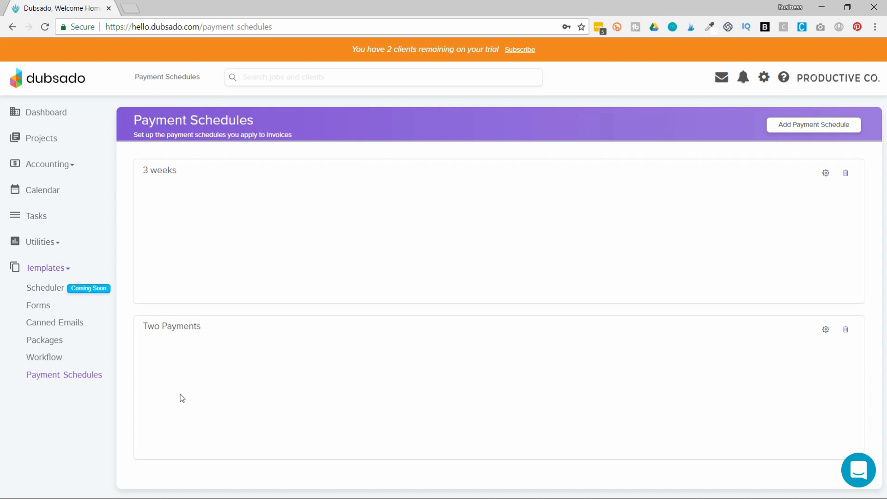
{"action": "mouse_move", "coordinate": [19, 354]}
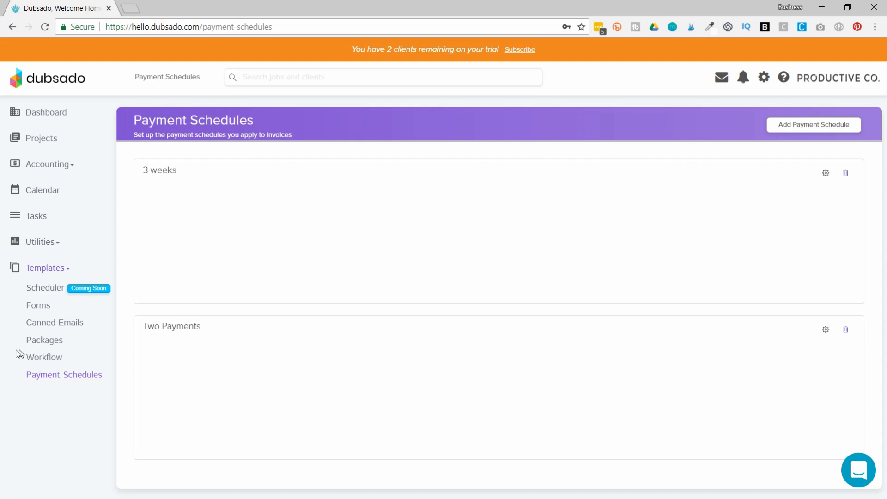
View the workflow office hours and cancel out, keeping 9:00 AM–5:00 PM unchanged
{"action": "left_click", "coordinate": [45, 357]}
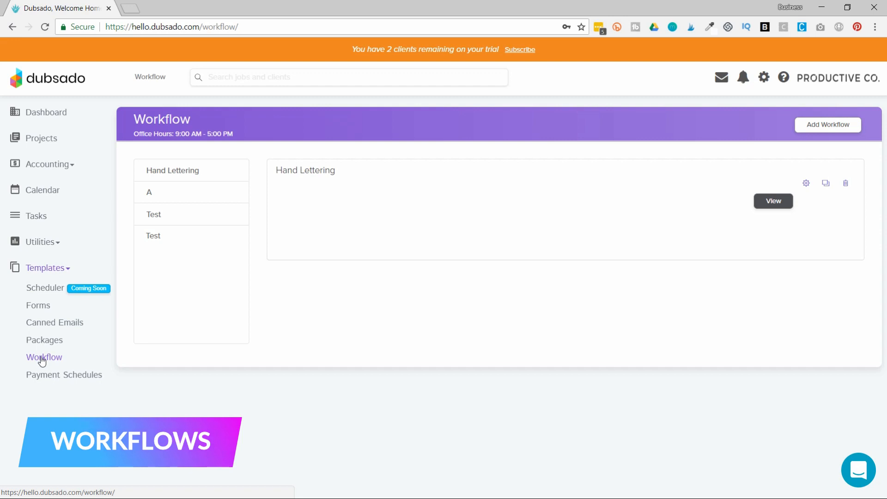
{"action": "mouse_move", "coordinate": [188, 167]}
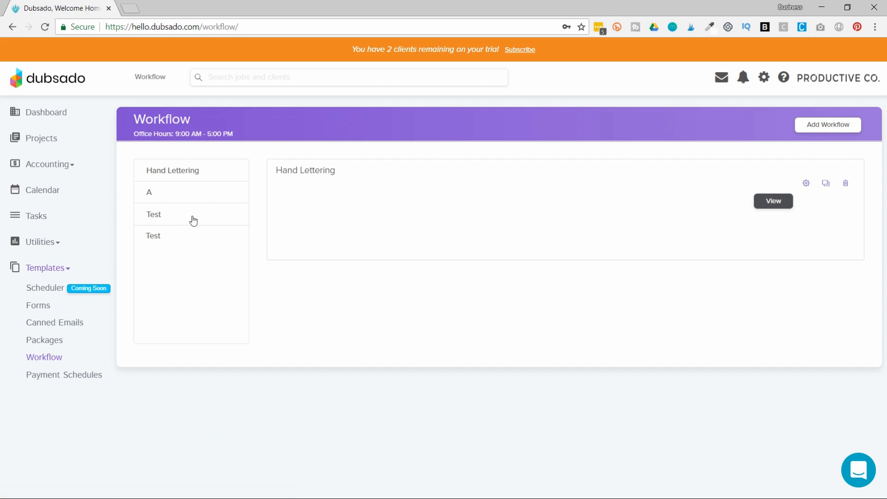
{"action": "mouse_move", "coordinate": [198, 148]}
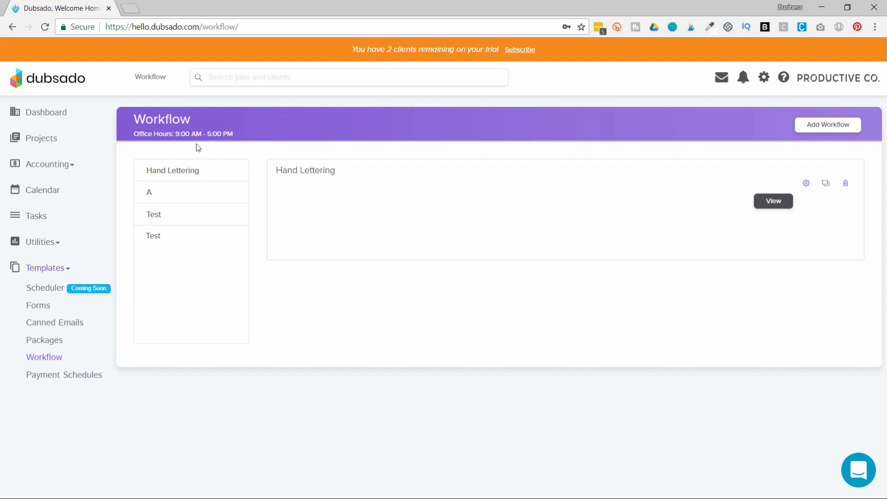
{"action": "left_click", "coordinate": [192, 133]}
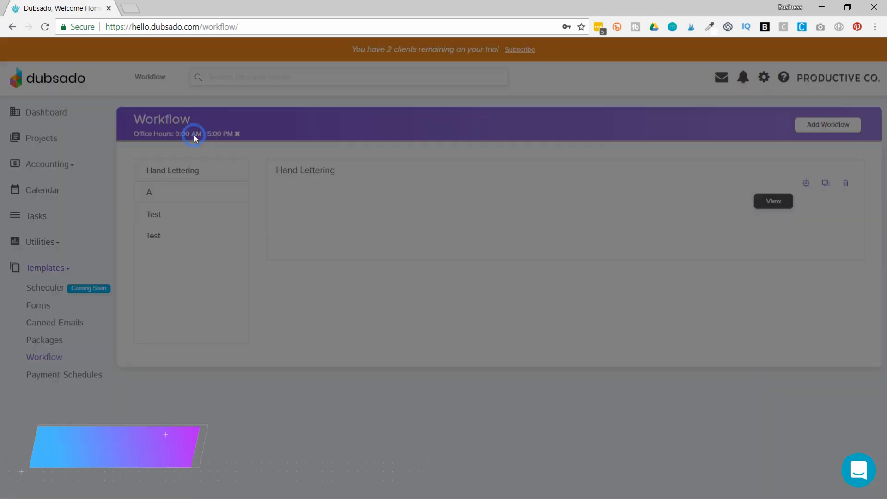
{"action": "left_click", "coordinate": [194, 136]}
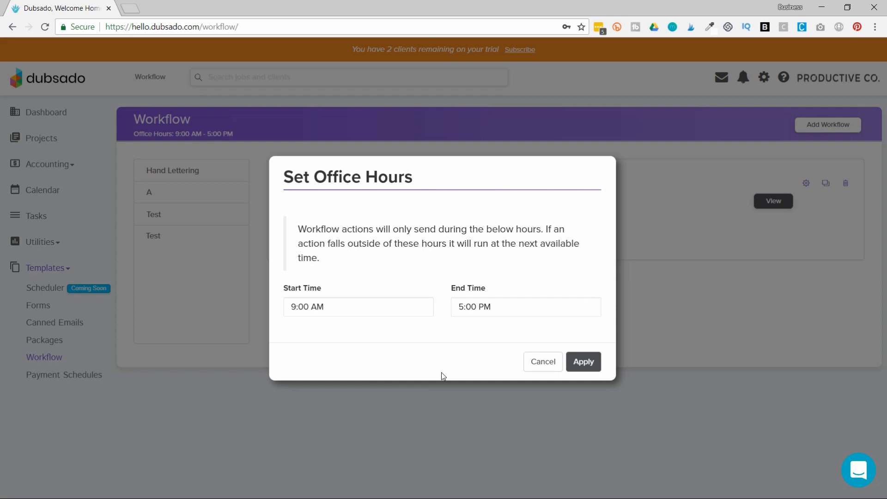
{"action": "left_click", "coordinate": [543, 361]}
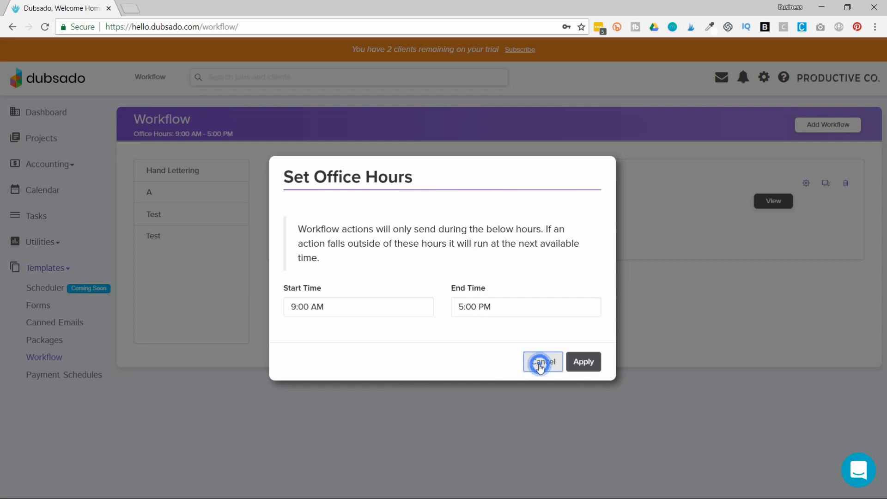
{"action": "left_click", "coordinate": [542, 361]}
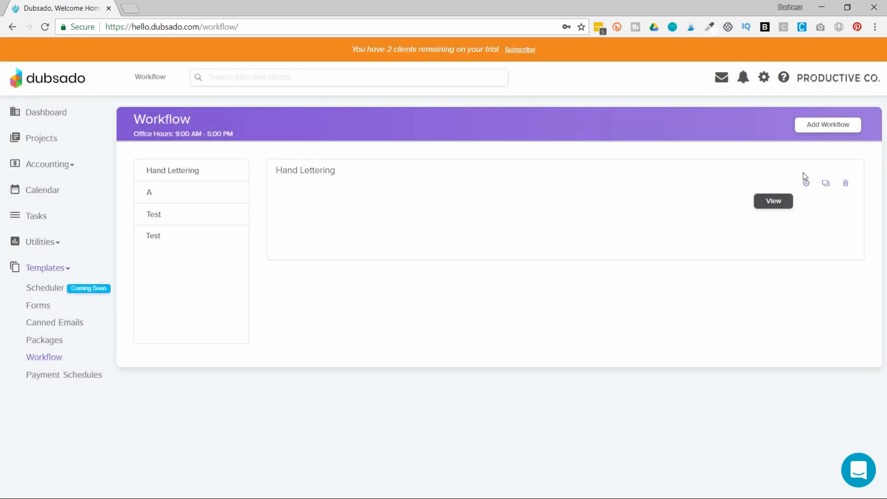
{"action": "mouse_move", "coordinate": [806, 186]}
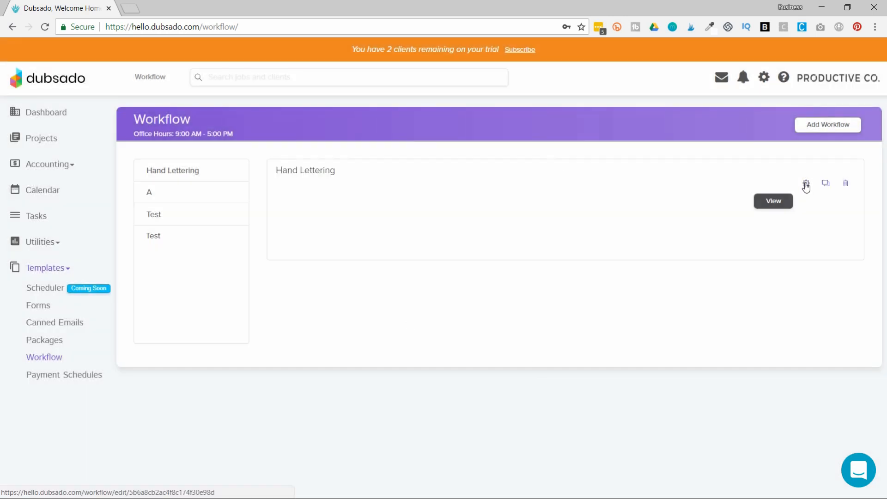
Edit the Hand Lettering workflow, browse action types like Change Project Status, and cancel without adding one
{"action": "left_click", "coordinate": [806, 183]}
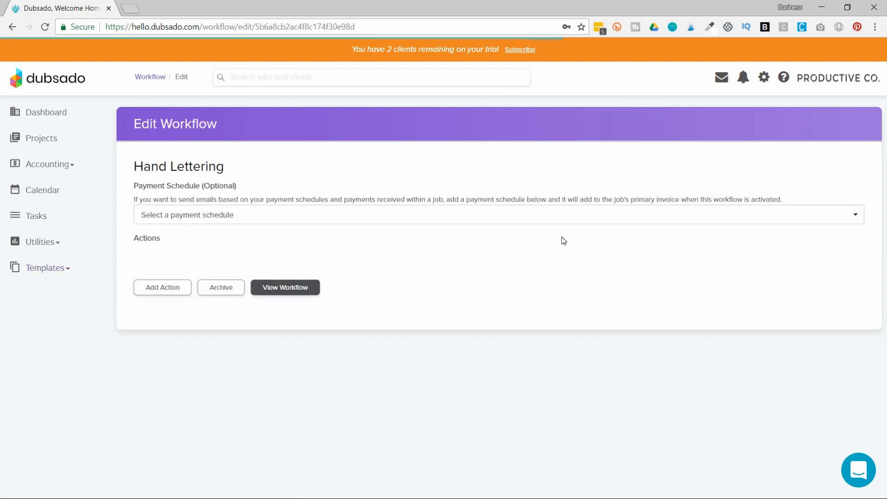
{"action": "mouse_move", "coordinate": [152, 341]}
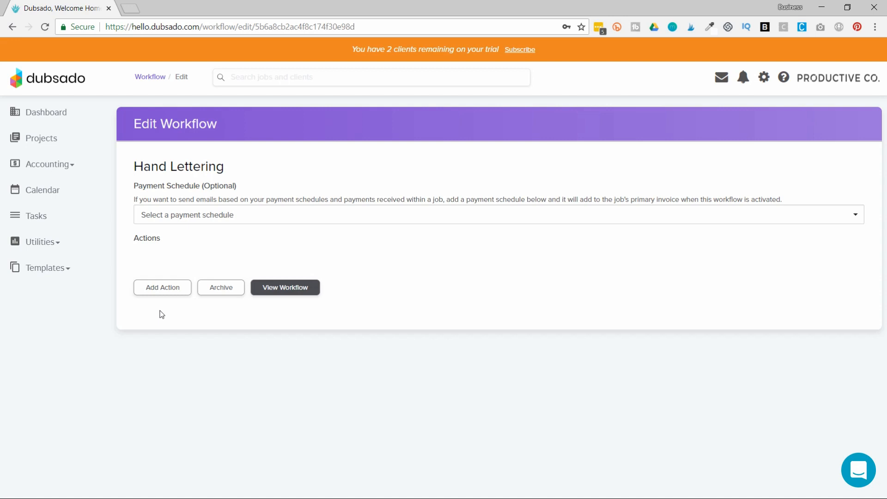
{"action": "left_click", "coordinate": [162, 288]}
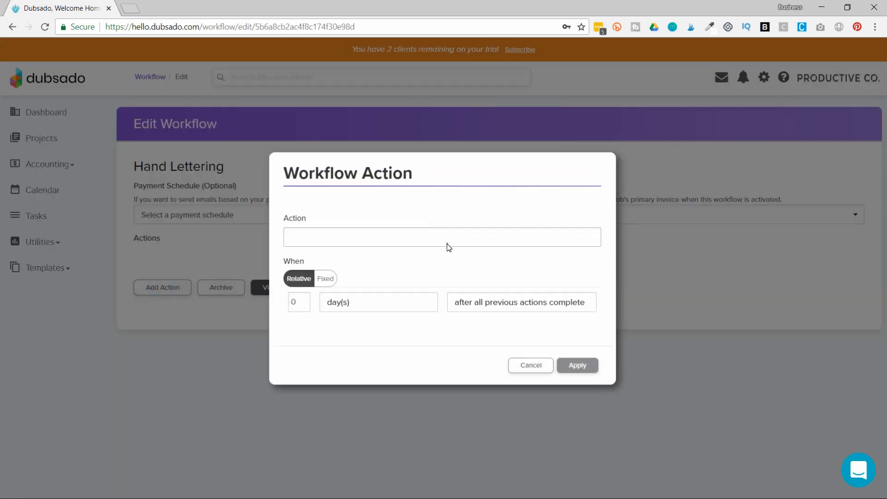
{"action": "left_click", "coordinate": [442, 237]}
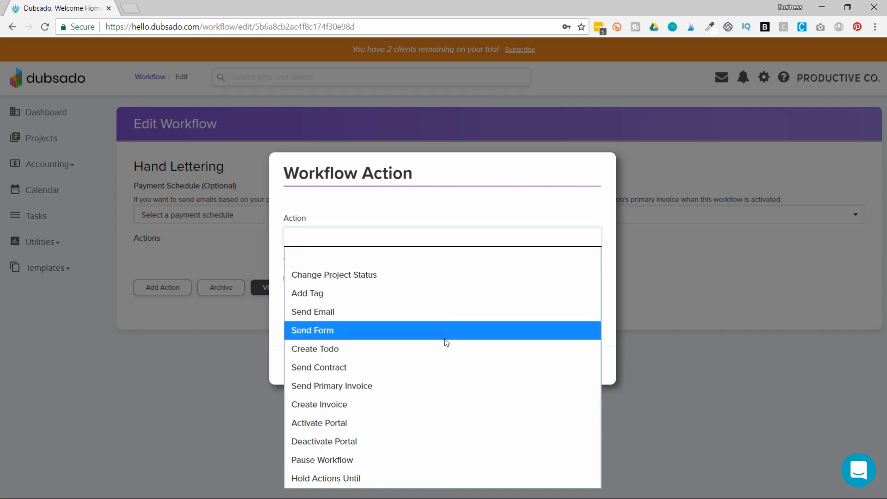
{"action": "mouse_move", "coordinate": [384, 293]}
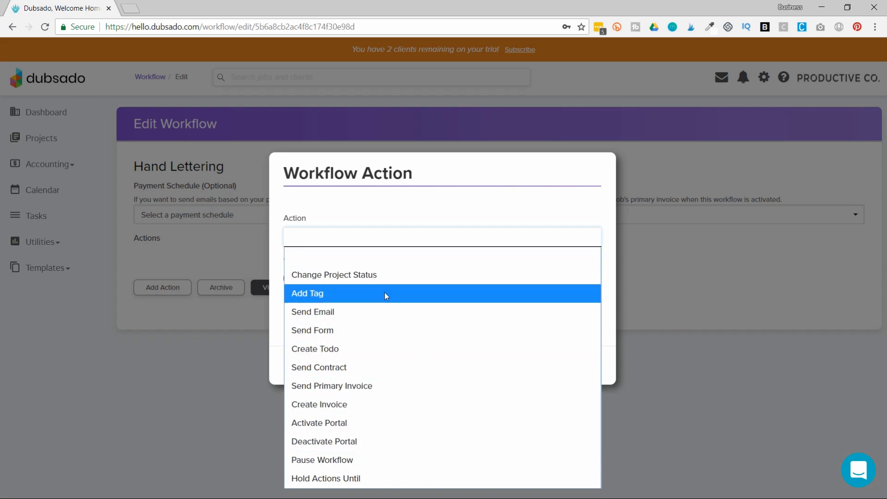
{"action": "mouse_move", "coordinate": [408, 296]}
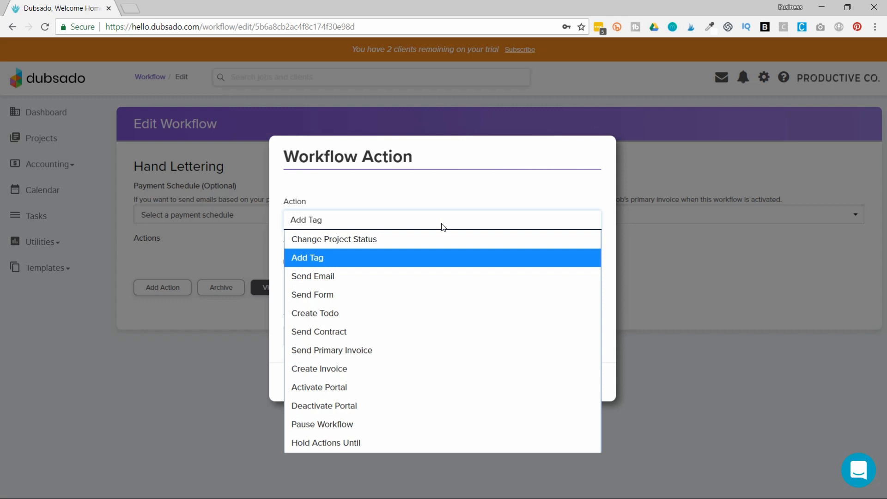
{"action": "left_click", "coordinate": [334, 238]}
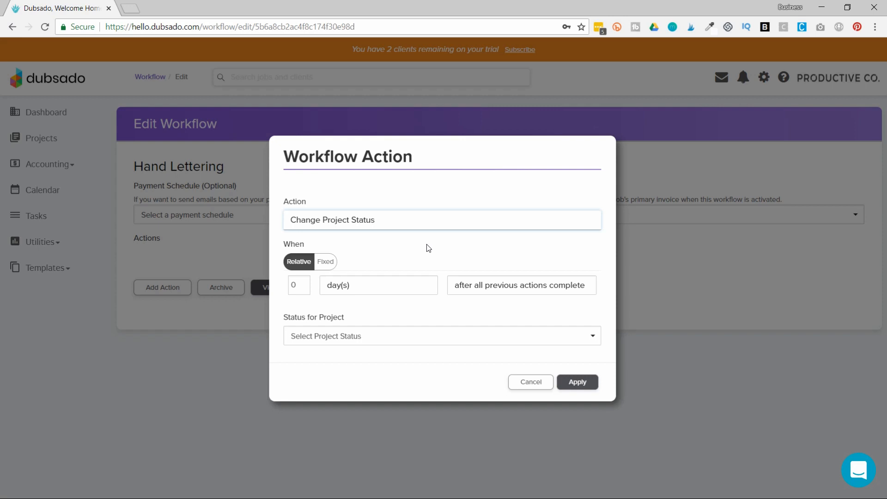
{"action": "left_click", "coordinate": [441, 220]}
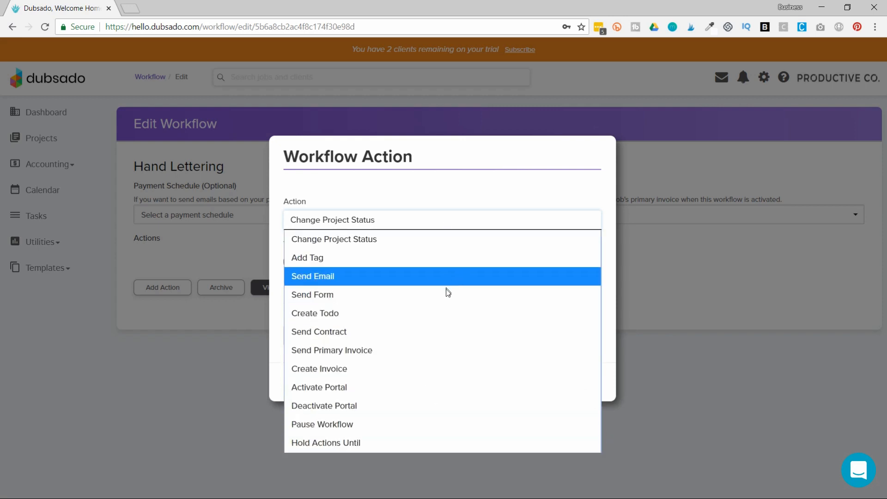
{"action": "mouse_move", "coordinate": [472, 406]}
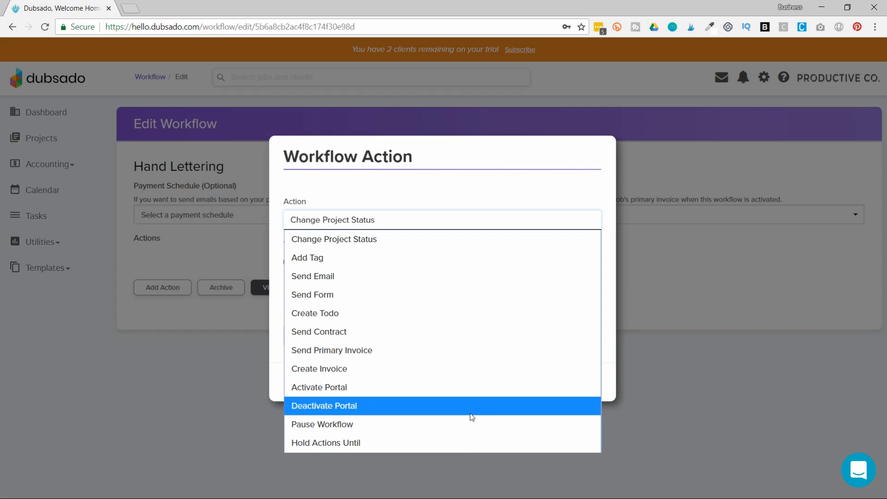
{"action": "left_click", "coordinate": [334, 238]}
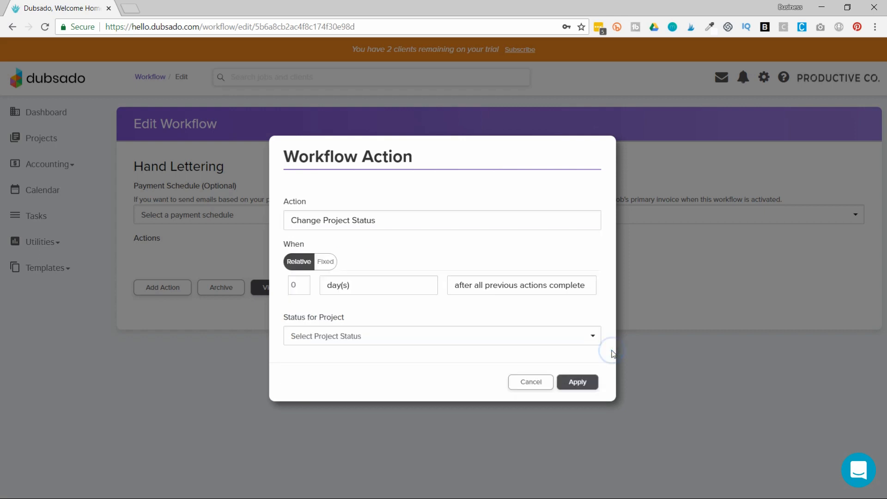
{"action": "left_click", "coordinate": [530, 382]}
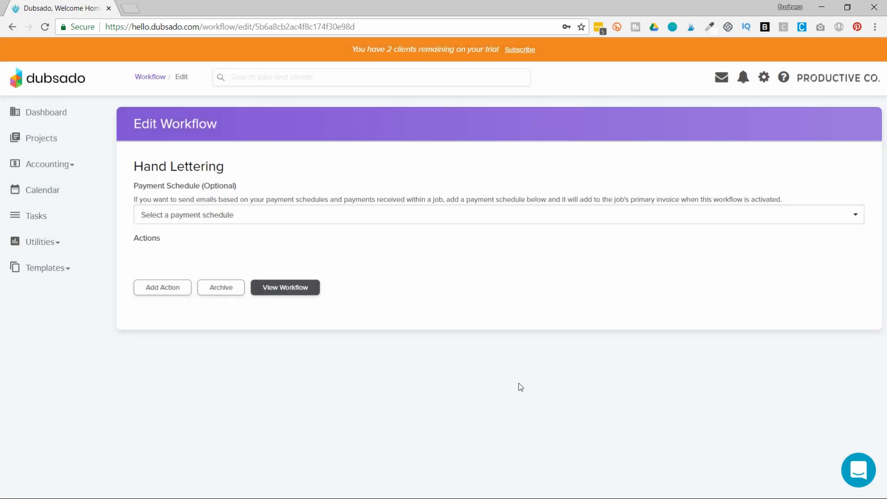
{"action": "mouse_move", "coordinate": [718, 97]}
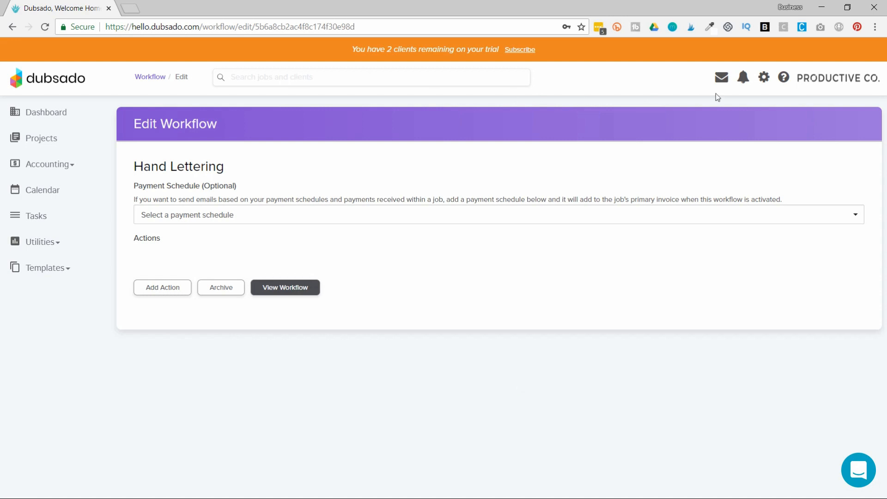
{"action": "mouse_move", "coordinate": [270, 83]}
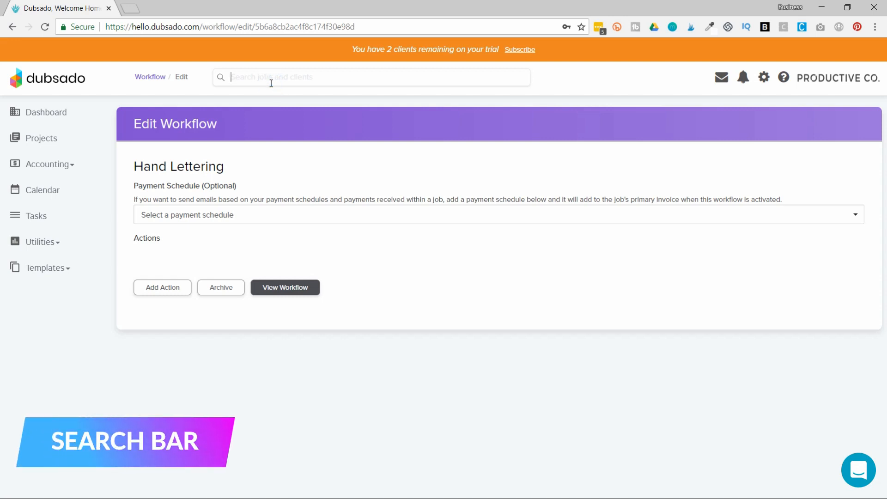
{"action": "mouse_move", "coordinate": [600, 100]}
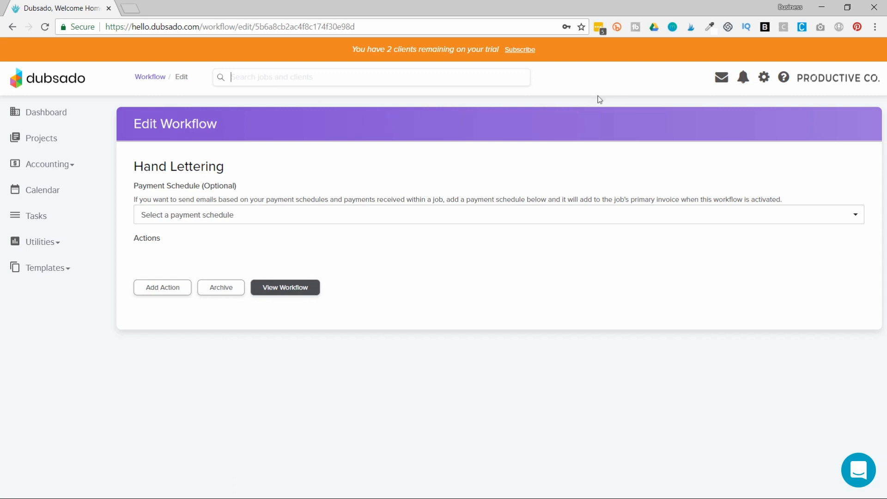
{"action": "mouse_move", "coordinate": [719, 76]}
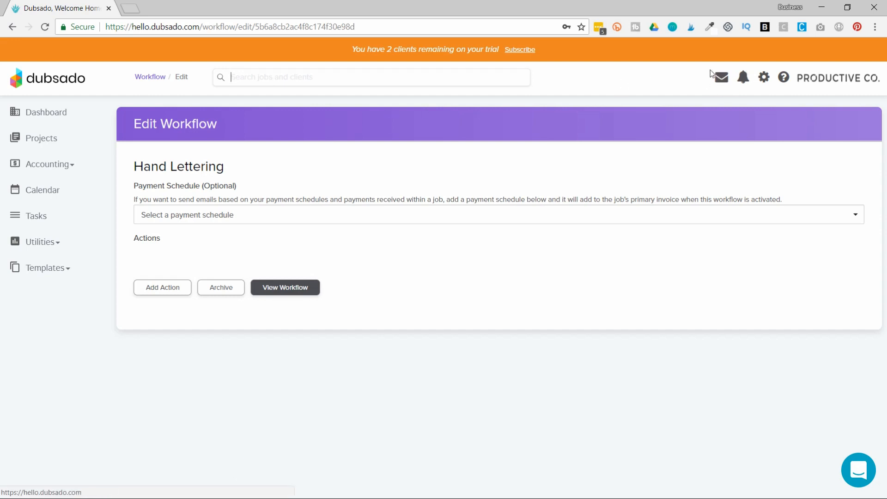
{"action": "mouse_move", "coordinate": [720, 77]}
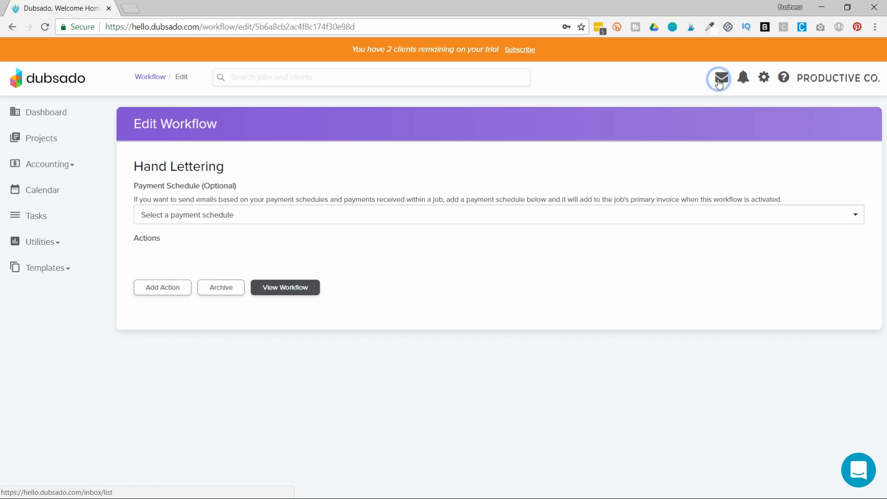
View the empty inbox, then the notifications listing Anna's completed items
{"action": "left_click", "coordinate": [720, 77]}
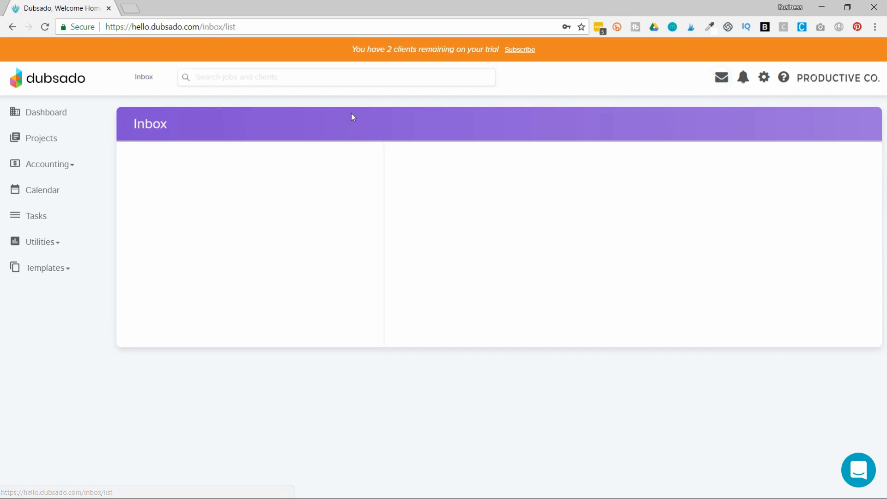
{"action": "mouse_move", "coordinate": [659, 243]}
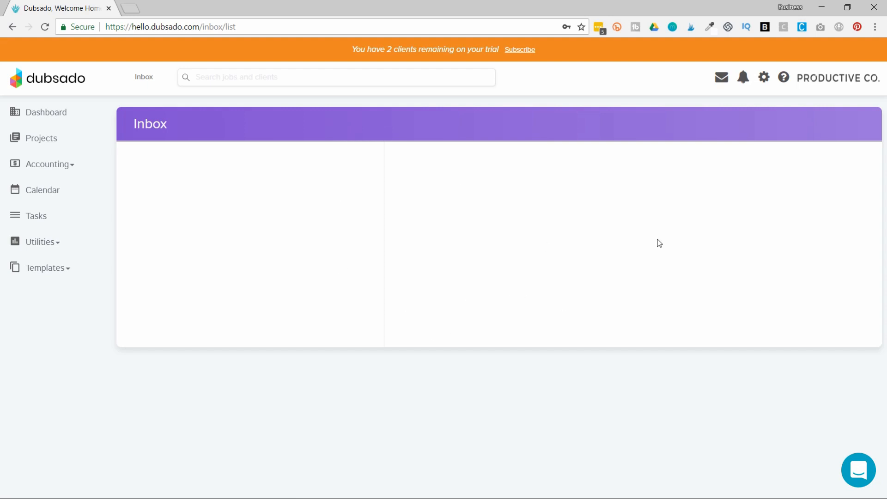
{"action": "left_click", "coordinate": [743, 78]}
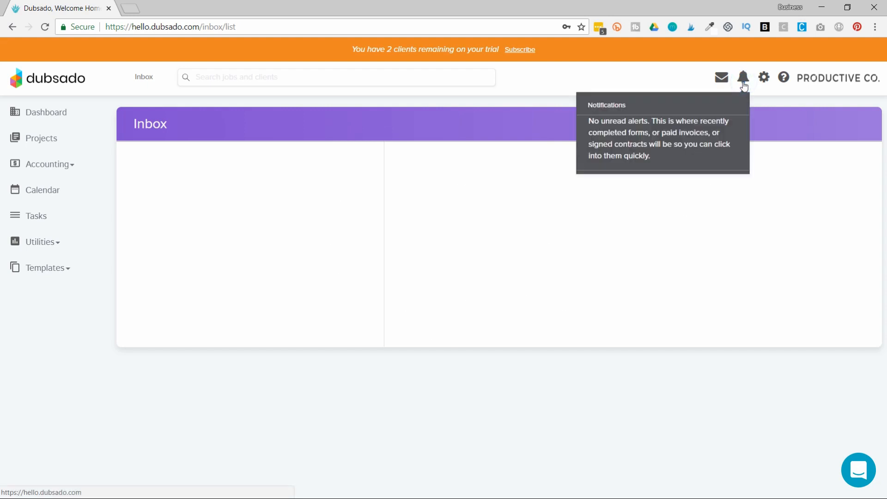
{"action": "left_click", "coordinate": [743, 78]}
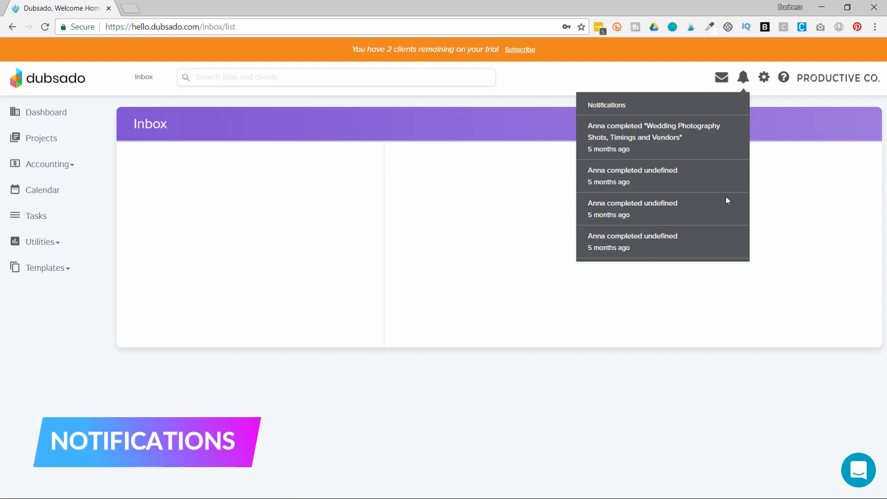
{"action": "mouse_move", "coordinate": [660, 79]}
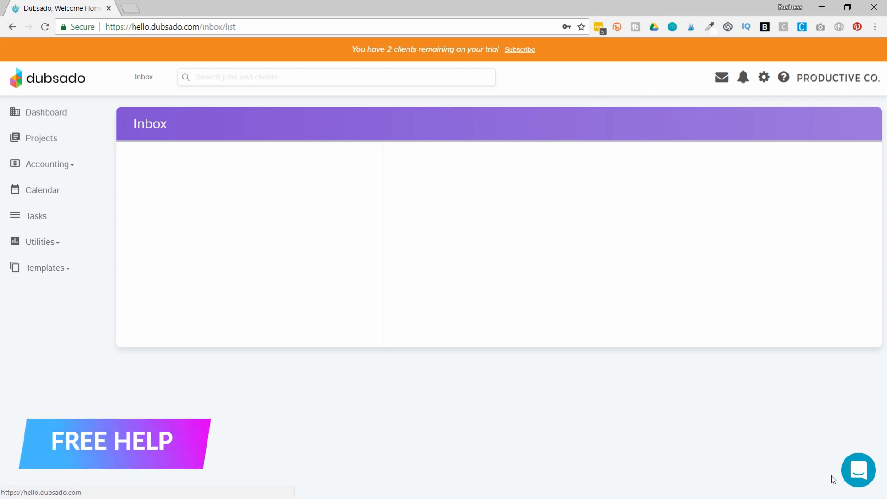
{"action": "mouse_move", "coordinate": [859, 479]}
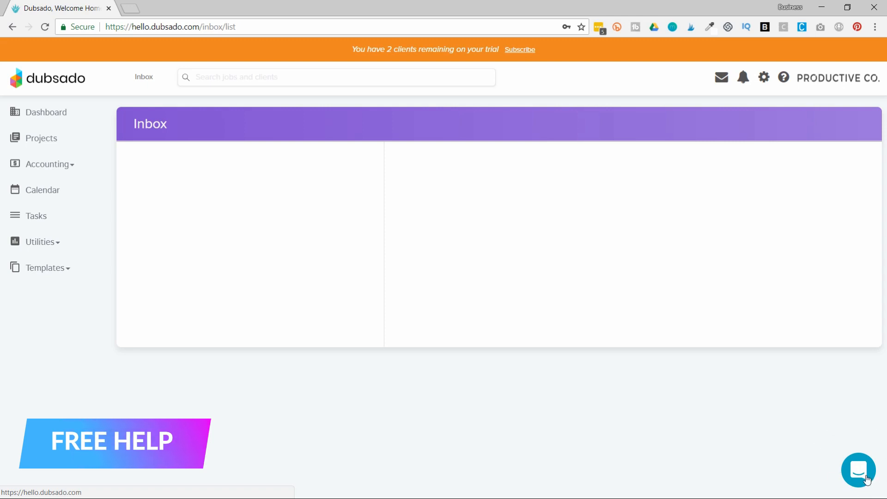
{"action": "mouse_move", "coordinate": [783, 78]}
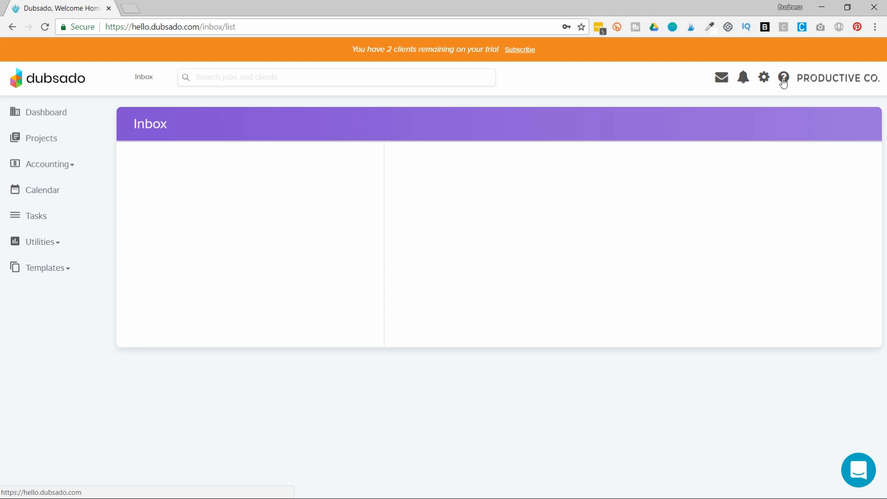
Show the help menu with Help Center, Facebook Community, Release Notes and Contact
{"action": "left_click", "coordinate": [783, 77]}
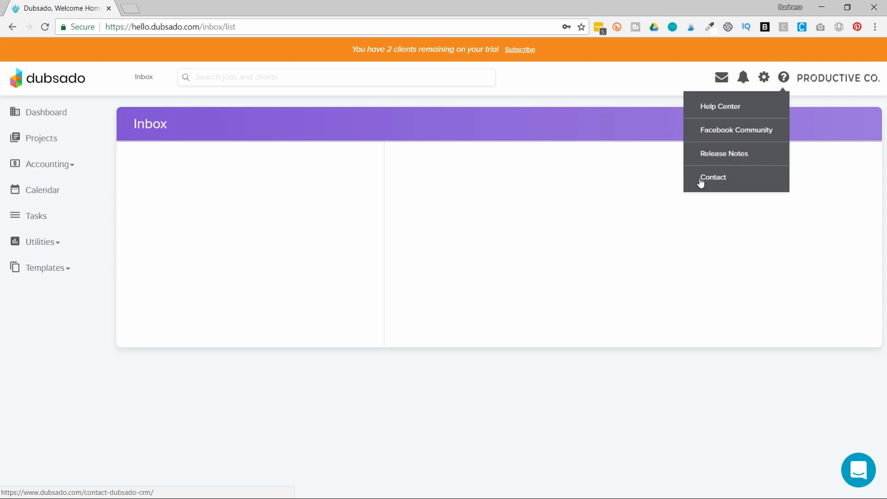